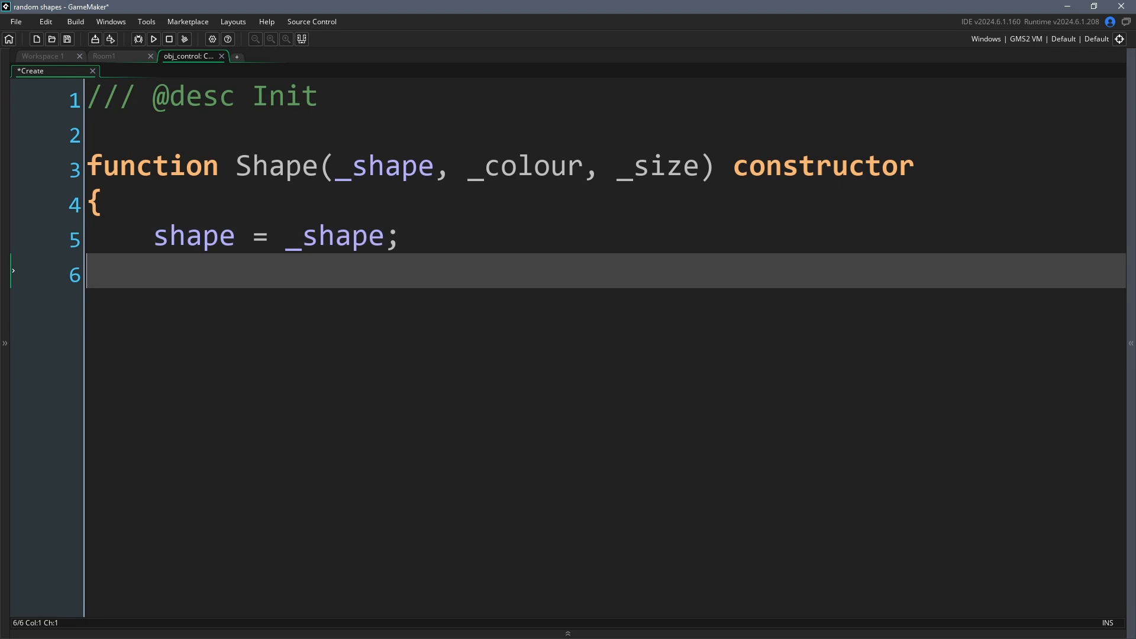
Finish the Shape constructor storing colour, and add a blue, medium circle Shape entry
{"action": "type", "text": "colour = _colour;"}
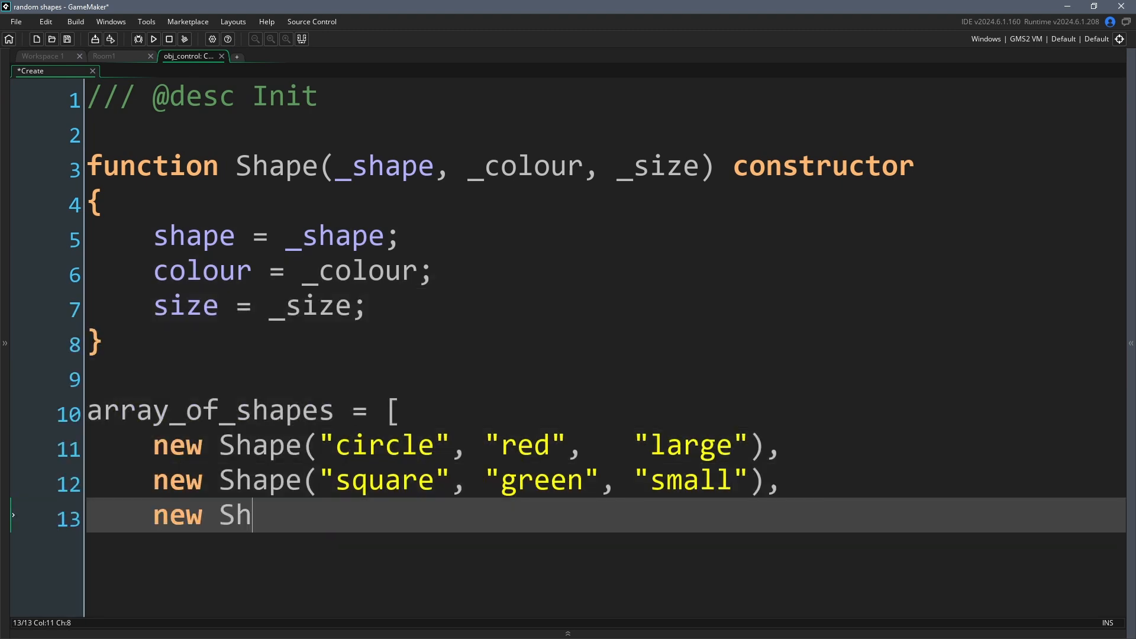
{"action": "type", "text": "ape(\"circle\", \"blue\",  \"medium\")"}
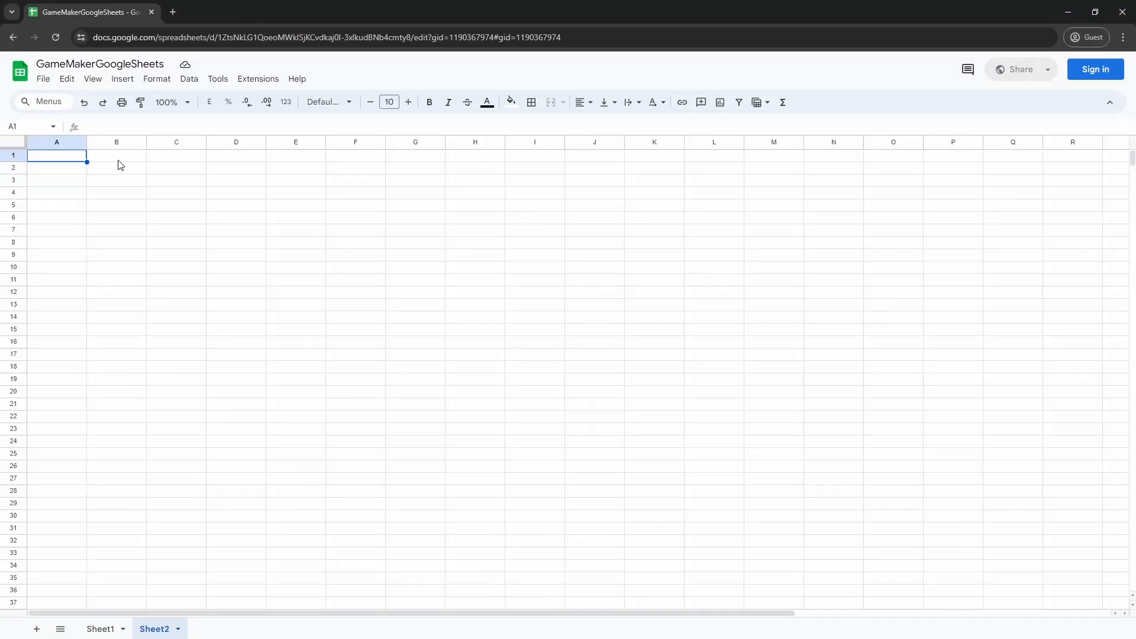
Type Sheet2 headers Sprite, Red, Green, Blue, Xscale, Yscale and spr_circle in A2
{"action": "type", "text": "Sprite"}
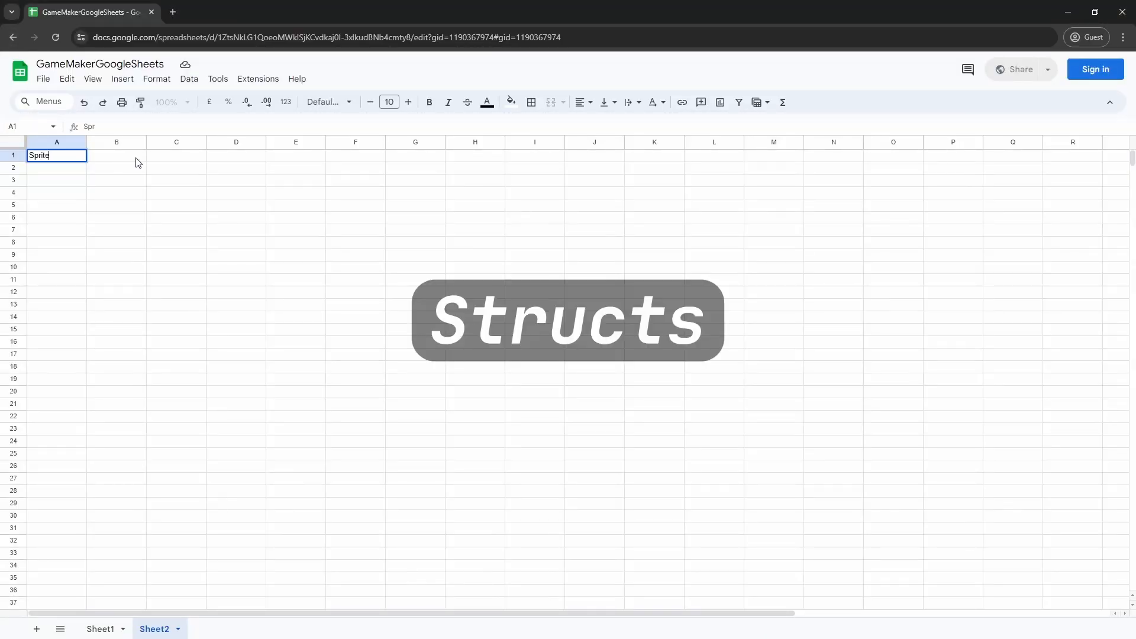
{"action": "type", "text": "Green"}
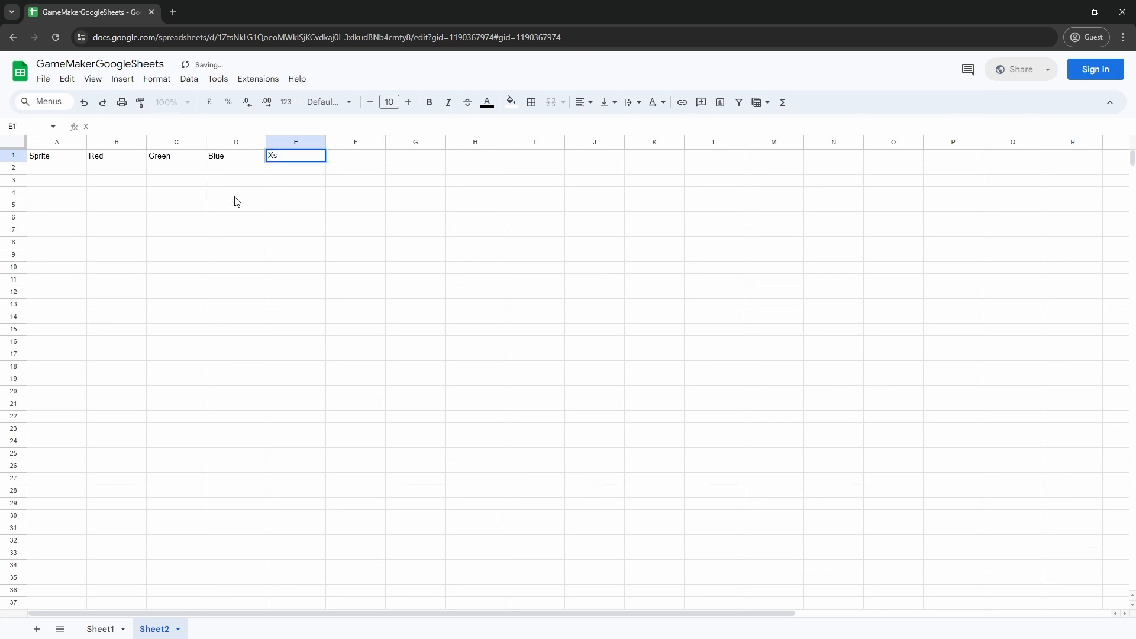
{"action": "type", "text": "Xscale"}
{"action": "left_click", "coordinate": [355, 155]}
{"action": "type", "text": "Yscale"}
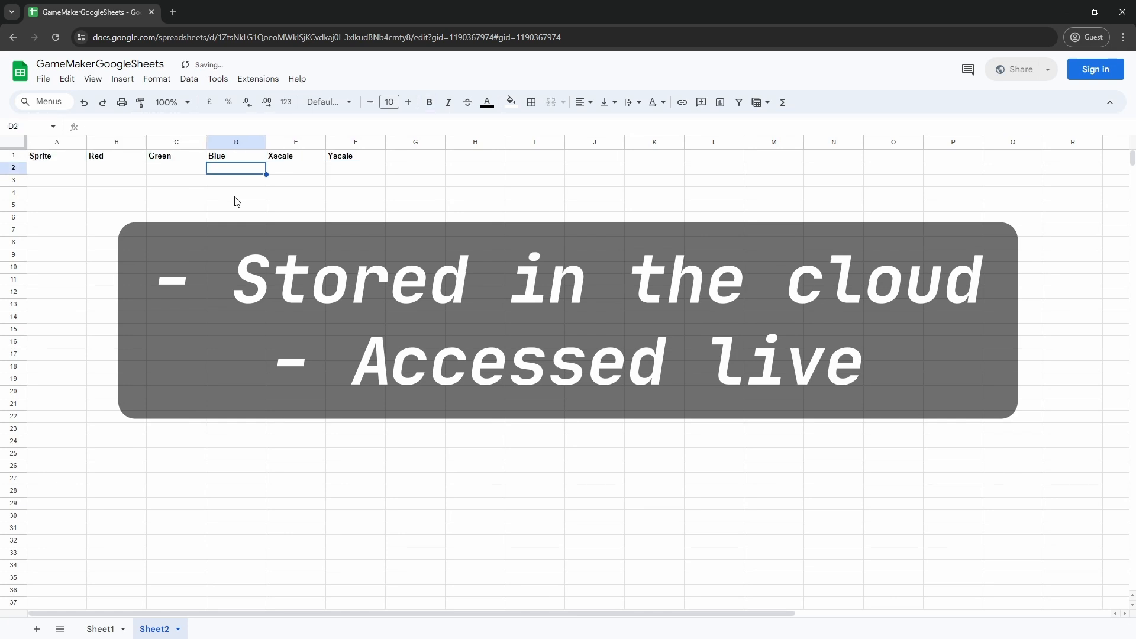
{"action": "type", "text": "spr_circle"}
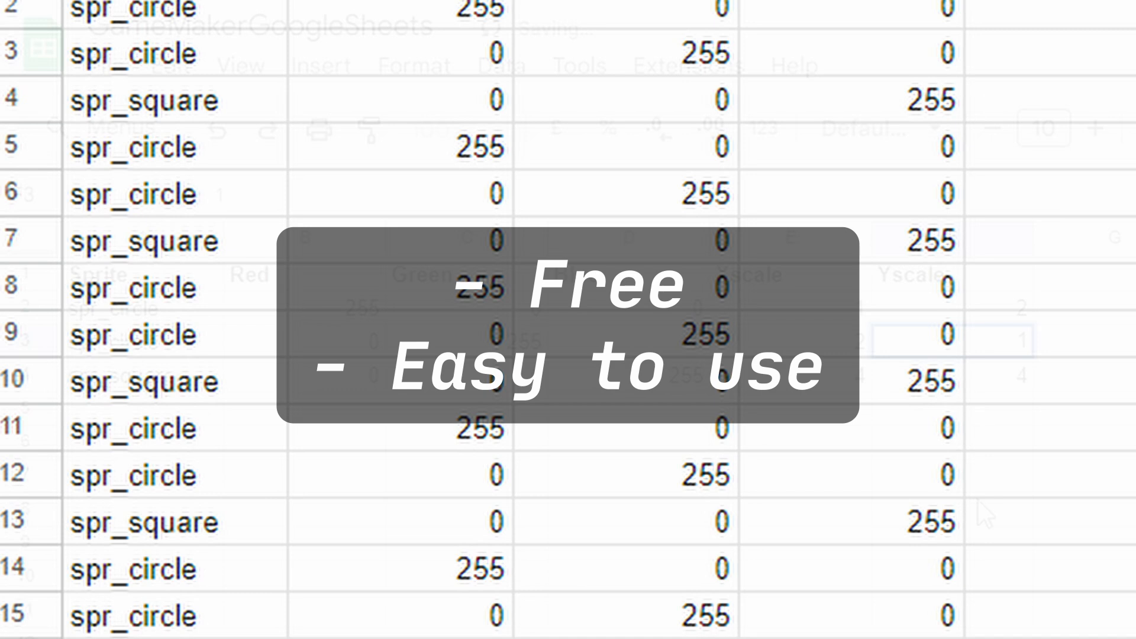
Scroll down through the spr_circle and spr_square colour value rows
{"action": "scroll", "scroll_direction": "down", "scroll_amount": 3}
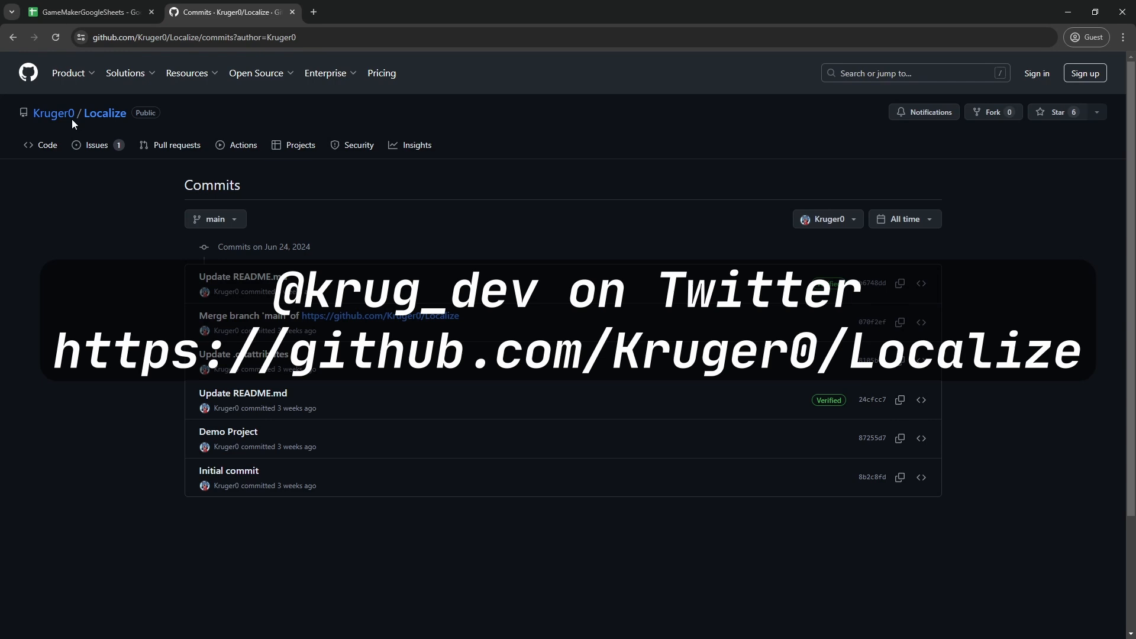
Browse from the author's profile into Localize System's scr_localize_system .gml script
{"action": "left_click", "coordinate": [54, 113]}
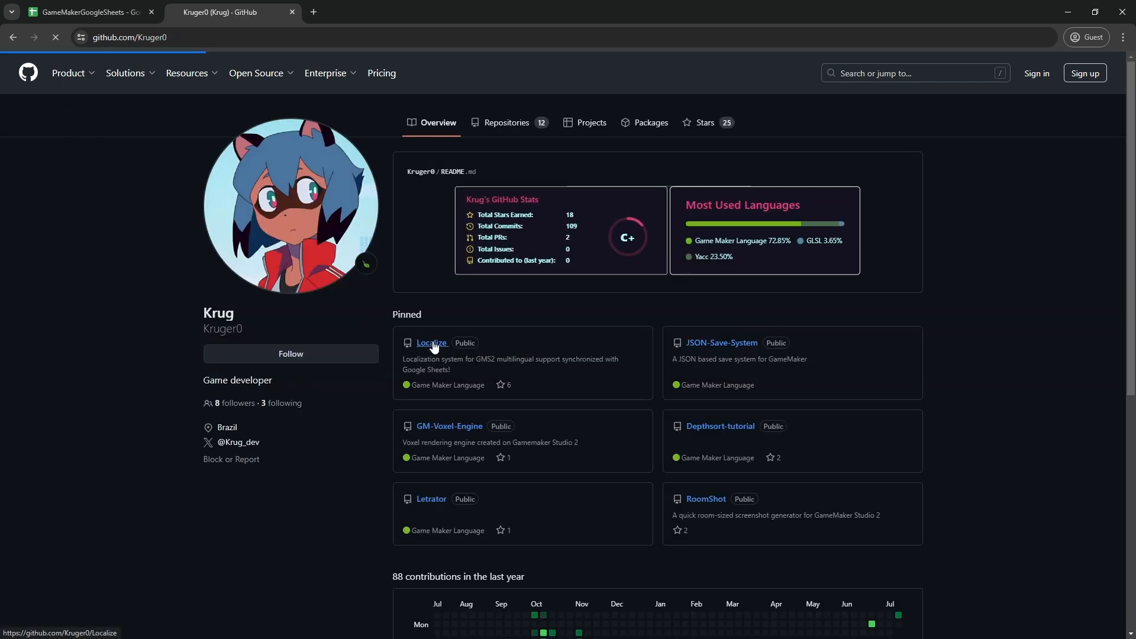
{"action": "left_click", "coordinate": [431, 343]}
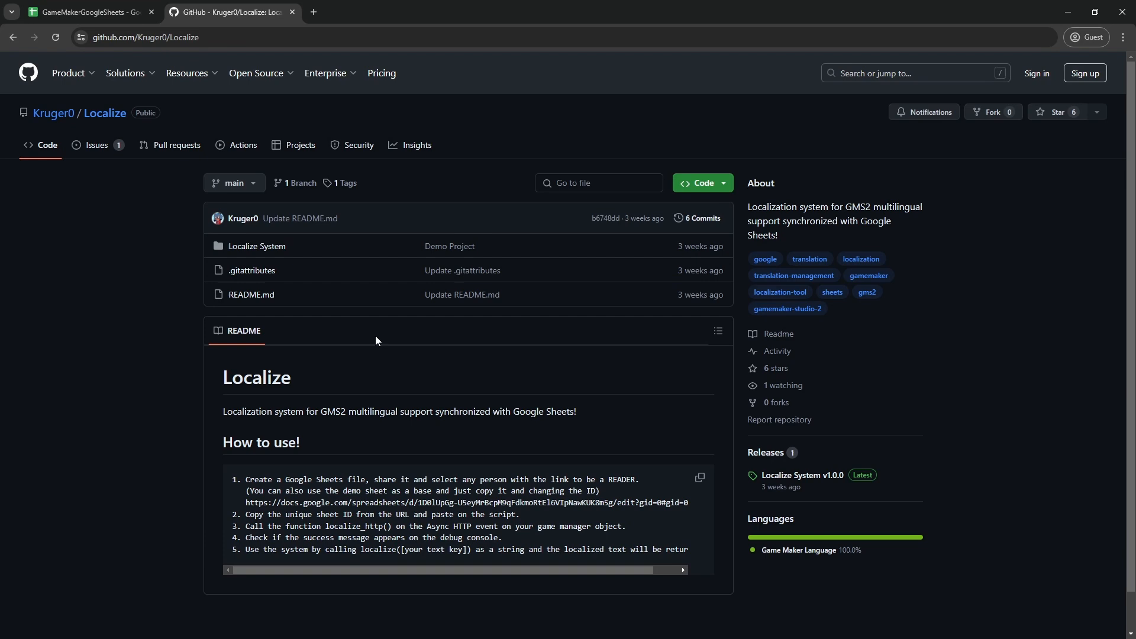
{"action": "left_click", "coordinate": [256, 247]}
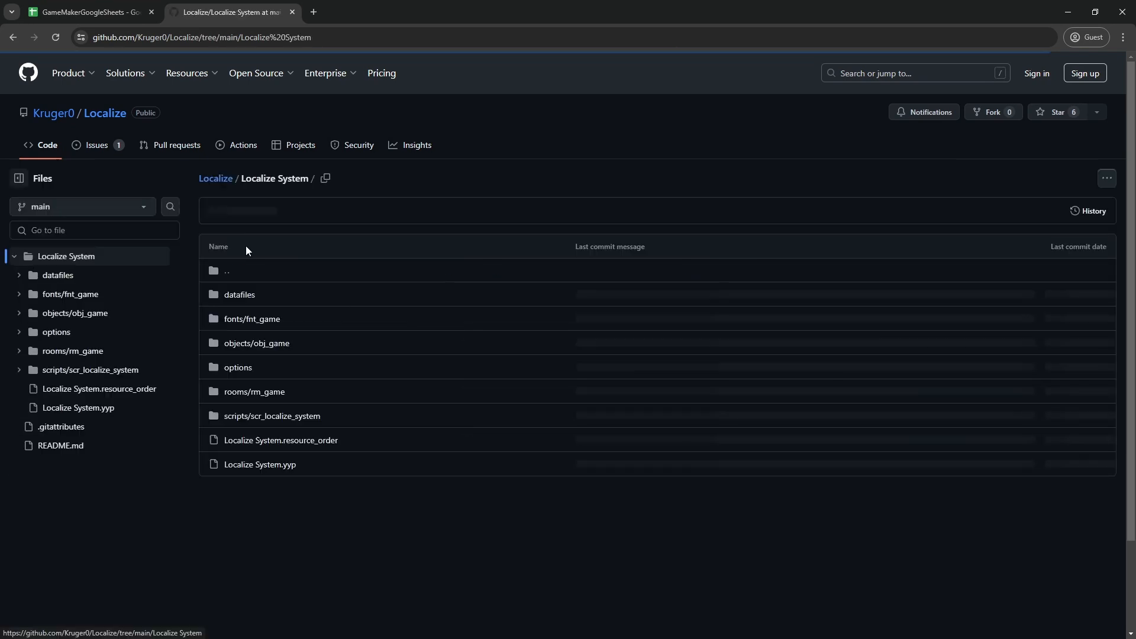
{"action": "left_click", "coordinate": [272, 415]}
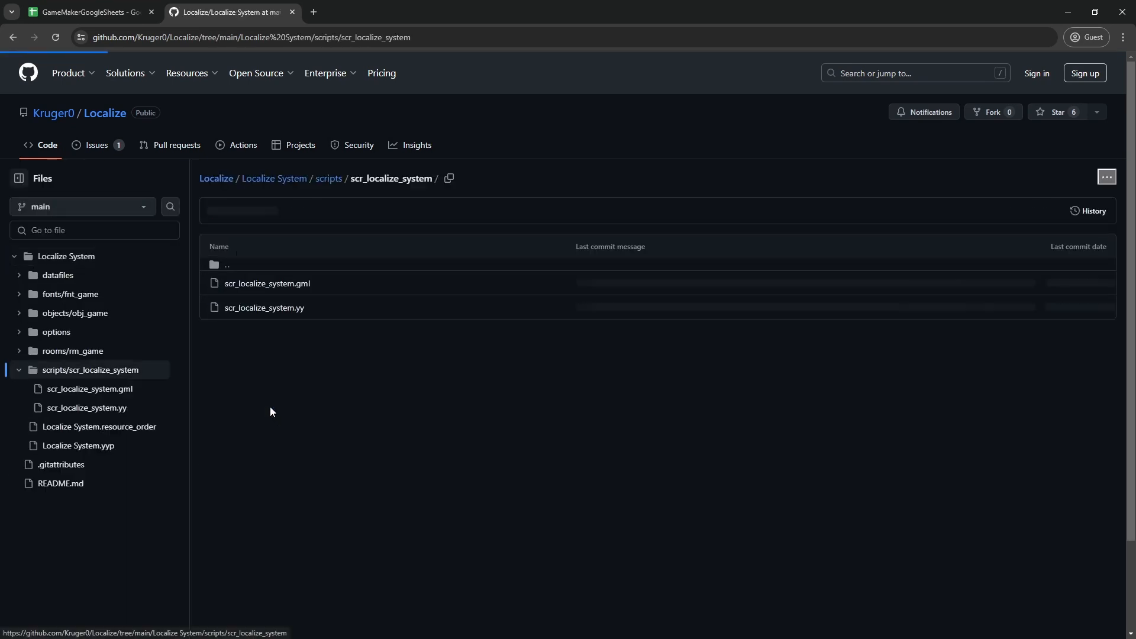
{"action": "left_click", "coordinate": [266, 283]}
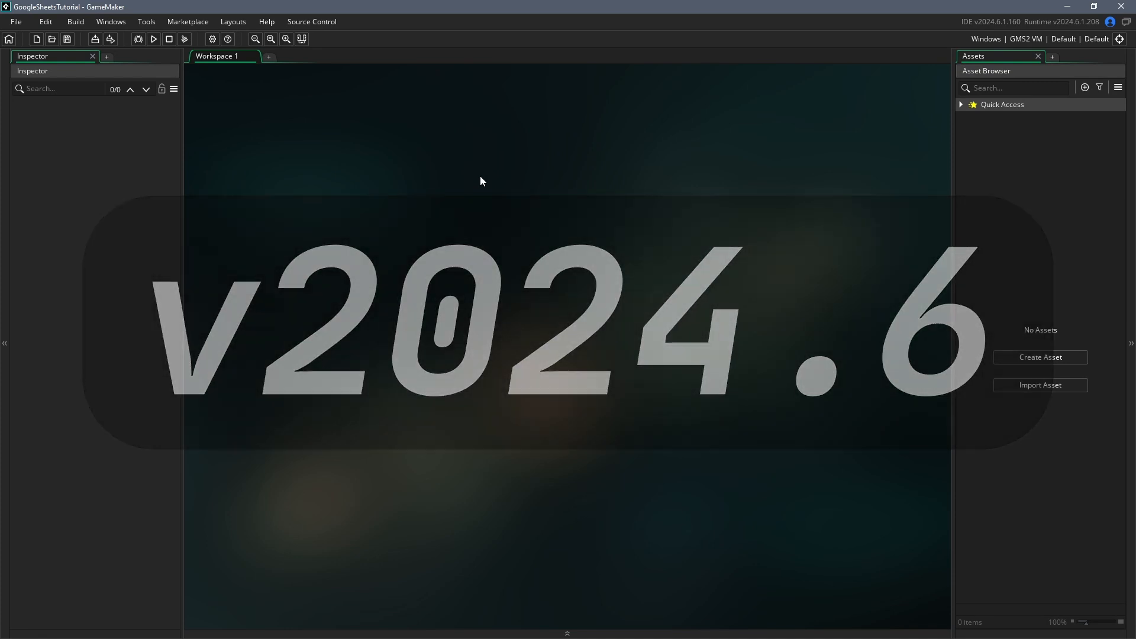
Add a new room named rm_test to the GoogleSheetsTutorial project
{"action": "left_click", "coordinate": [1040, 357]}
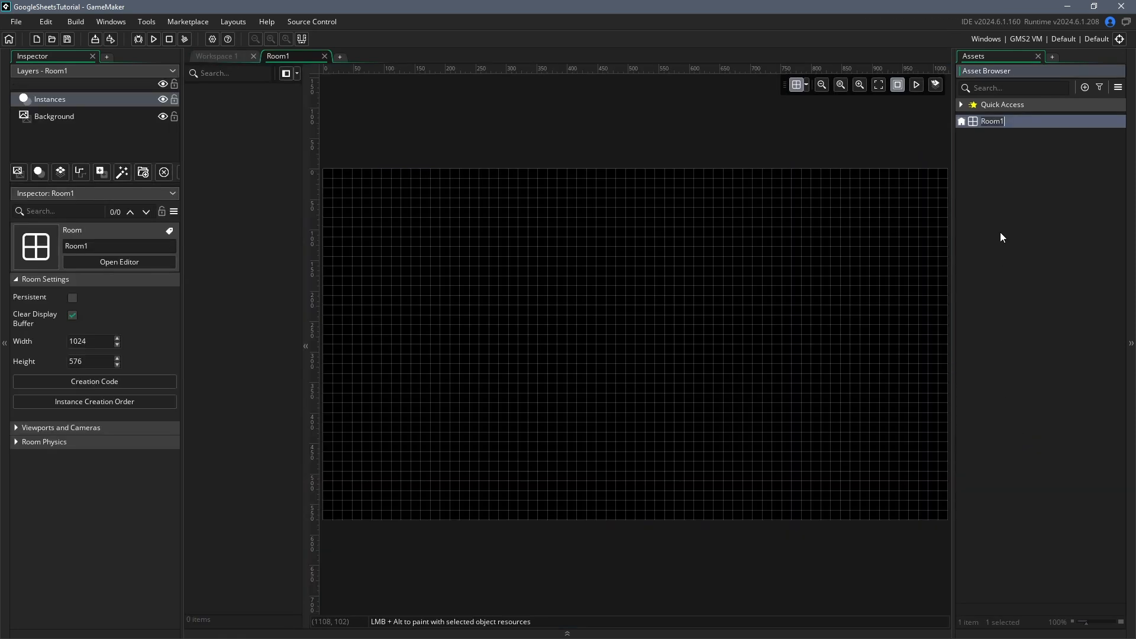
{"action": "type", "text": "rm_test"}
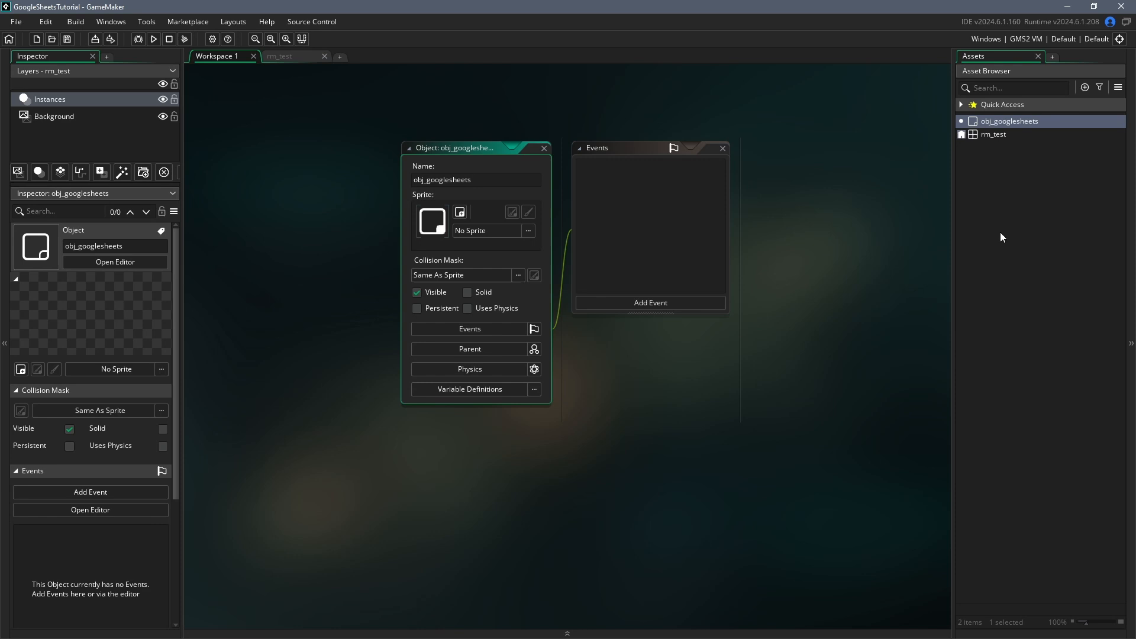
{"action": "left_click", "coordinate": [278, 56]}
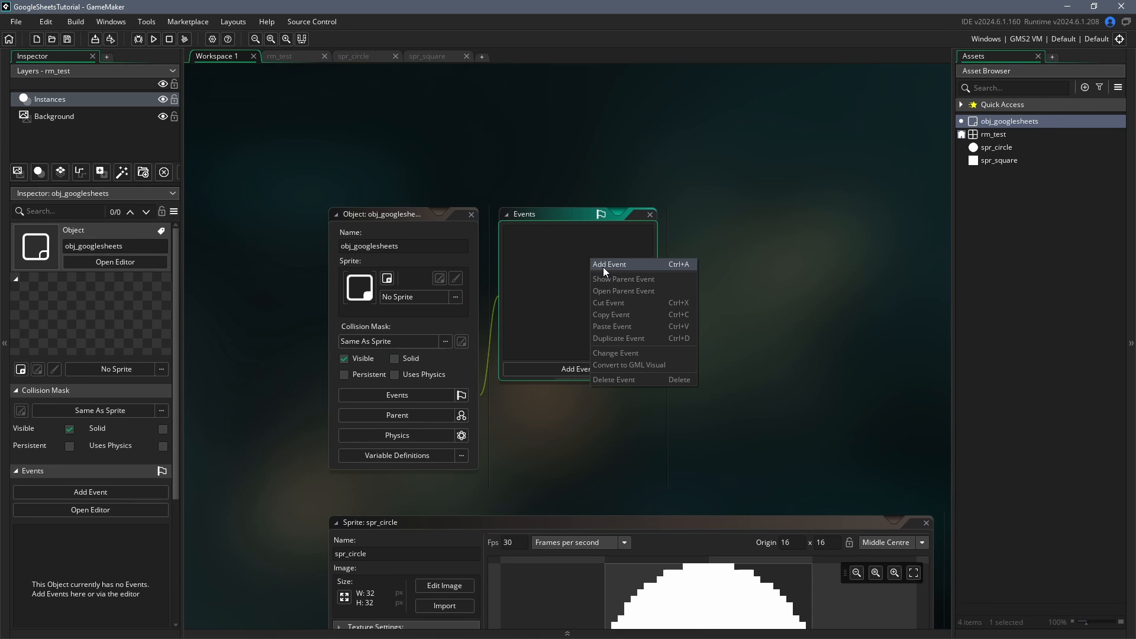
Add a Create event with setup notes and a comment for the Google Sheet ID
{"action": "left_click", "coordinate": [609, 264]}
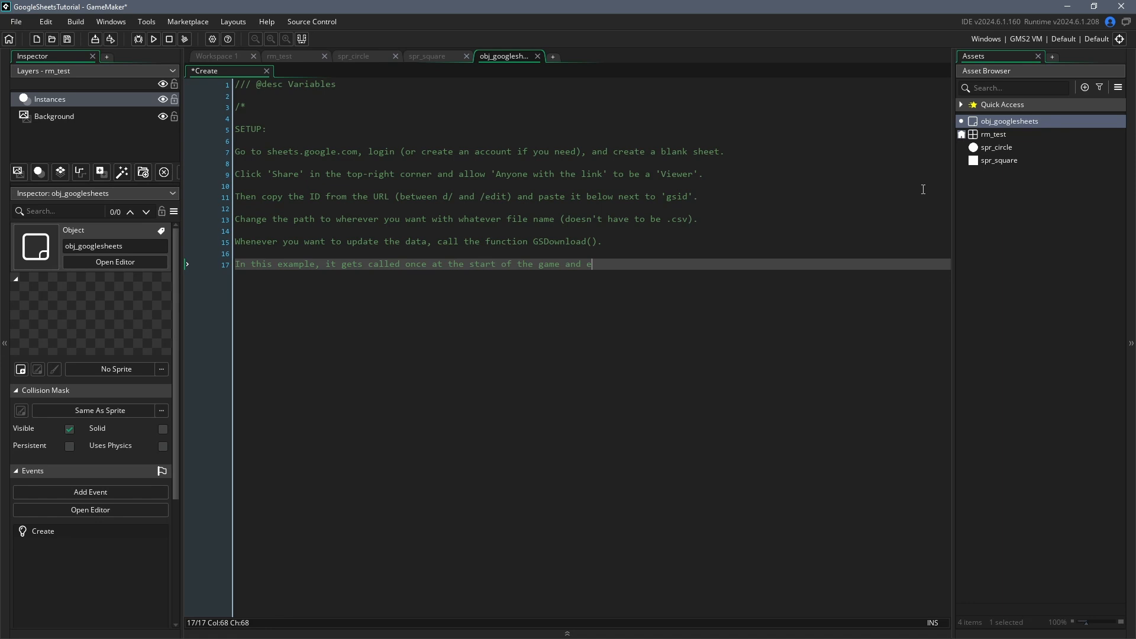
{"action": "type", "text": "every time you press 'Space'."}
{"action": "type", "text": "gsid = \"\";"}
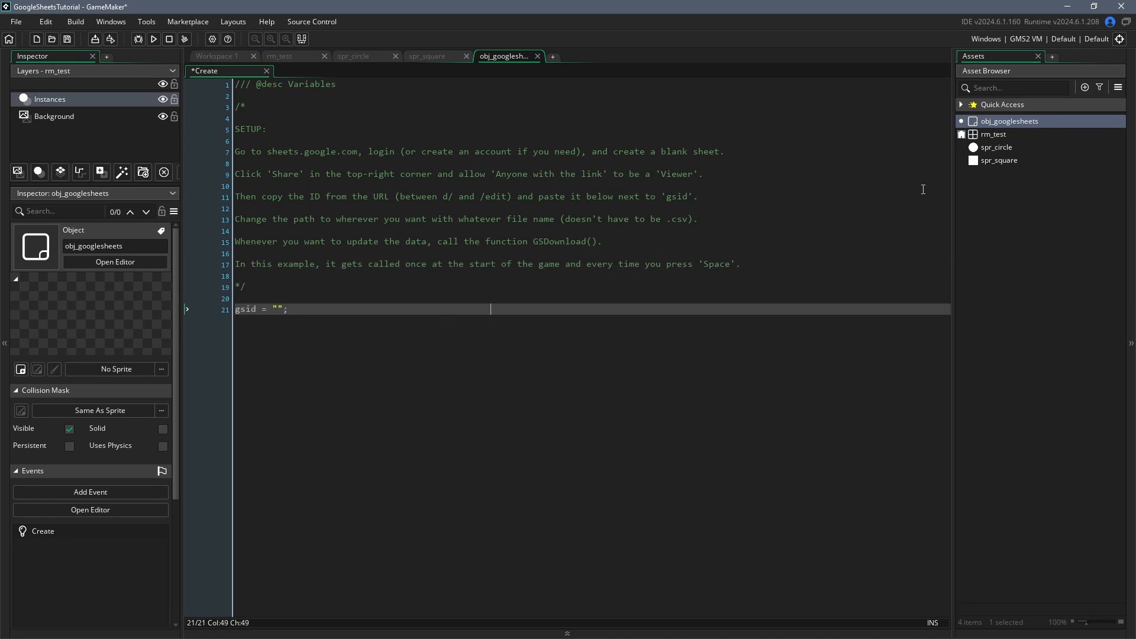
{"action": "type", "text": "// ID for the Googl"}
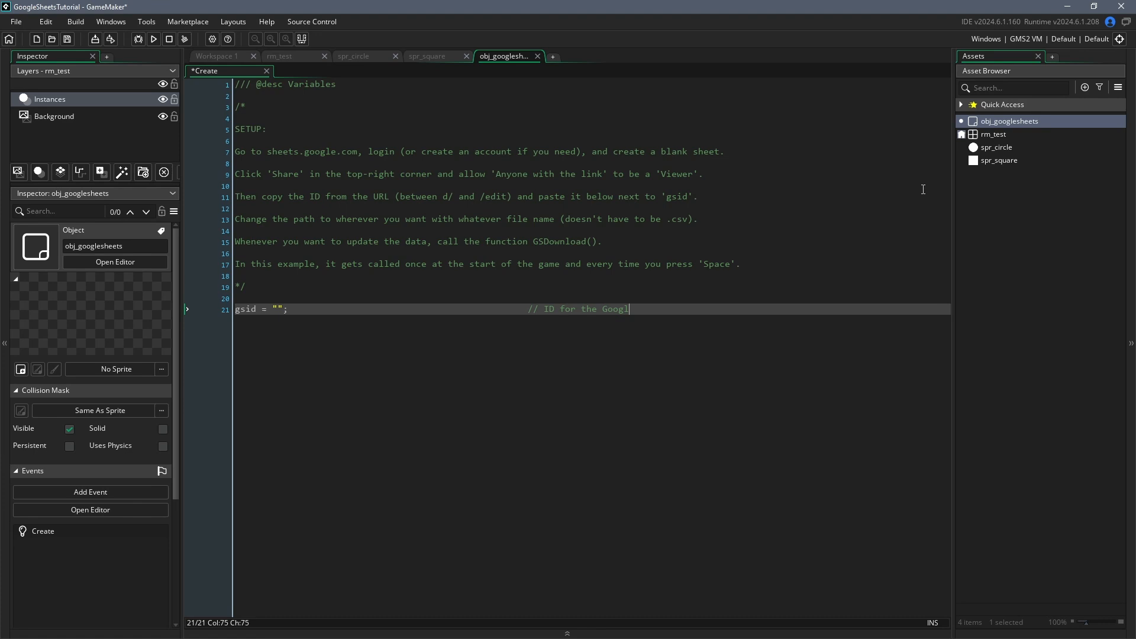
{"action": "type", "text": "e Sheet to be read from"}
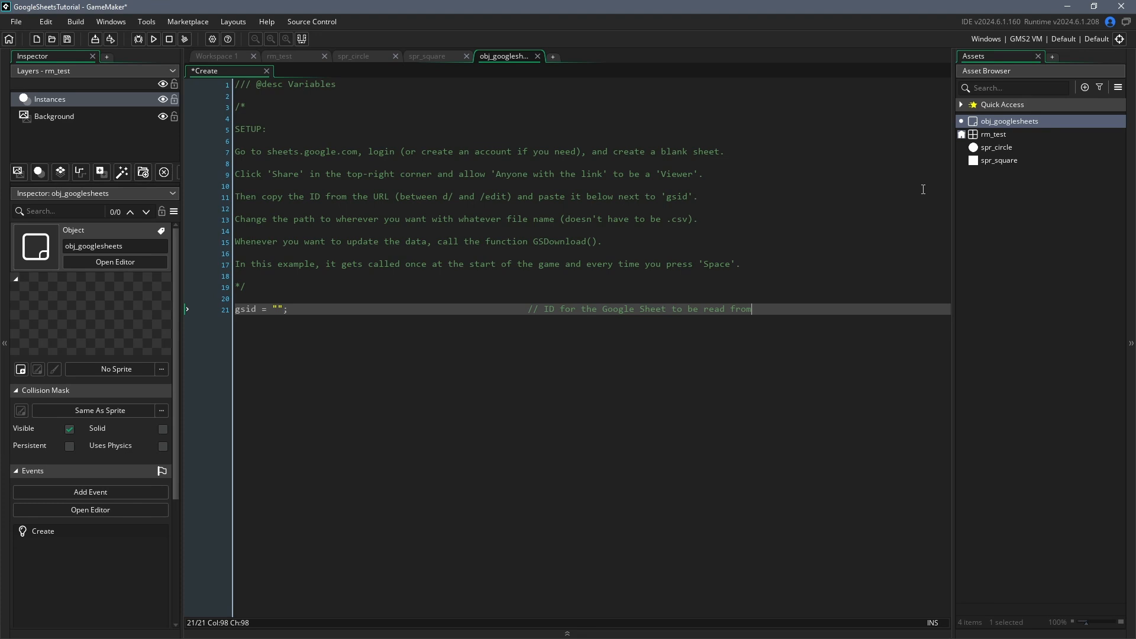
Declare path, file = -1 and grid = -1, each with explanatory comments
{"action": "type", "text": "path = working_directory + \"data.csv\";                 // Path to save the Google Sheet to"}
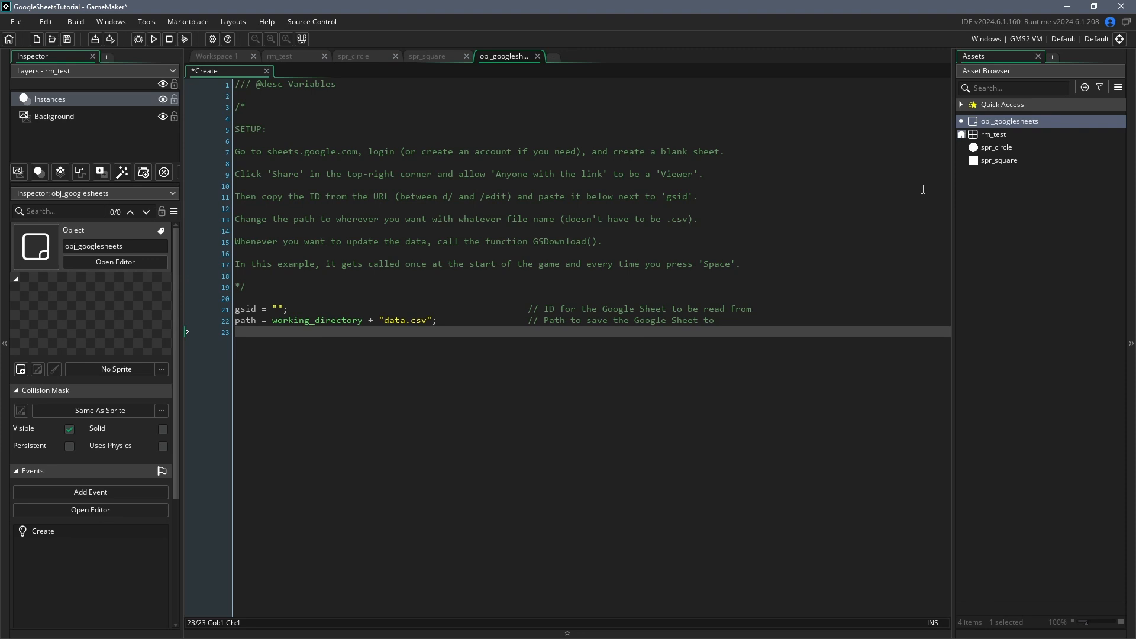
{"action": "type", "text": "file = -1;"}
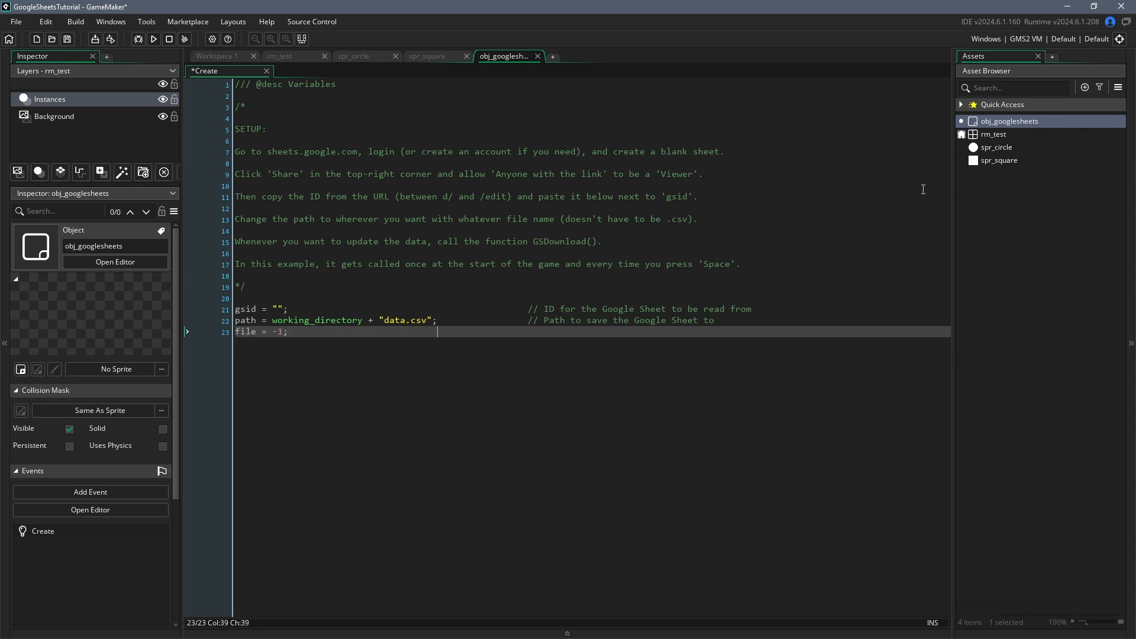
{"action": "type", "text": "// Reference to our HTTP request"}
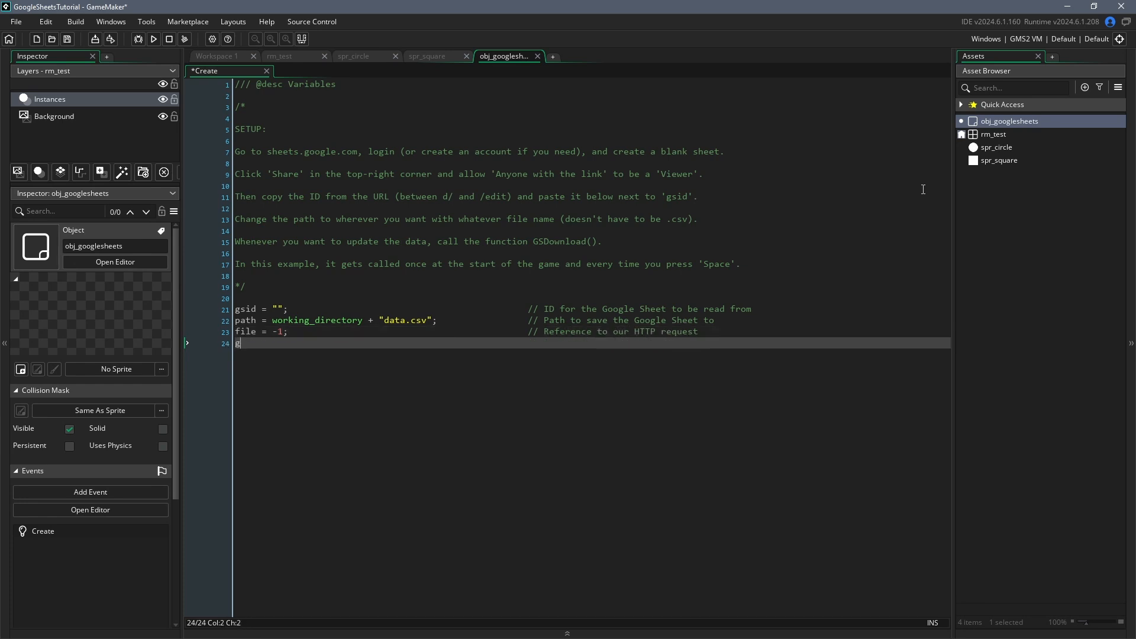
{"action": "type", "text": "grid = -1;"}
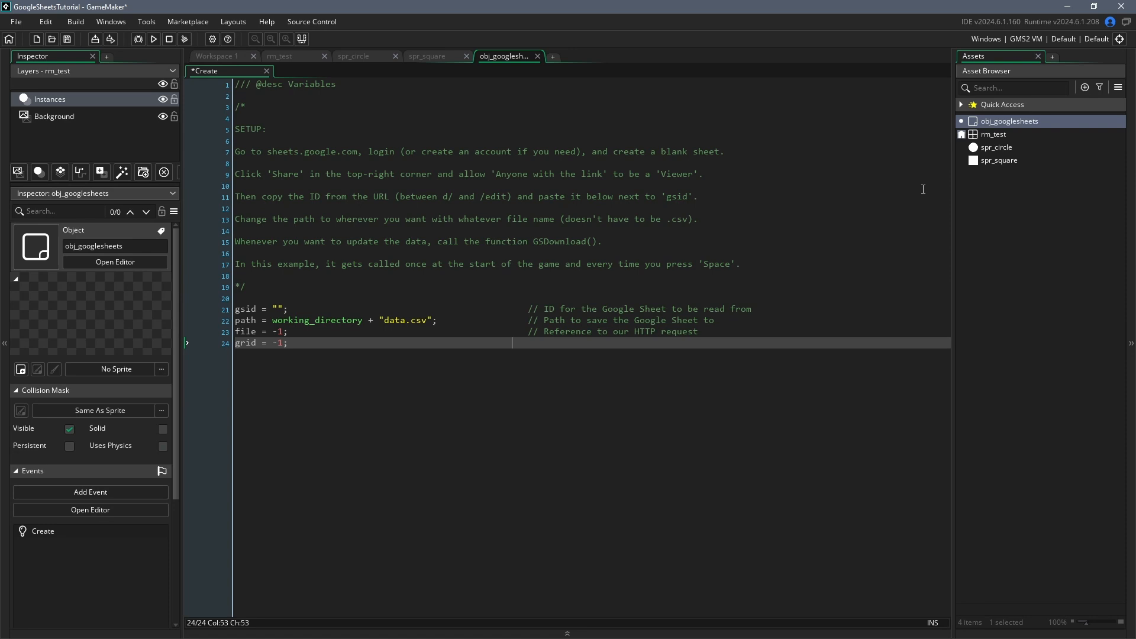
{"action": "type", "text": "// Reference to the DS"}
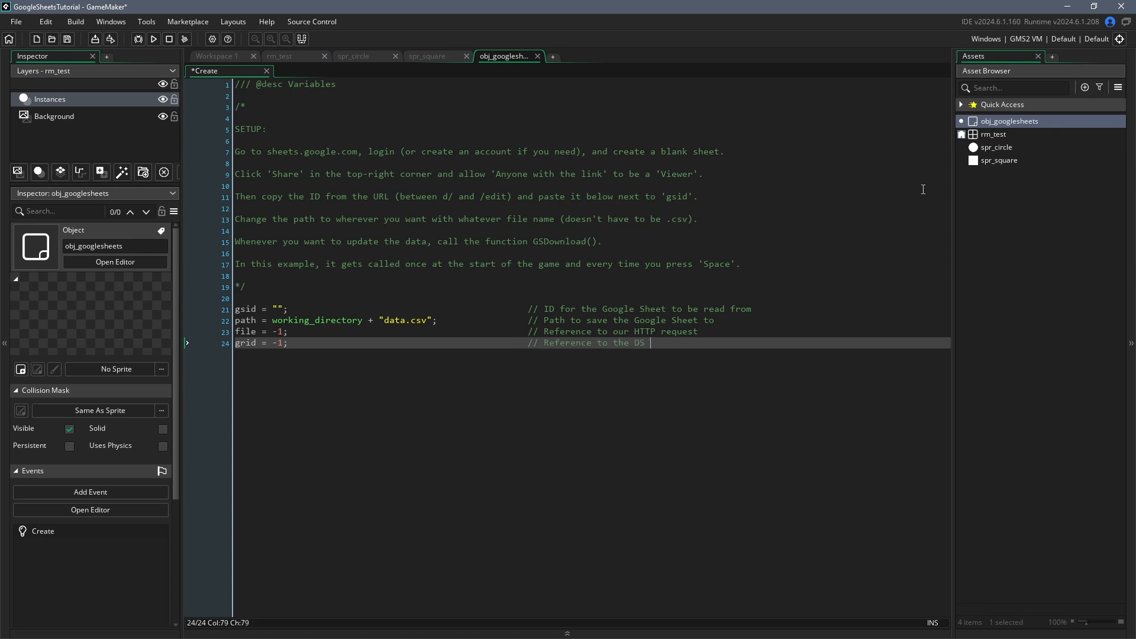
{"action": "type", "text": "grid which we'll load from the .csv"}
{"action": "type", "text": "function GSDow"}
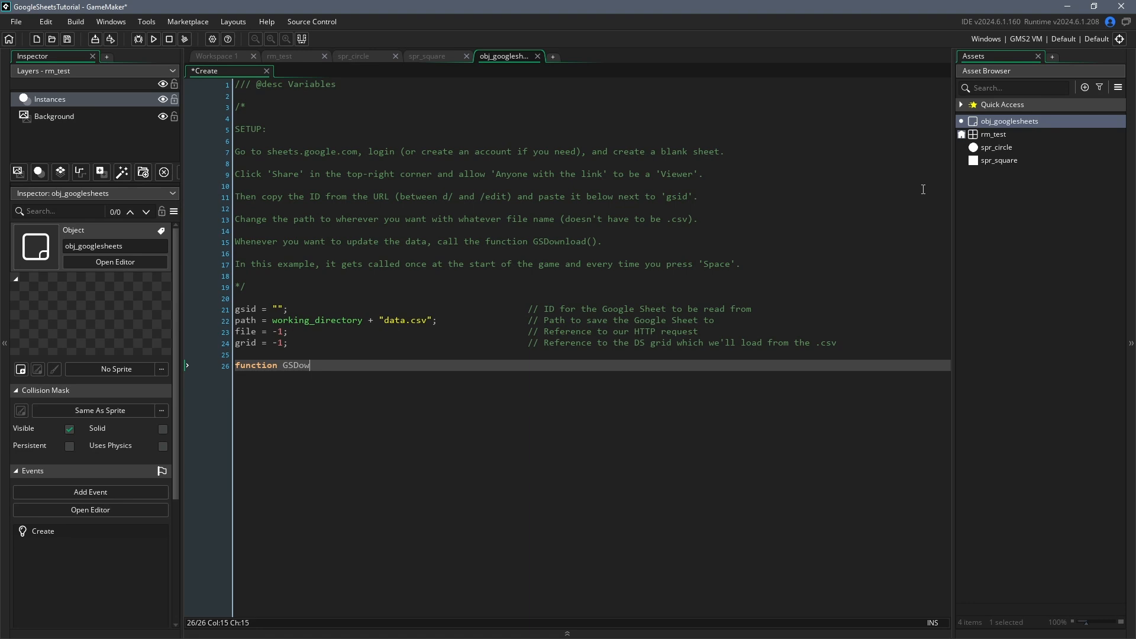
Write GSDownload building the CSV export URL with http_get_file, and call it in Create
{"action": "type", "text": "nload()"}
{"action": "type", "text": "// Creates a local variable called '_url"}
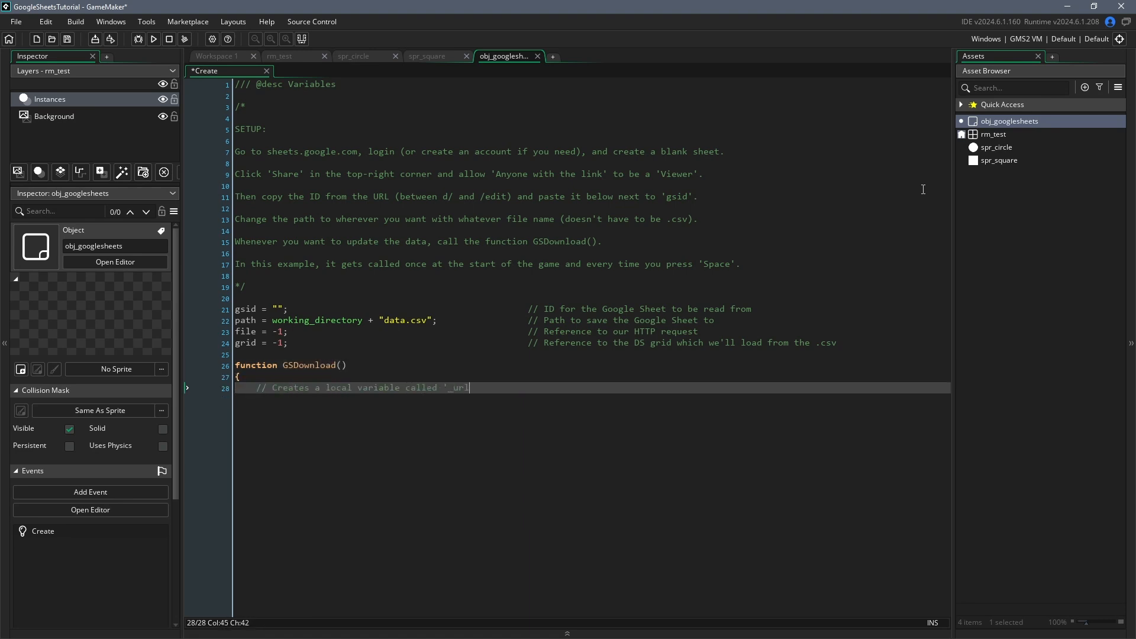
{"action": "type", "text": ", enters the ID for the Google Sheet"}
{"action": "type", "text": "\"https://"}
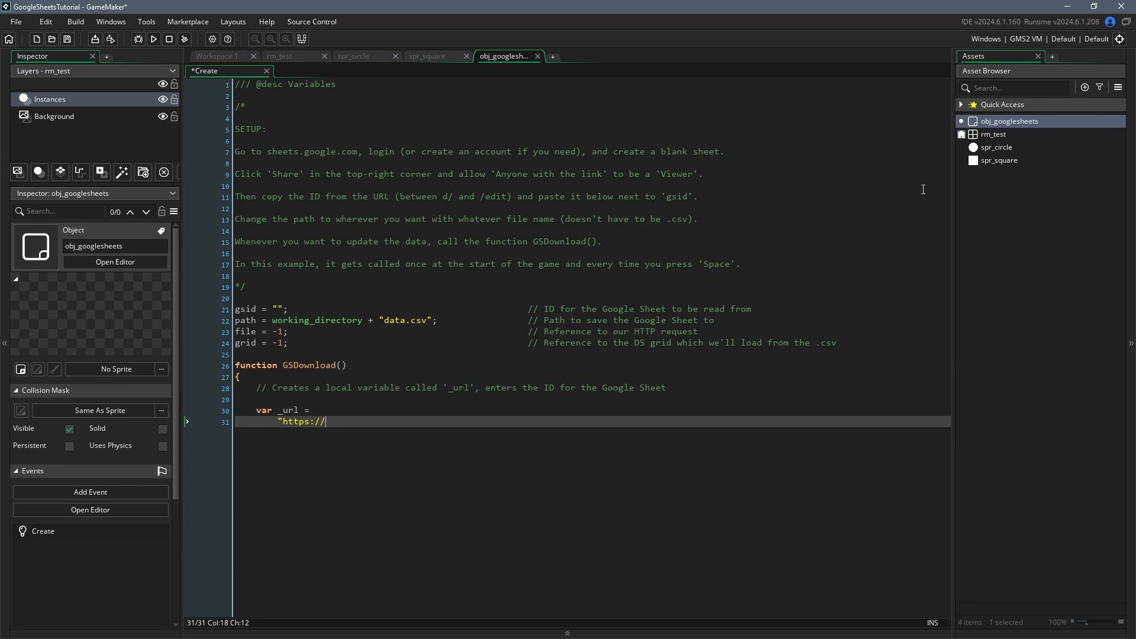
{"action": "type", "text": "docs.google.com/spreadsheets/d/\""}
{"action": "type", "text": "+ \"/expo"}
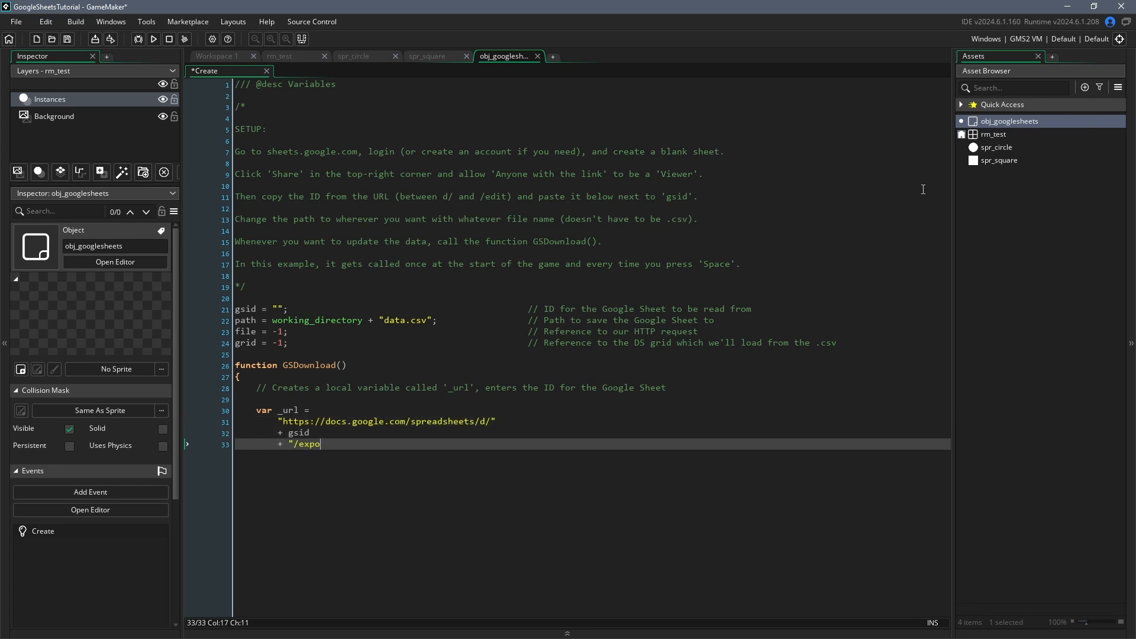
{"action": "type", "text": "rt?format=csv&id=\""}
{"action": "type", "text": "// Up"}
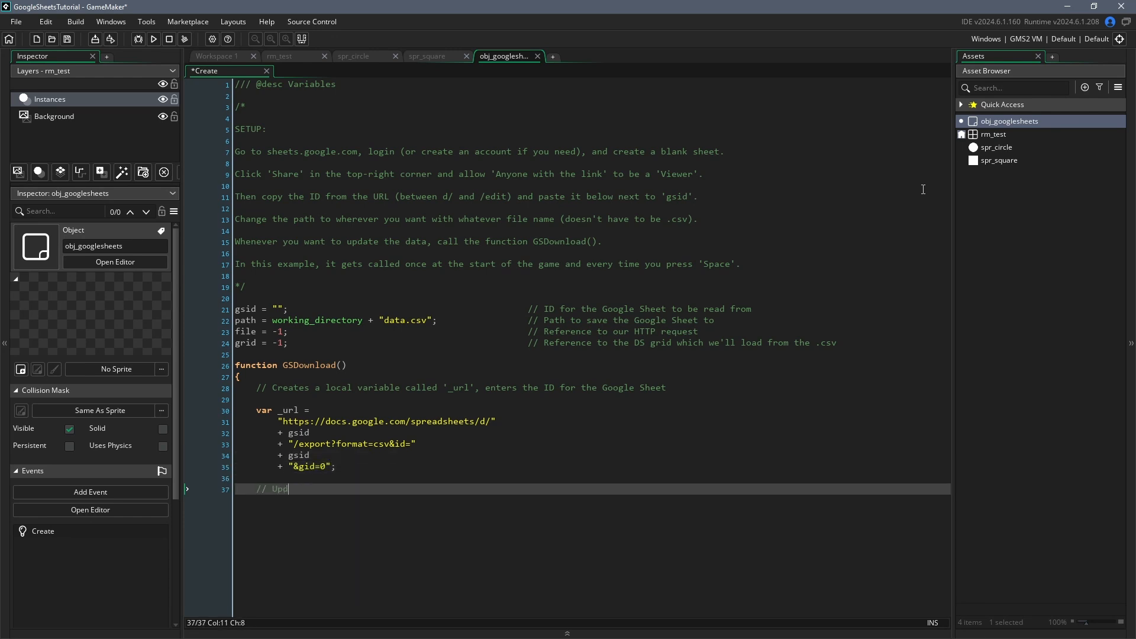
{"action": "type", "text": "dates the 'file' variable"}
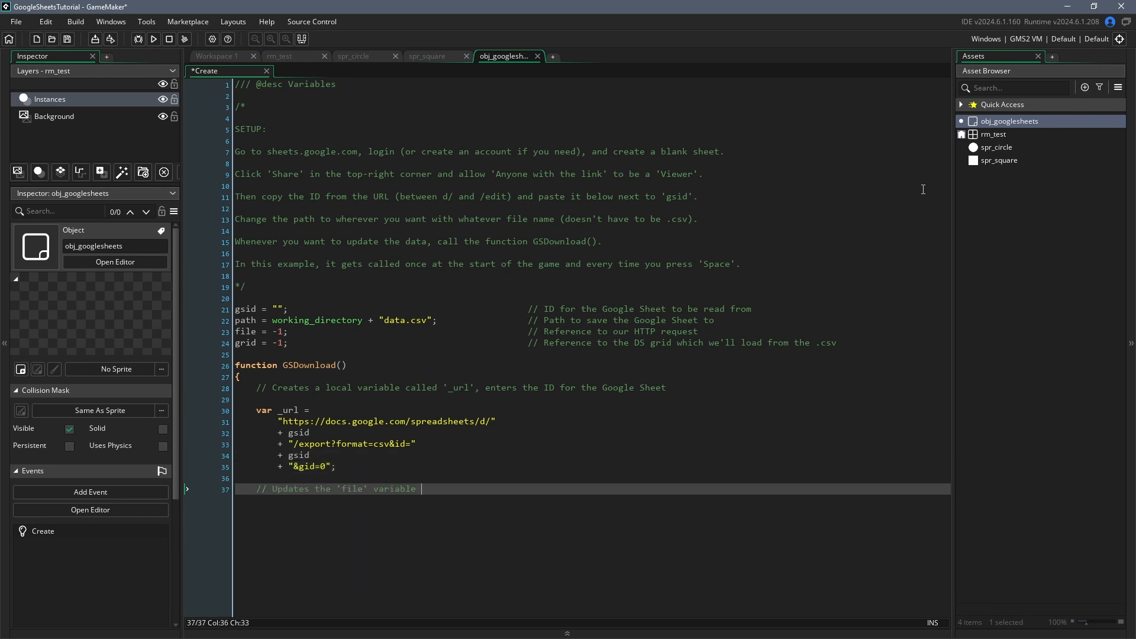
{"action": "type", "text": "to our request for a file"}
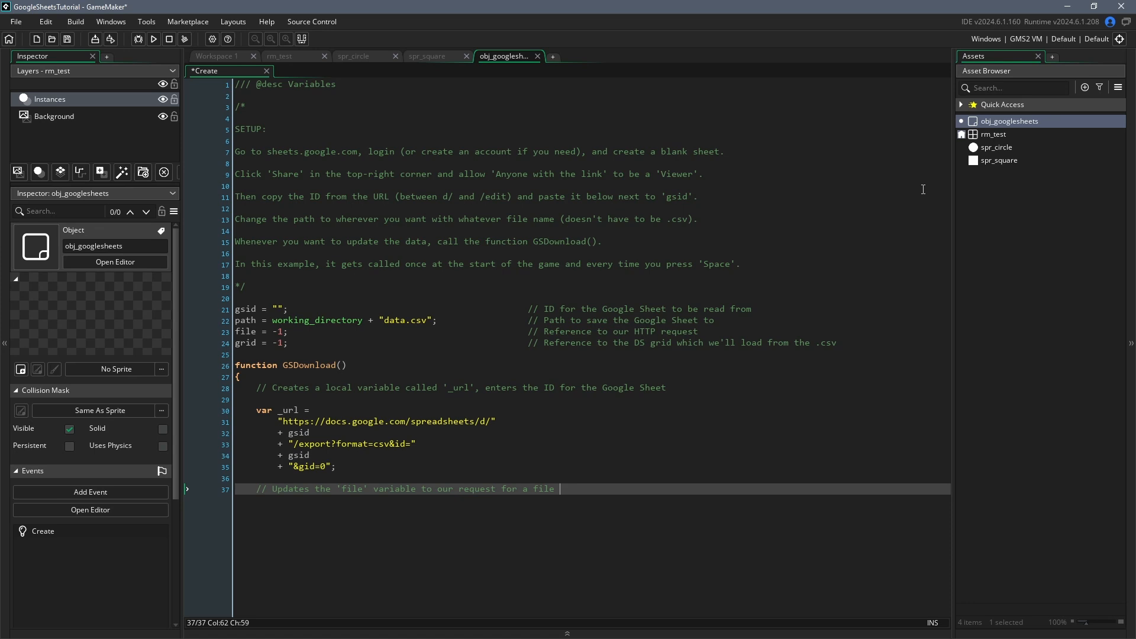
{"action": "type", "text": "from the URL to be downloa"}
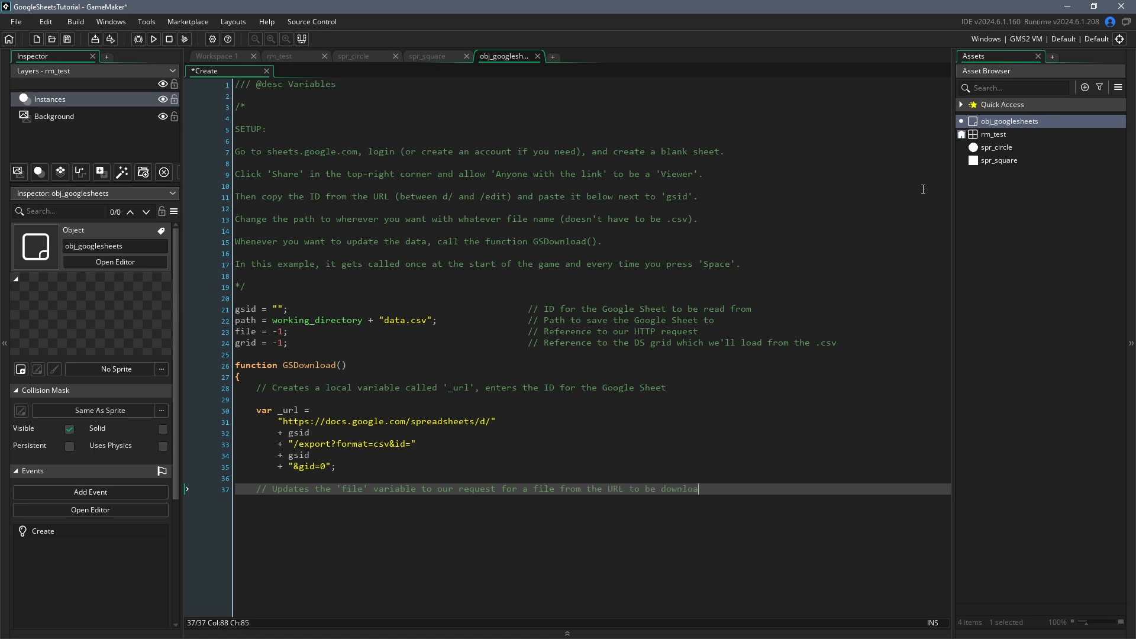
{"action": "type", "text": "ded to the path"}
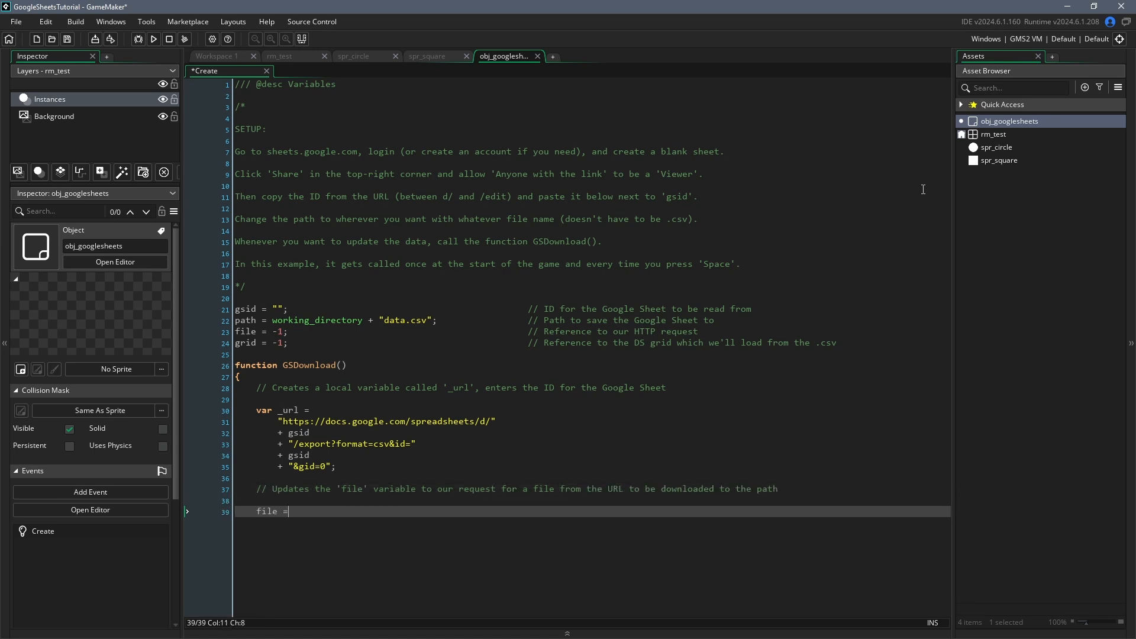
{"action": "type", "text": "http_get_file(_url, path)"}
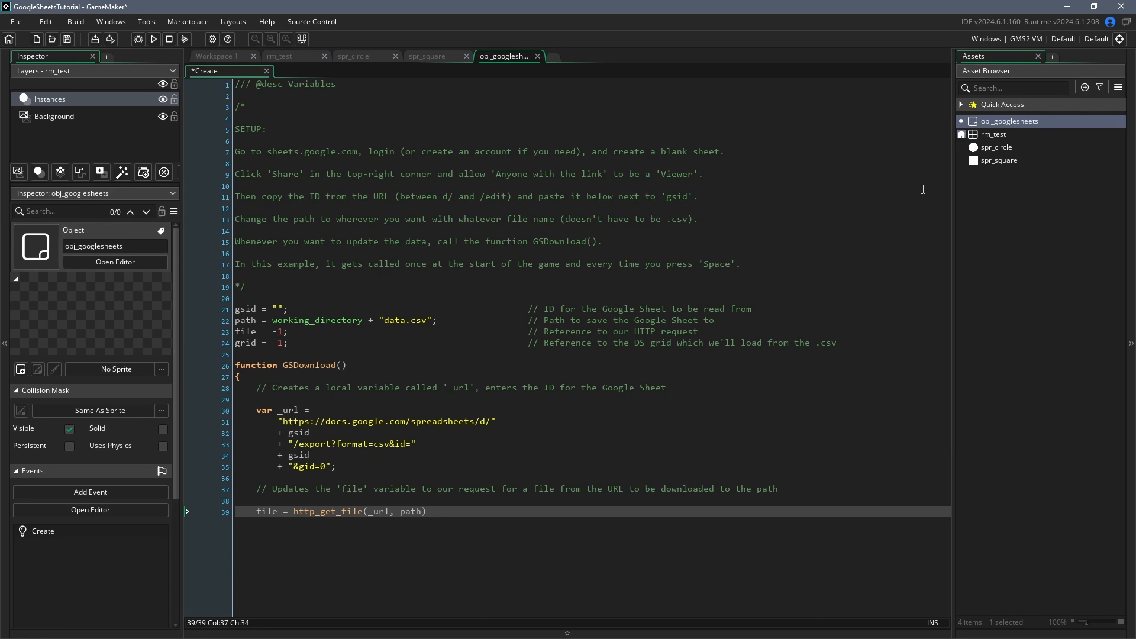
{"action": "type", "text": ";"}
{"action": "type", "text": "GSDownload();"}
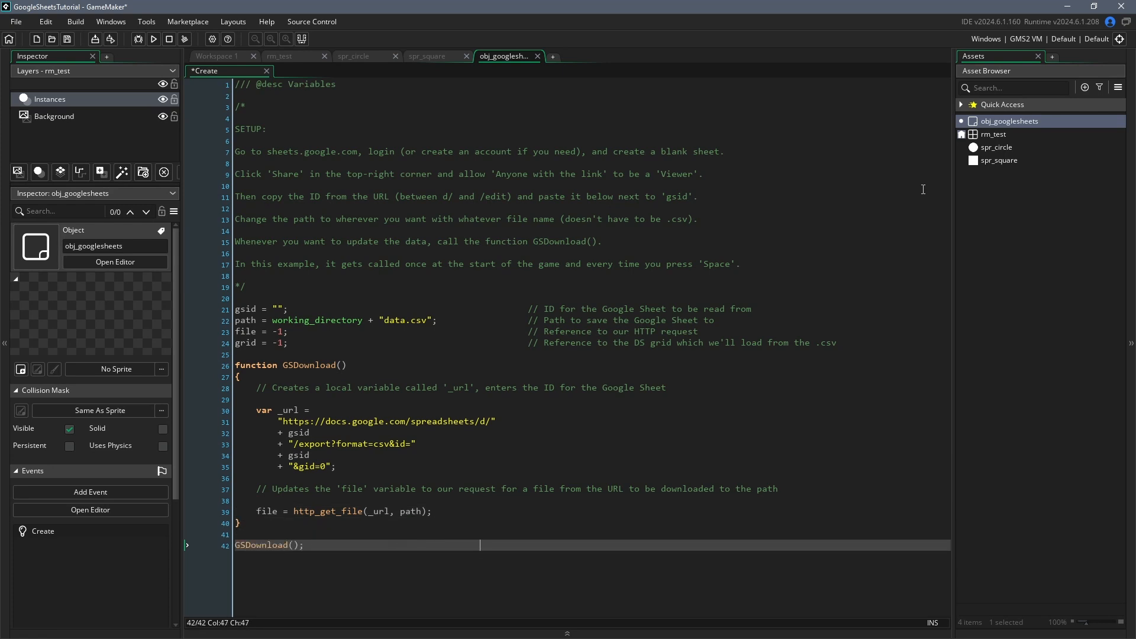
{"action": "type", "text": "// Download the G"}
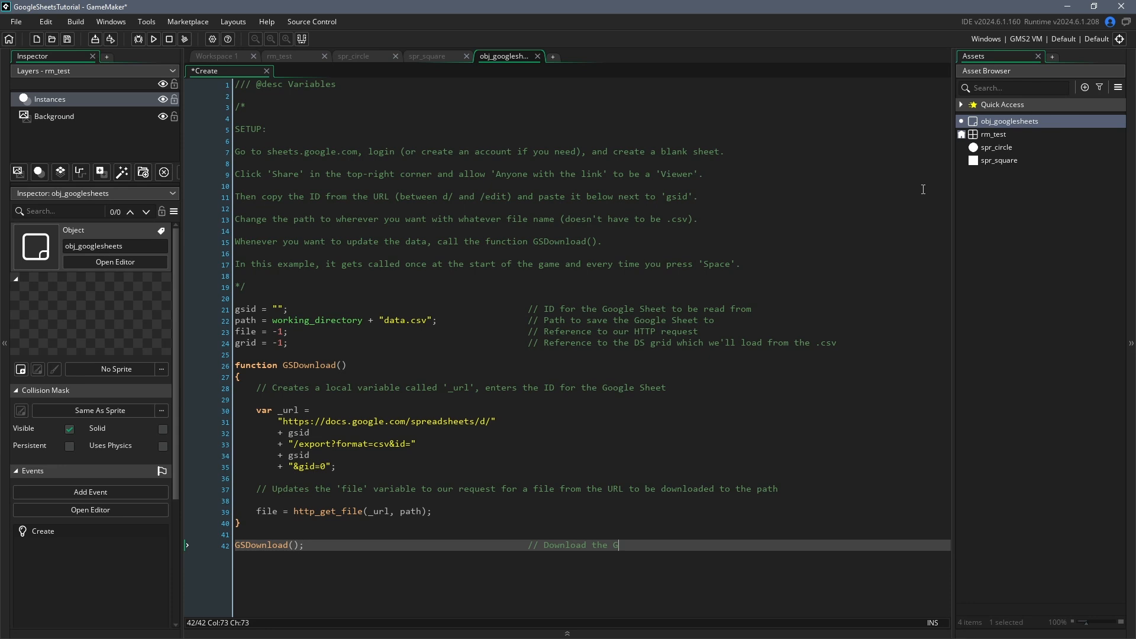
{"action": "type", "text": "oogle Sheet"}
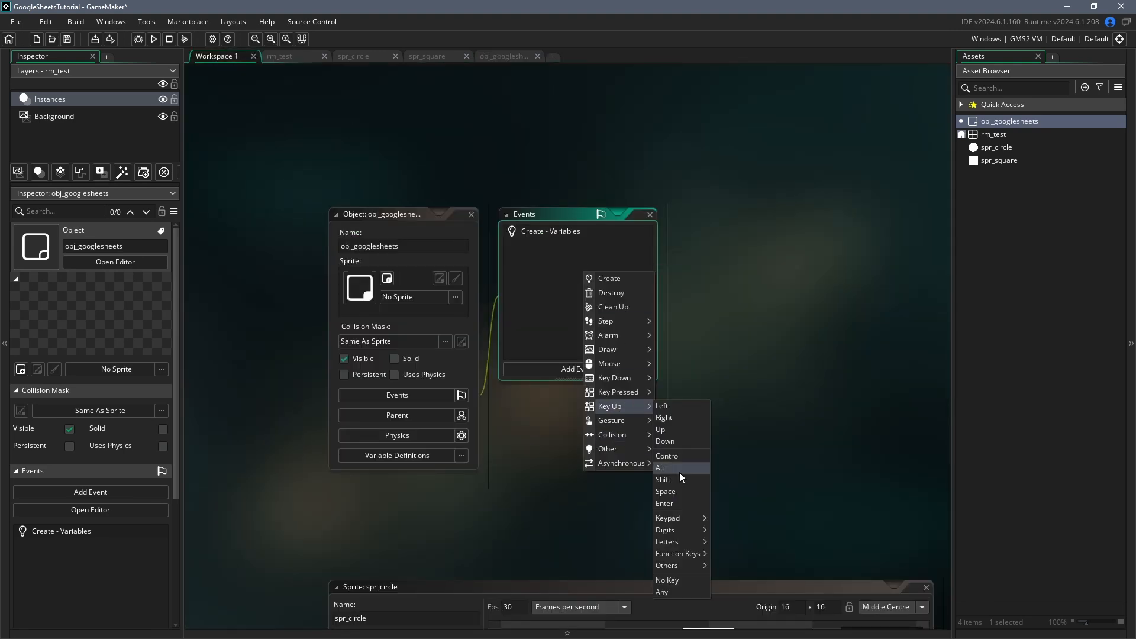
Add a Key Up Space event that calls GSDownload() to re-download the sheet
{"action": "left_click", "coordinate": [665, 491]}
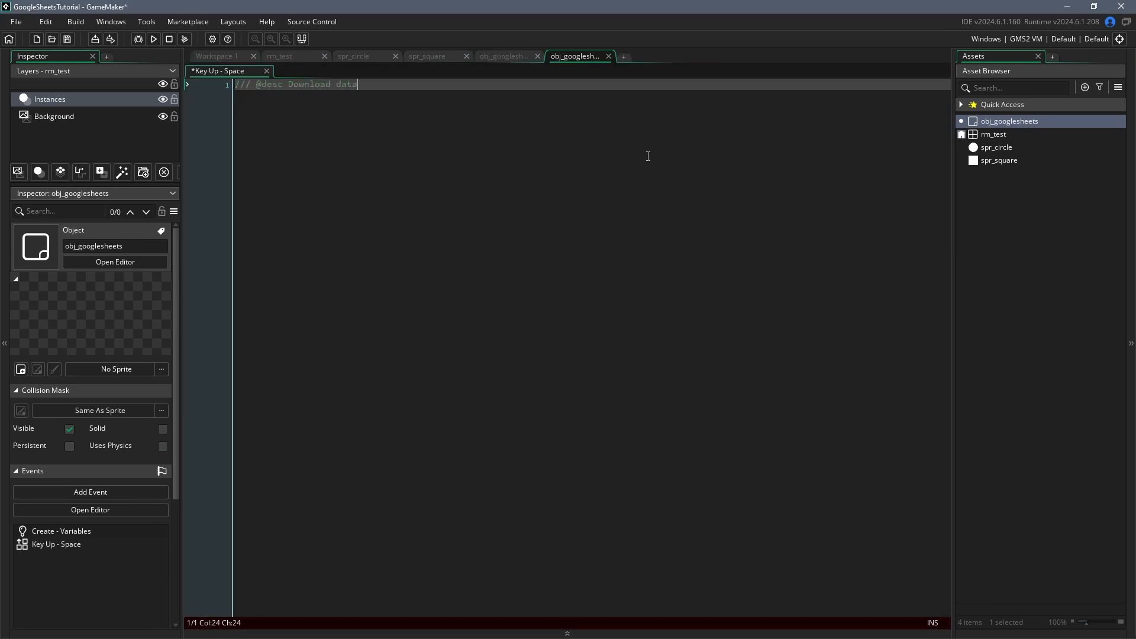
{"action": "type", "text": "GSDownload(); // Download"}
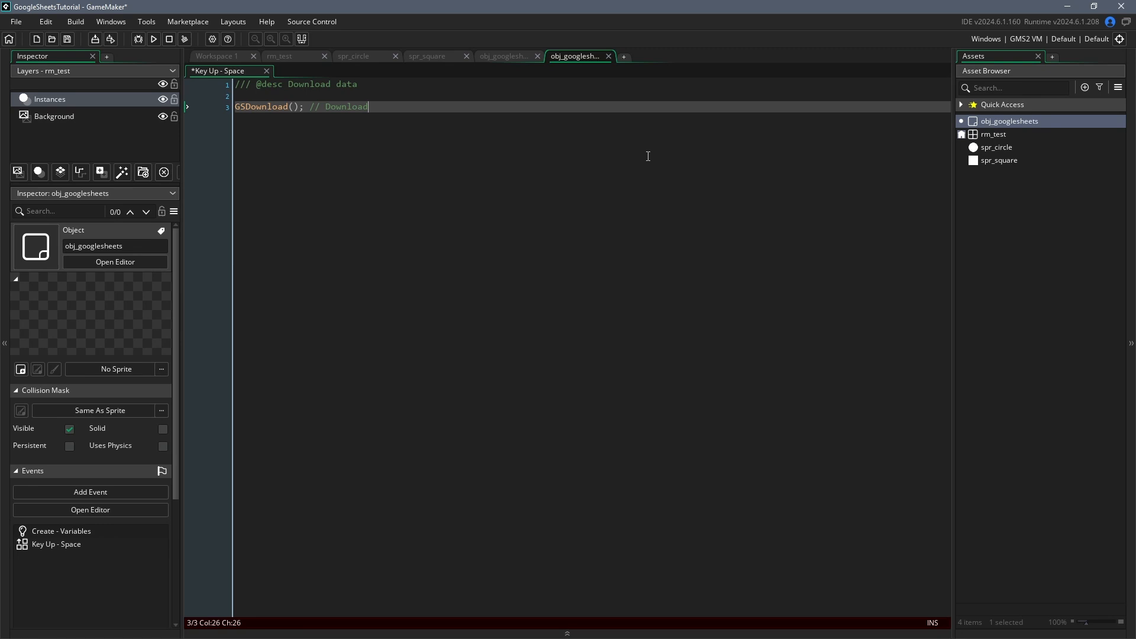
{"action": "type", "text": "the Google Sheet"}
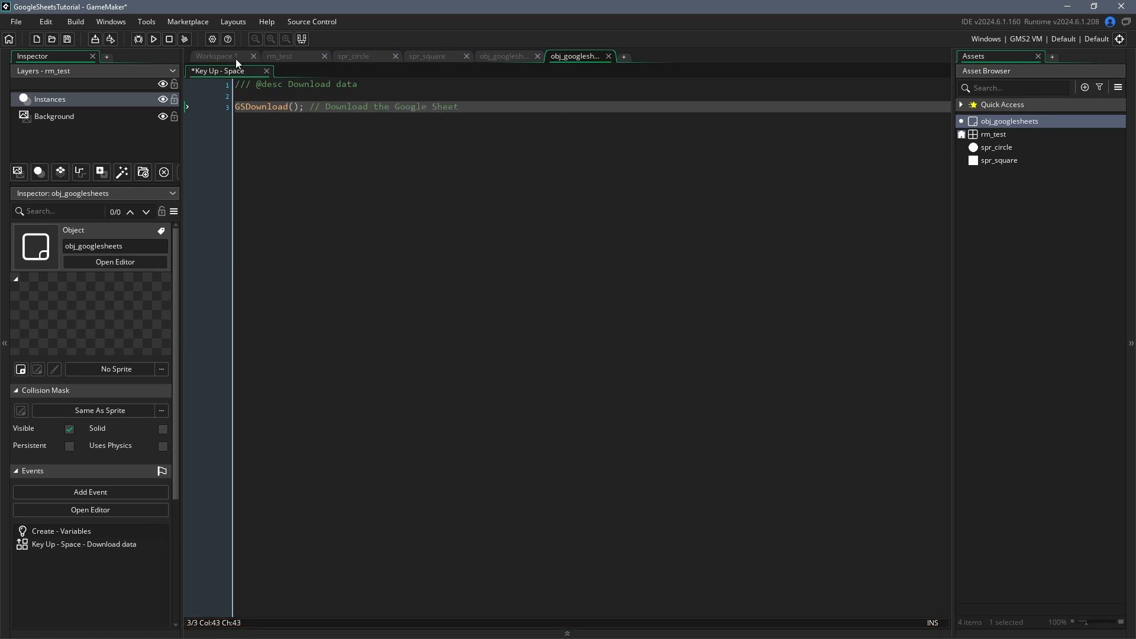
{"action": "left_click", "coordinate": [577, 368]}
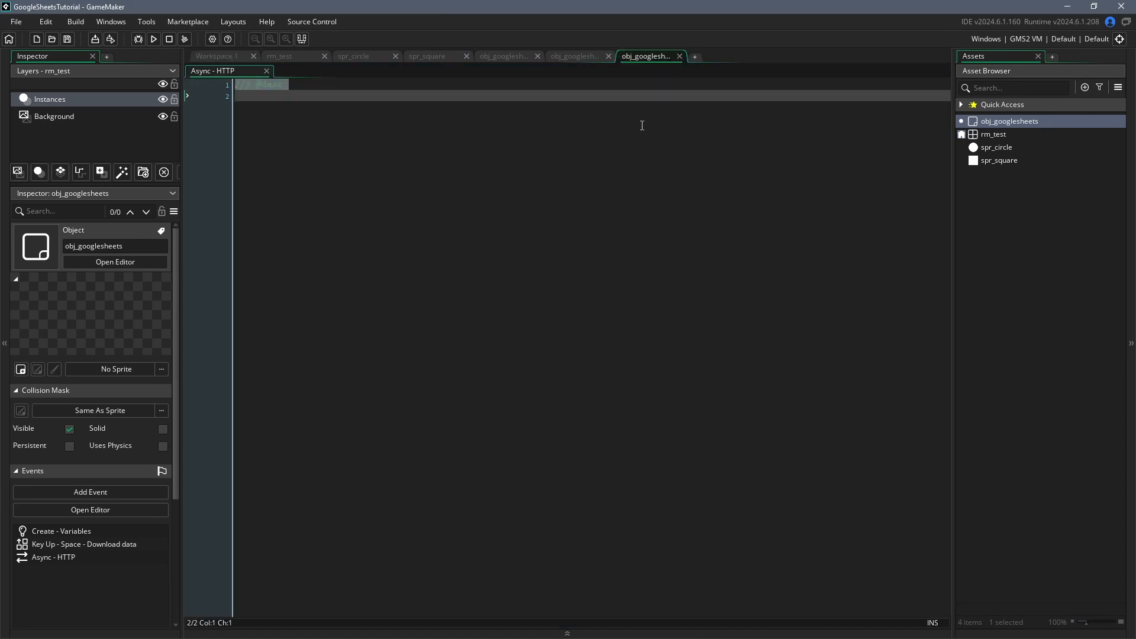
In Async HTTP, load the downloaded CSV when async_load id equals file and status is 0
{"action": "type", "text": "/// @desc Log messages"}
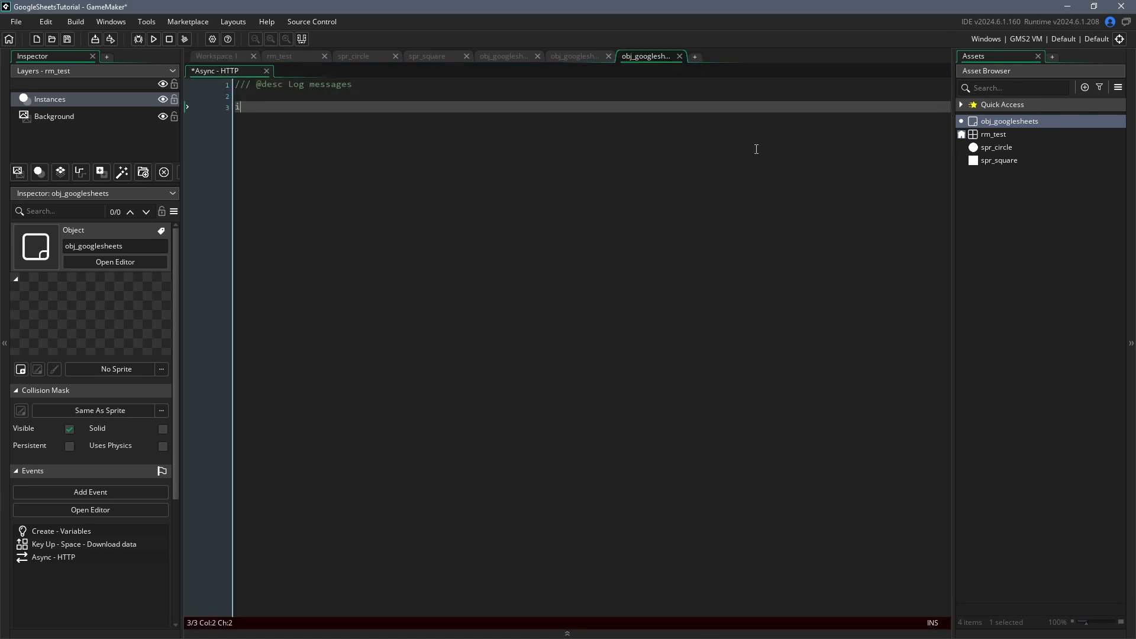
{"action": "type", "text": "if ds_map_find_value(async_"}
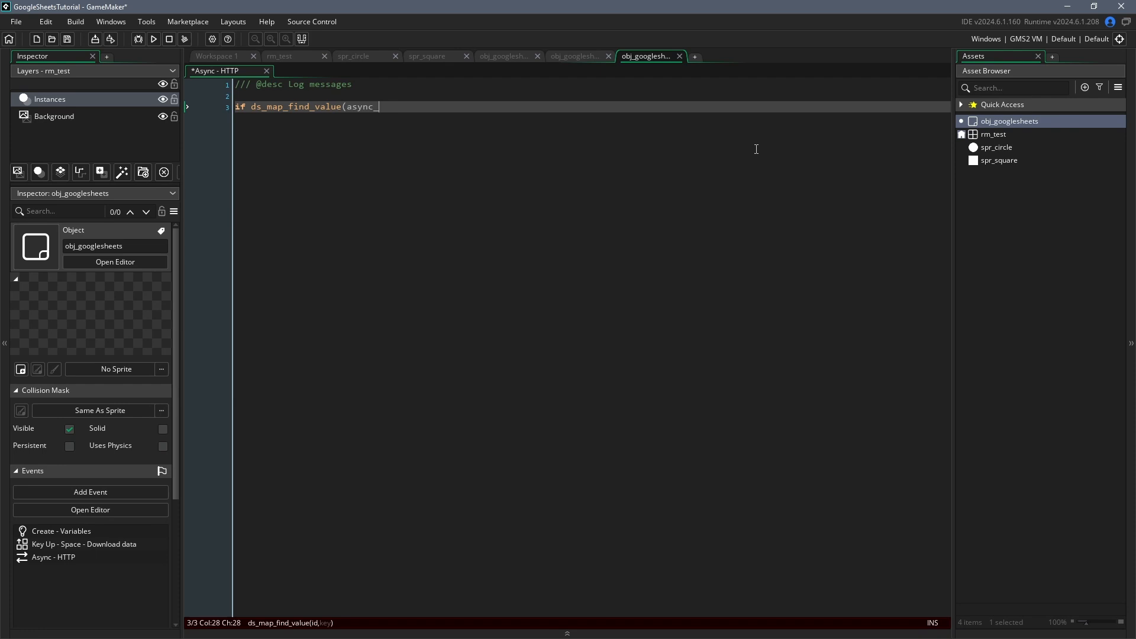
{"action": "type", "text": "load, \"id\") == file"}
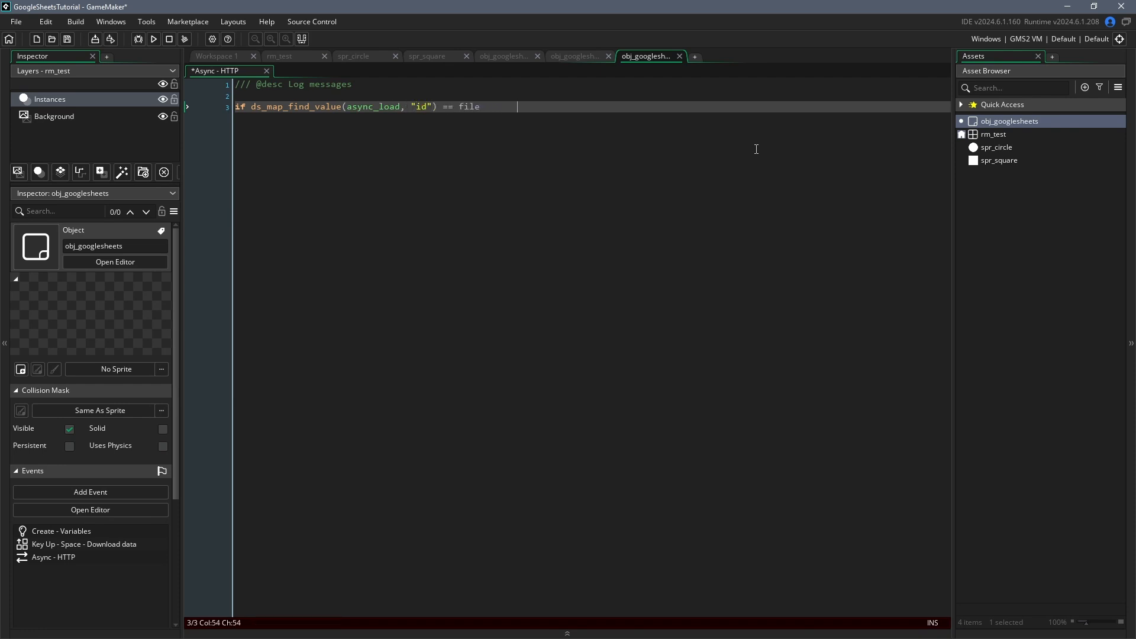
{"action": "type", "text": "// If the ID of the inco"}
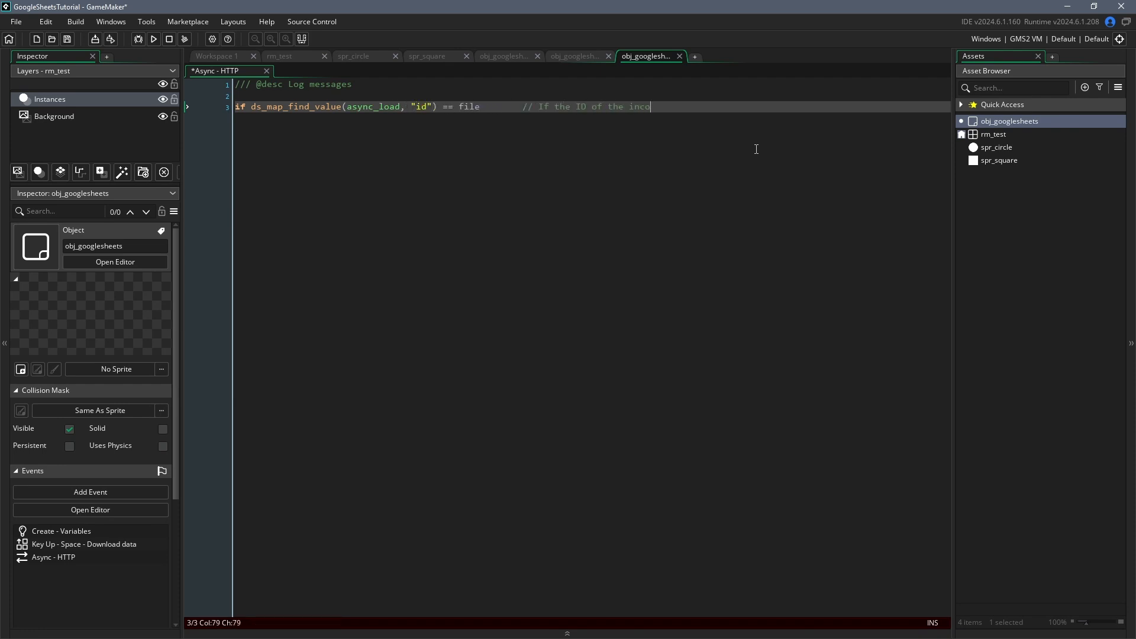
{"action": "type", "text": "ming data matches our request"}
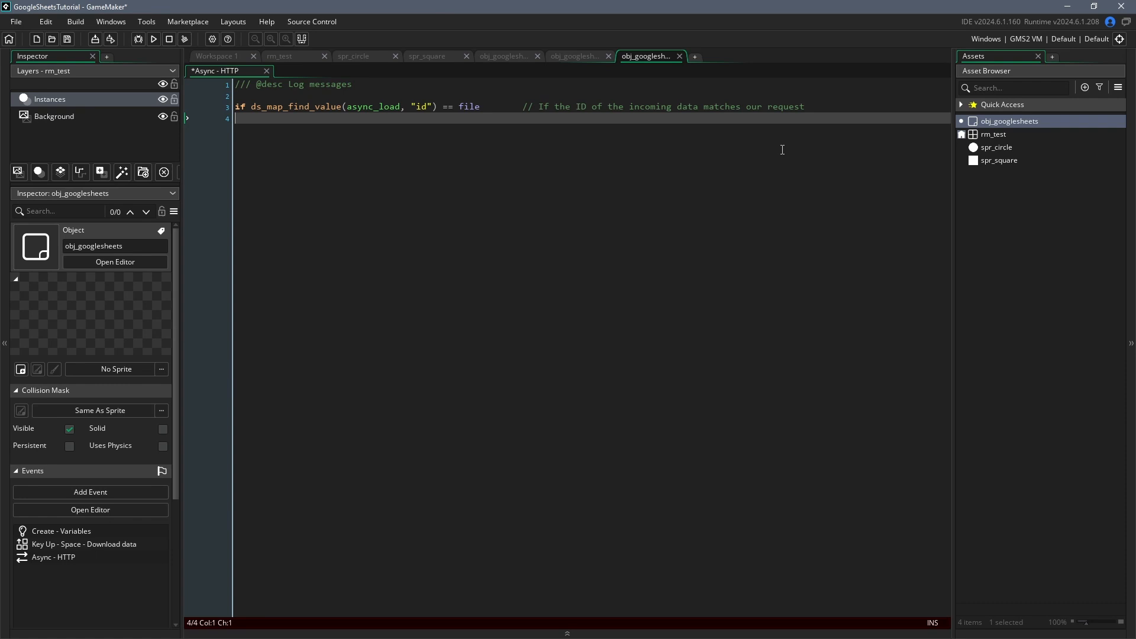
{"action": "type", "text": "{"}
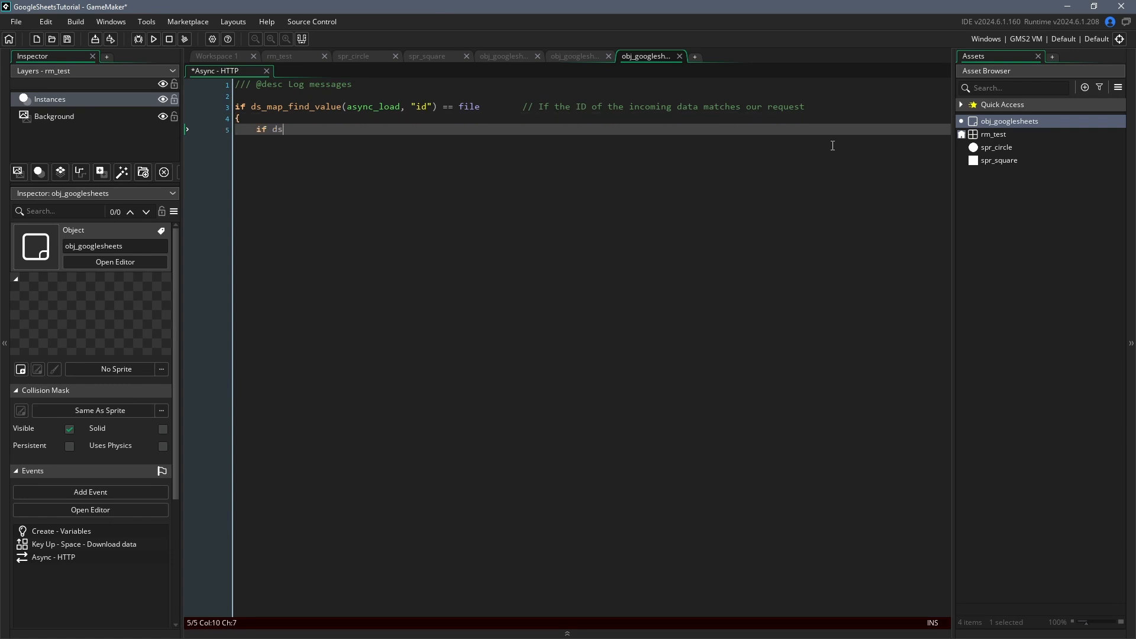
{"action": "type", "text": "_map_find_value(async_load"}
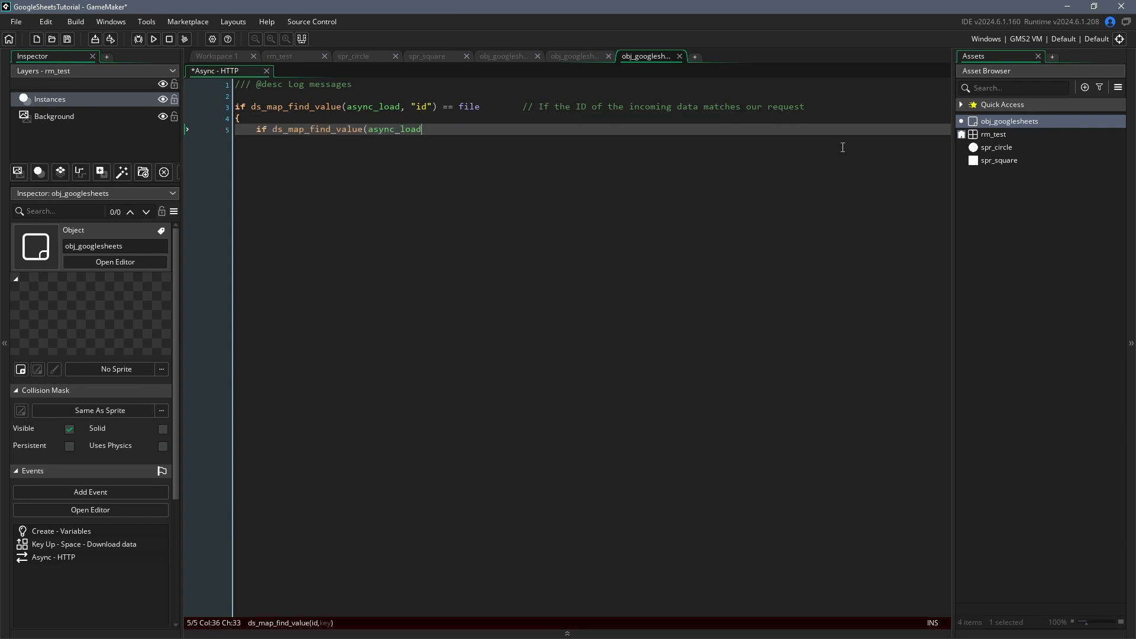
{"action": "type", "text": ", \"status\") == 0  // If t"}
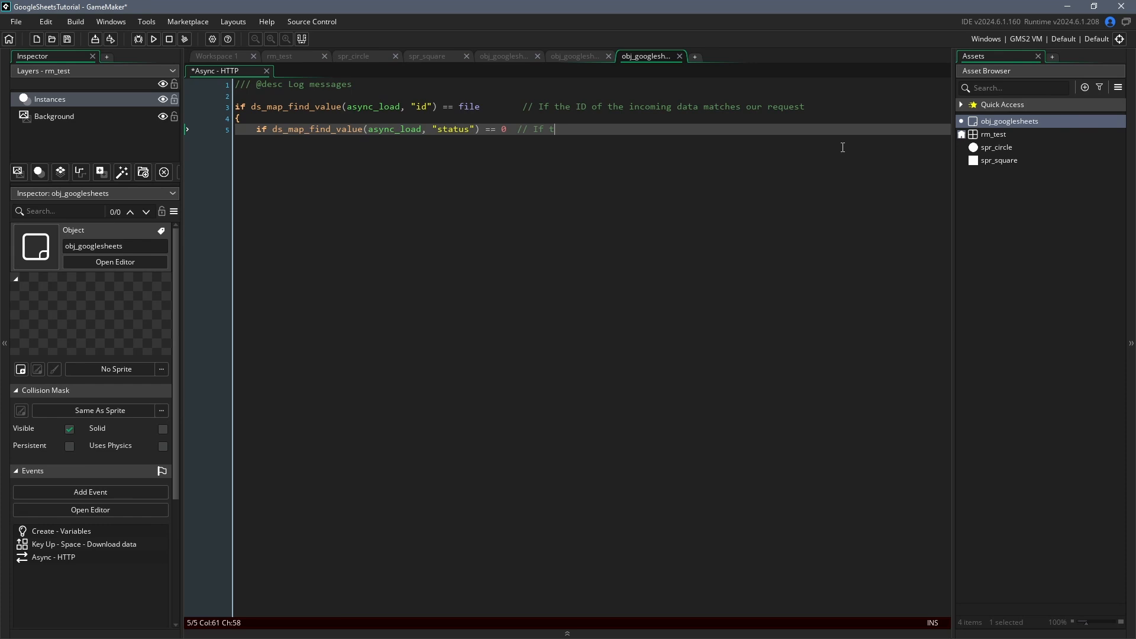
{"action": "type", "text": "he request was a success"}
{"action": "type", "text": "grid = load_csv(path);"}
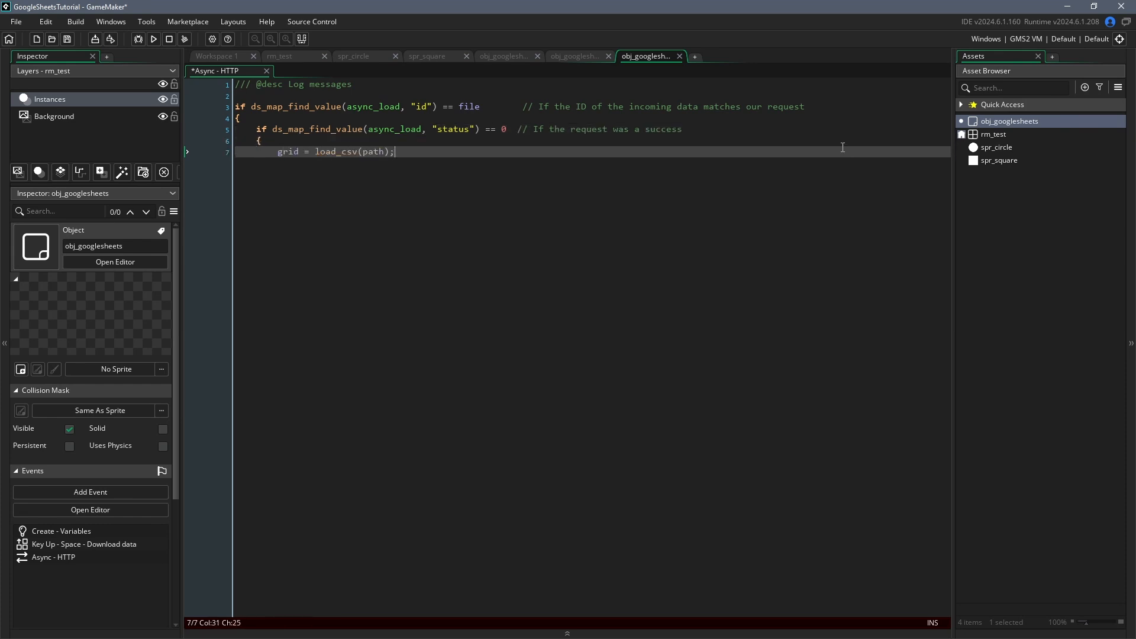
{"action": "type", "text": "// Make a DS grid from the"}
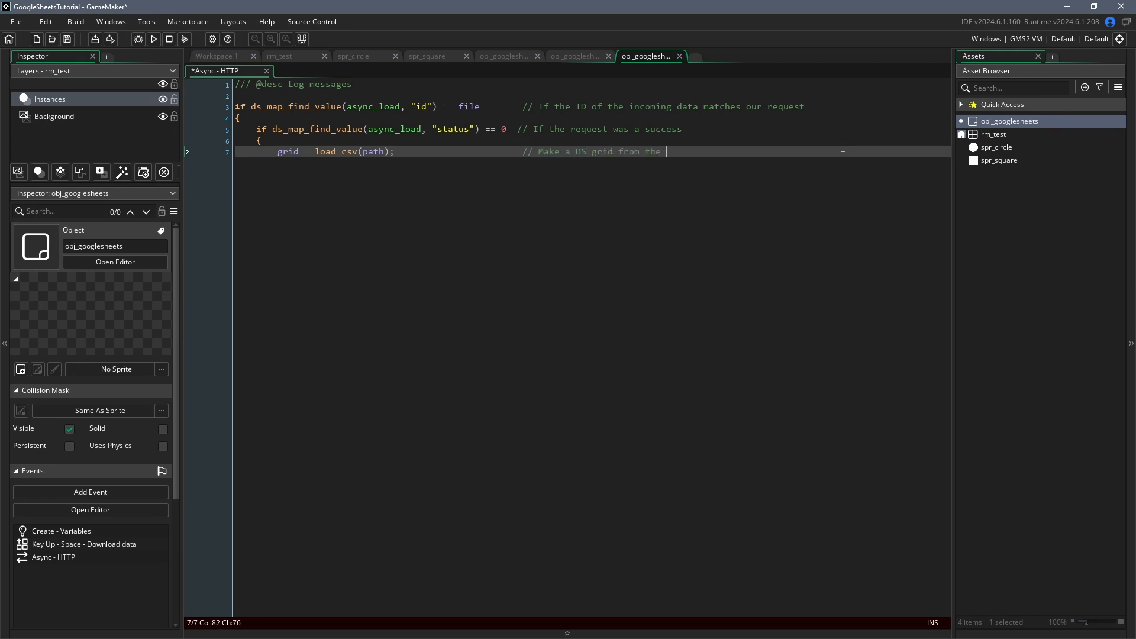
{"action": "type", "text": "downloaded .csv file"}
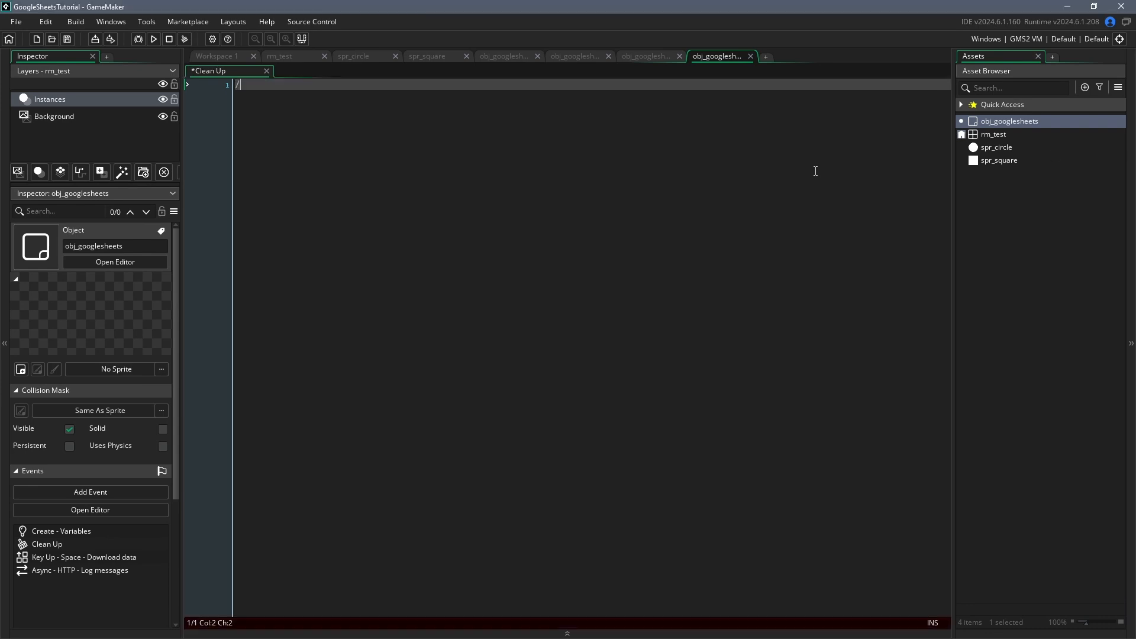
Write if ds_exists(grid, ds_type_grid) then ds_grid_destroy(grid), with comments
{"action": "type", "text": "/// @desc Destroy the grid when it is no longer needed"}
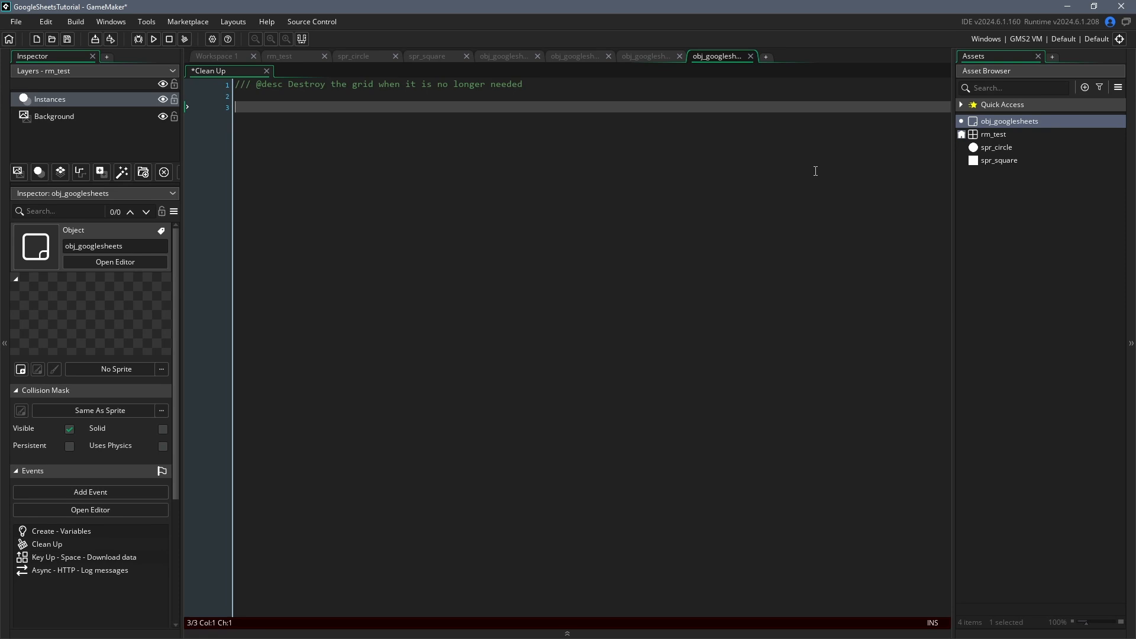
{"action": "type", "text": "if ds_exists(grid, ds_"}
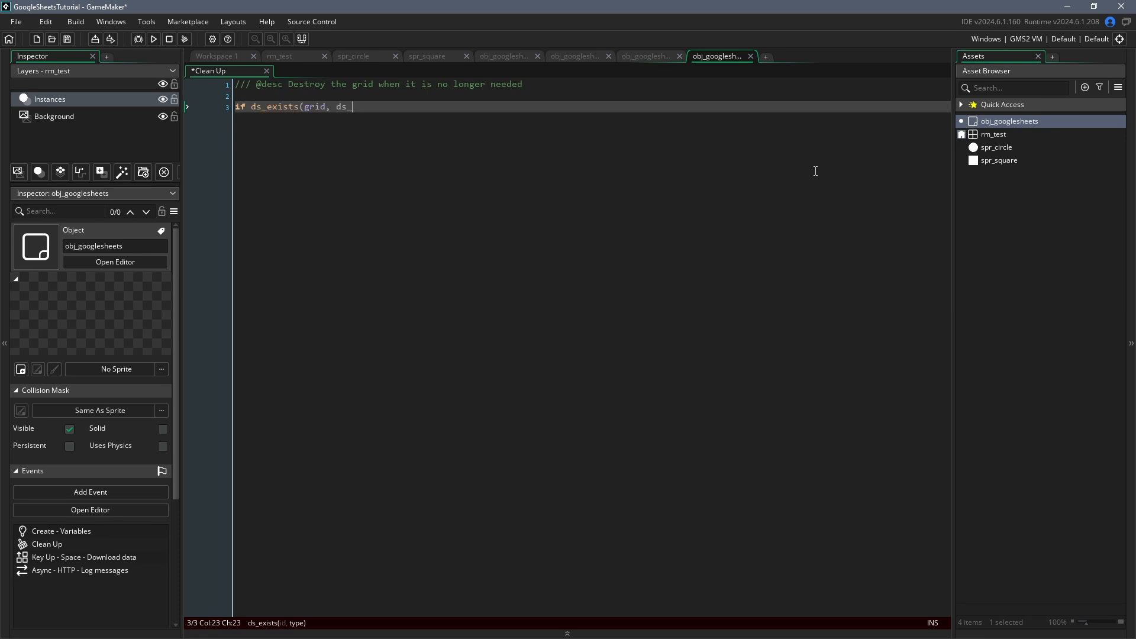
{"action": "type", "text": "type_grid) // If the DS grid exists"}
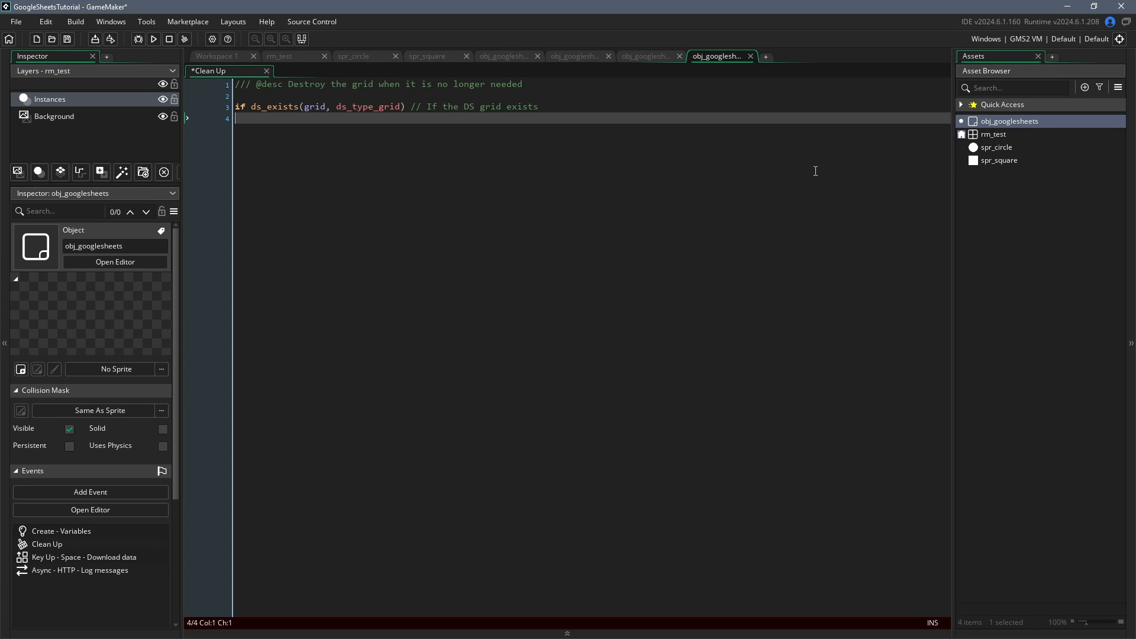
{"action": "type", "text": "{"}
{"action": "type", "text": "ds_grid_d"}
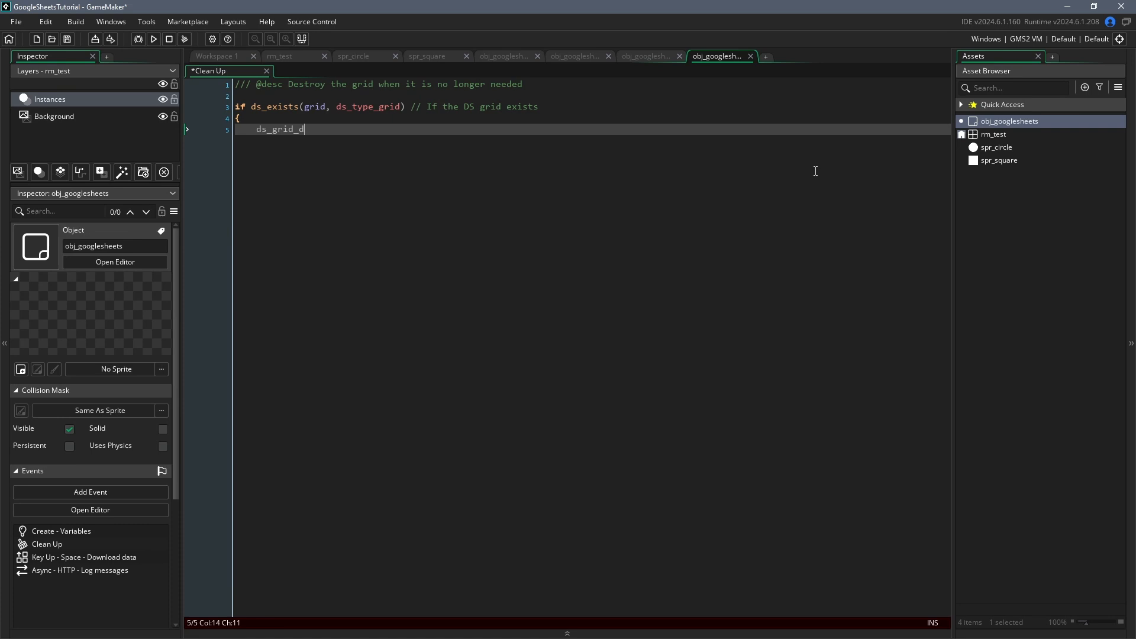
{"action": "type", "text": "estroy(grid);\t\t// Des"}
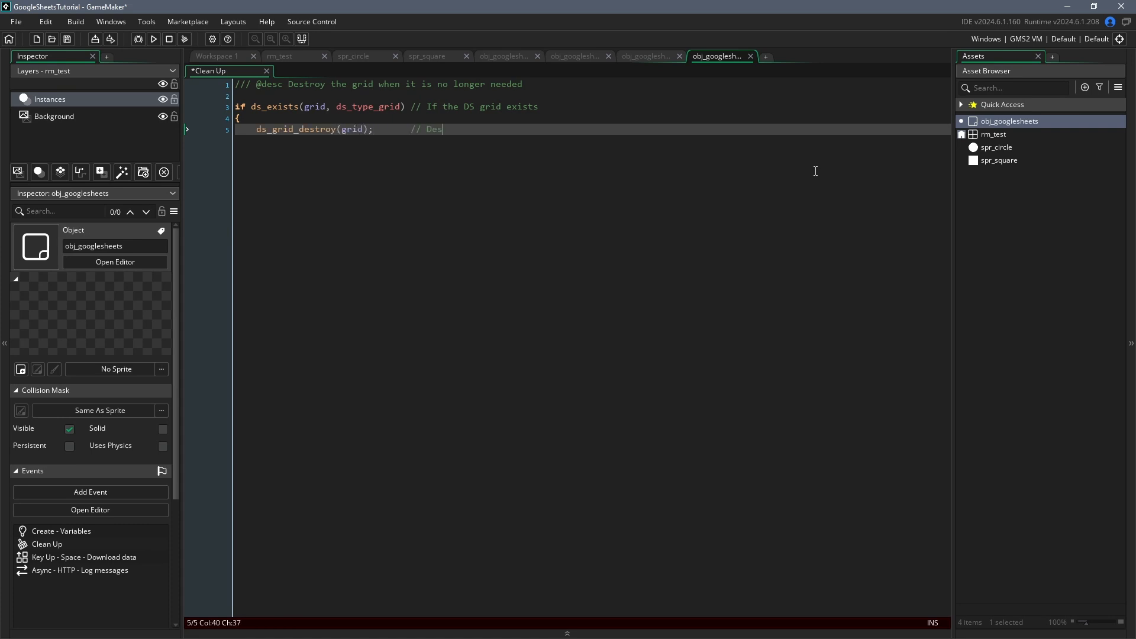
{"action": "type", "text": "troy it so that it is no l"}
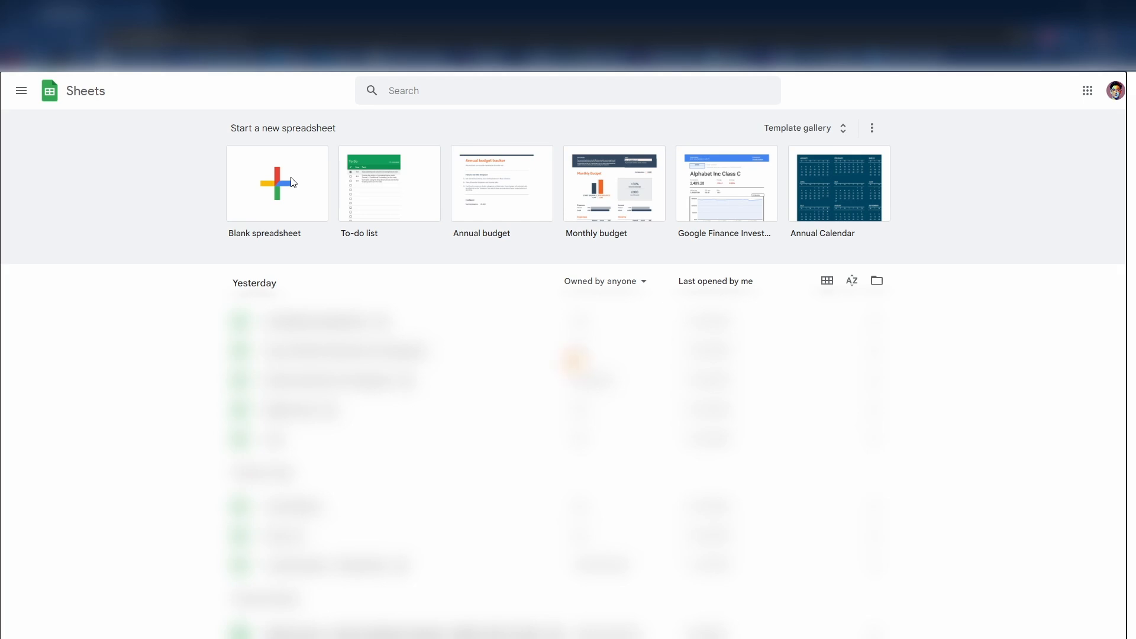
Create a blank spreadsheet and bold the Sprite-to-Yscale headers in A1:F1
{"action": "left_click", "coordinate": [276, 183]}
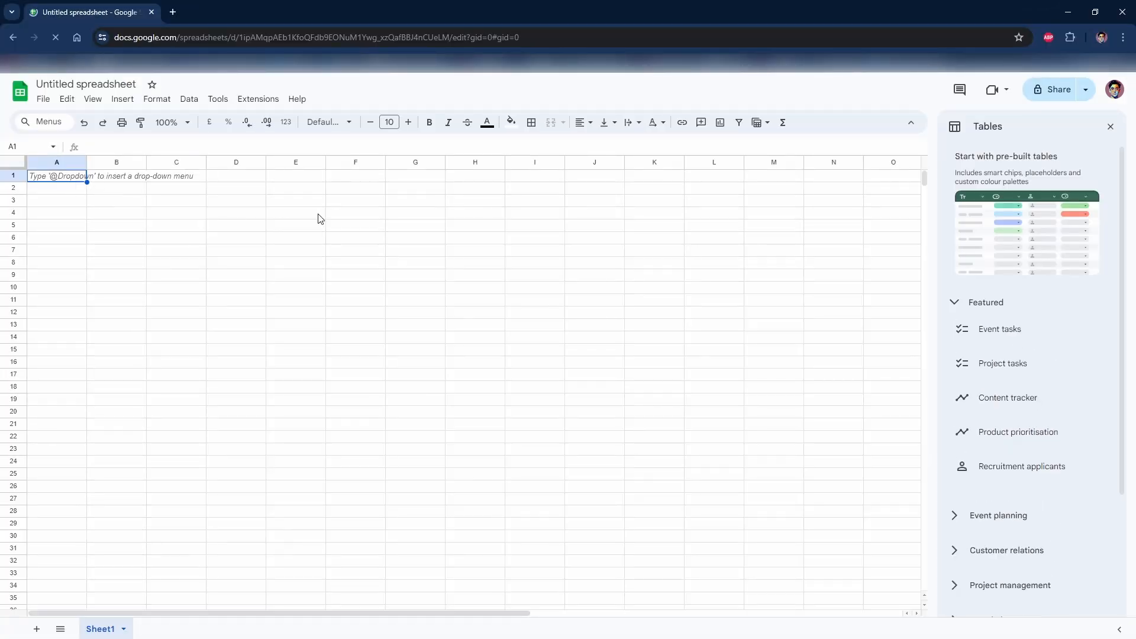
{"action": "type", "text": "Sprite"}
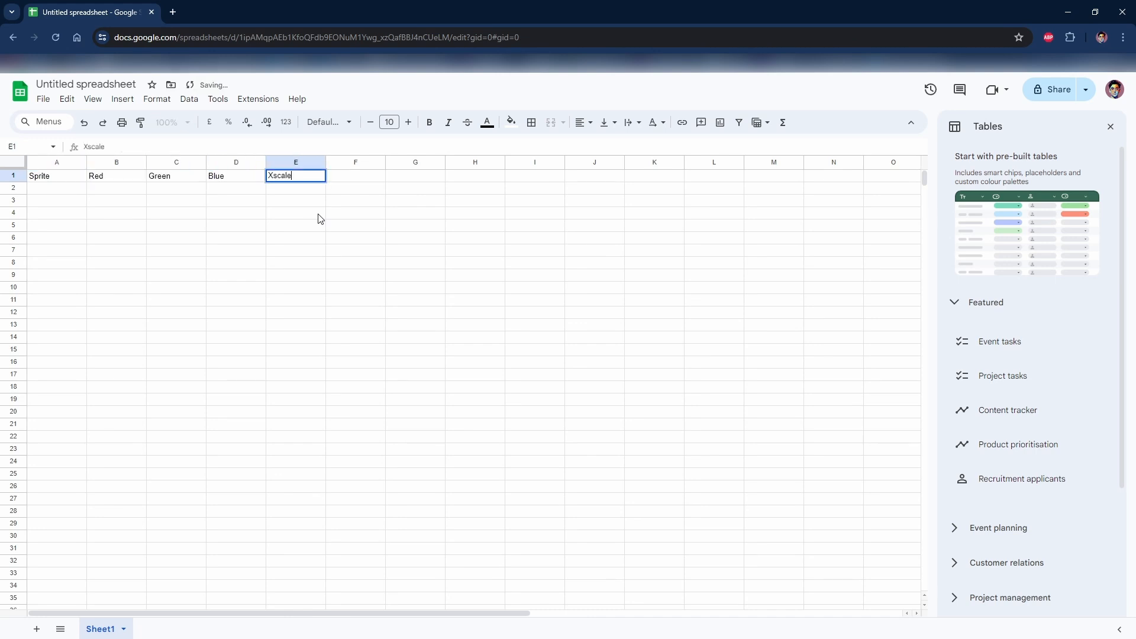
{"action": "type", "text": "Yscale"}
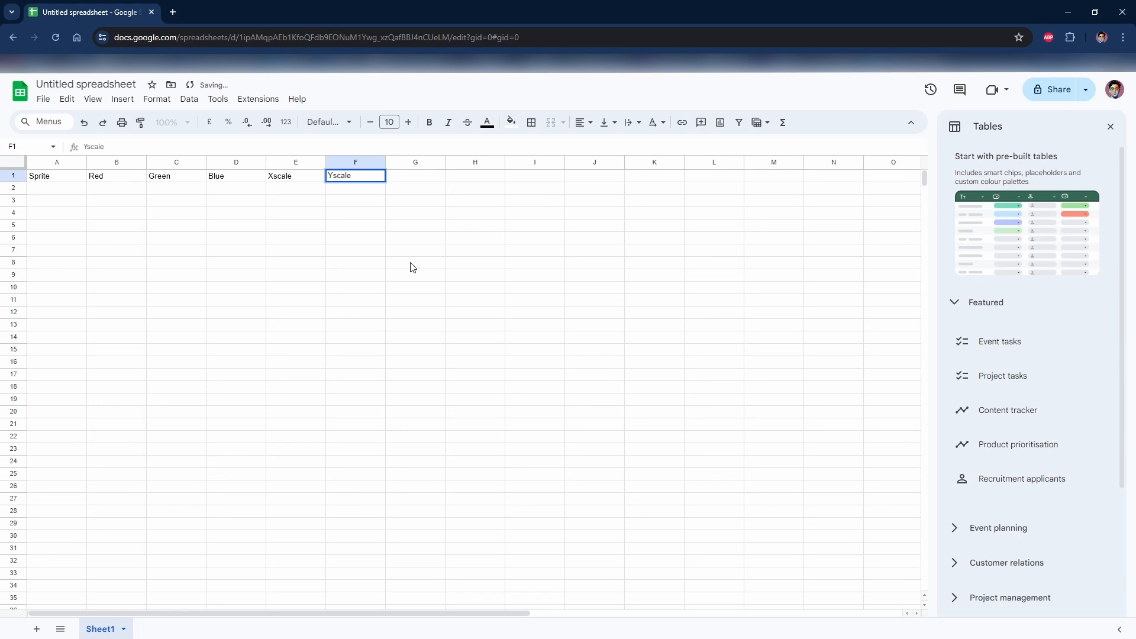
{"action": "left_click", "coordinate": [415, 262]}
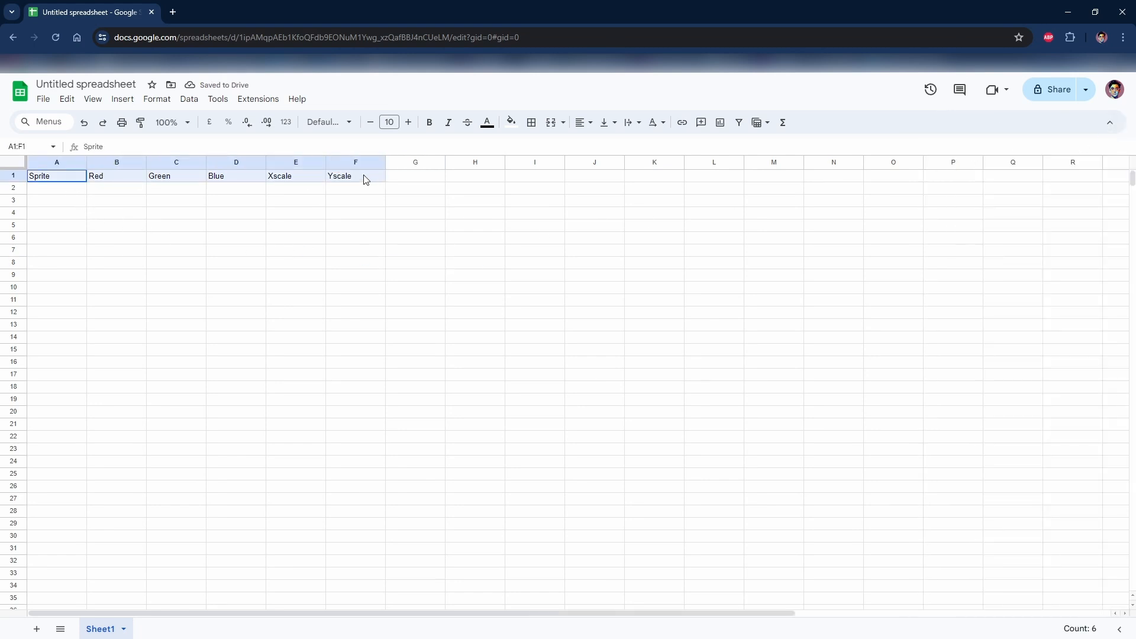
{"action": "left_click", "coordinate": [429, 122]}
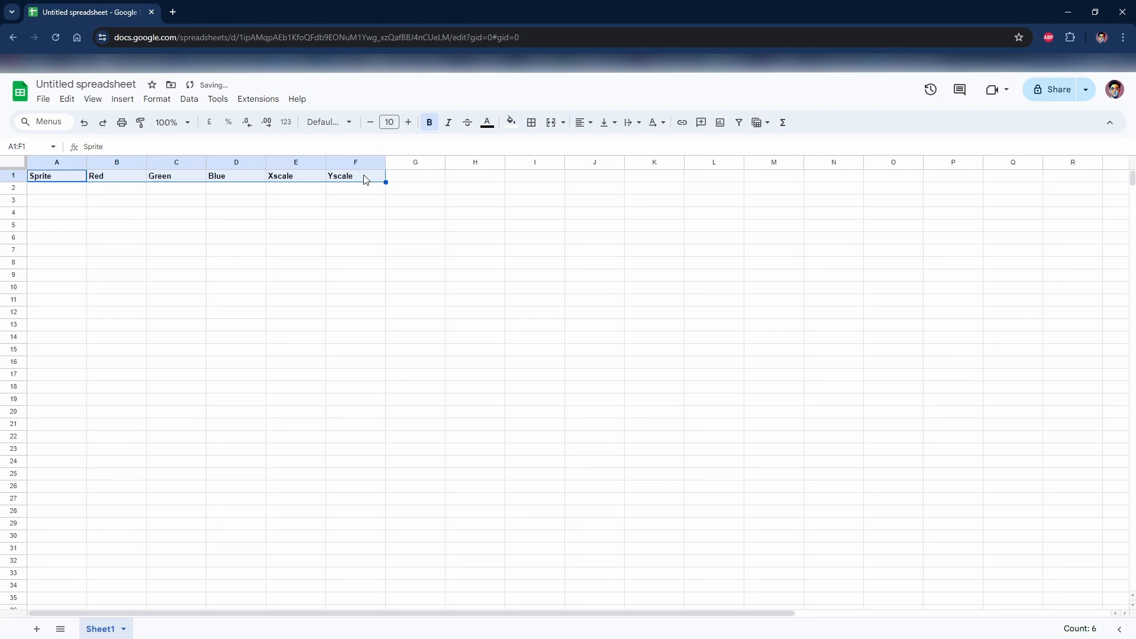
{"action": "mouse_move", "coordinate": [82, 270]}
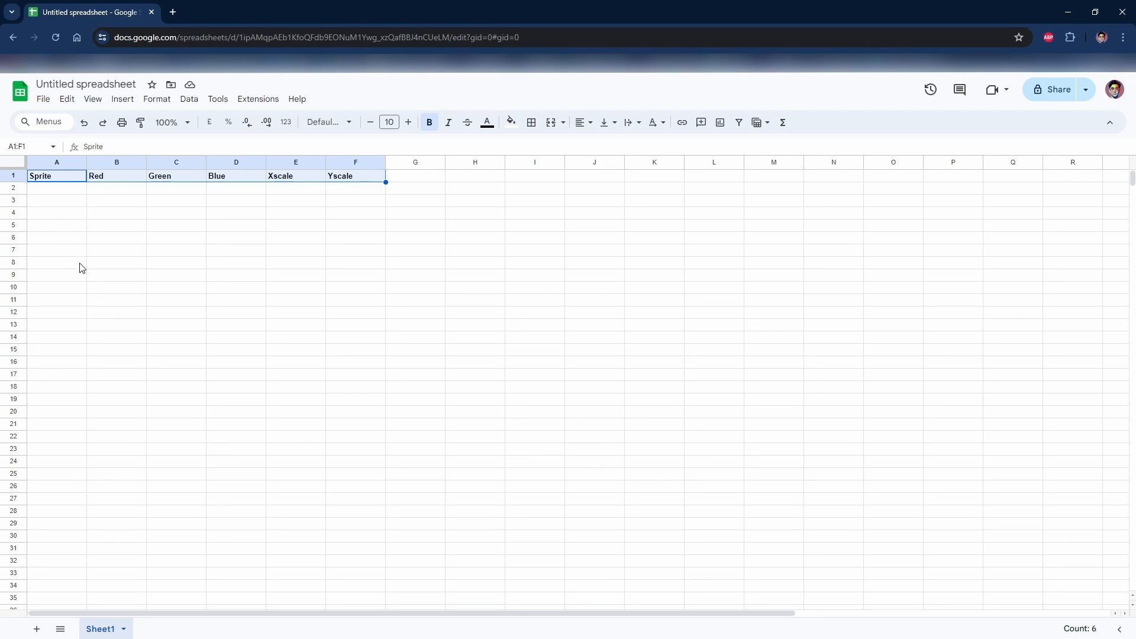
Type spr_square and spr_circle rows with RGB colour and scale values into the sheet from A2
{"action": "left_click", "coordinate": [56, 188]}
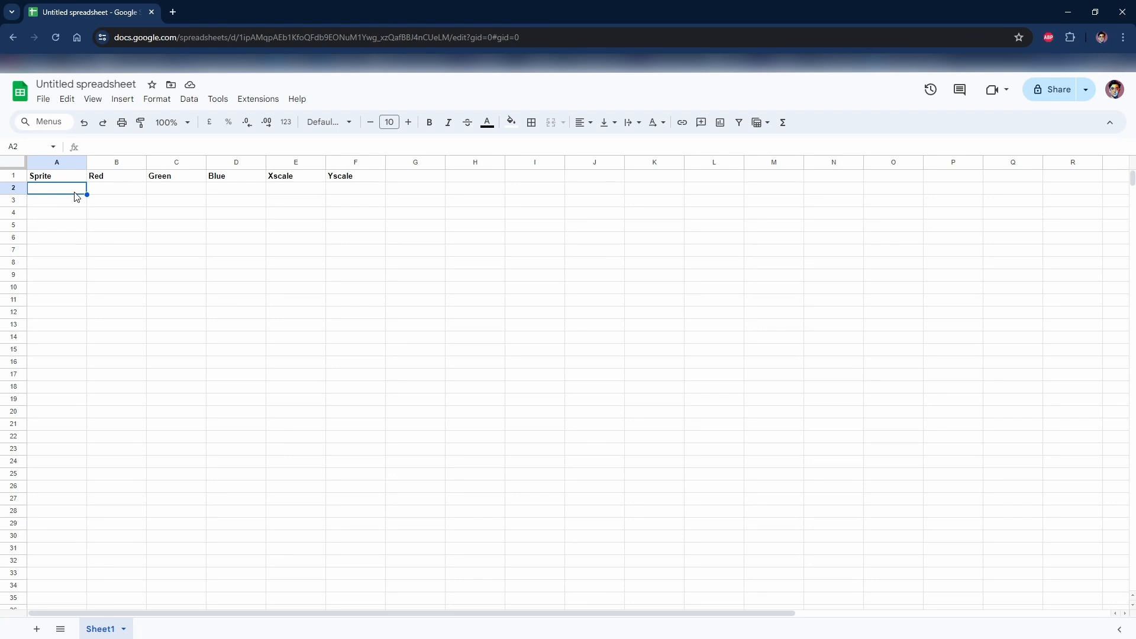
{"action": "type", "text": "spr_squa"}
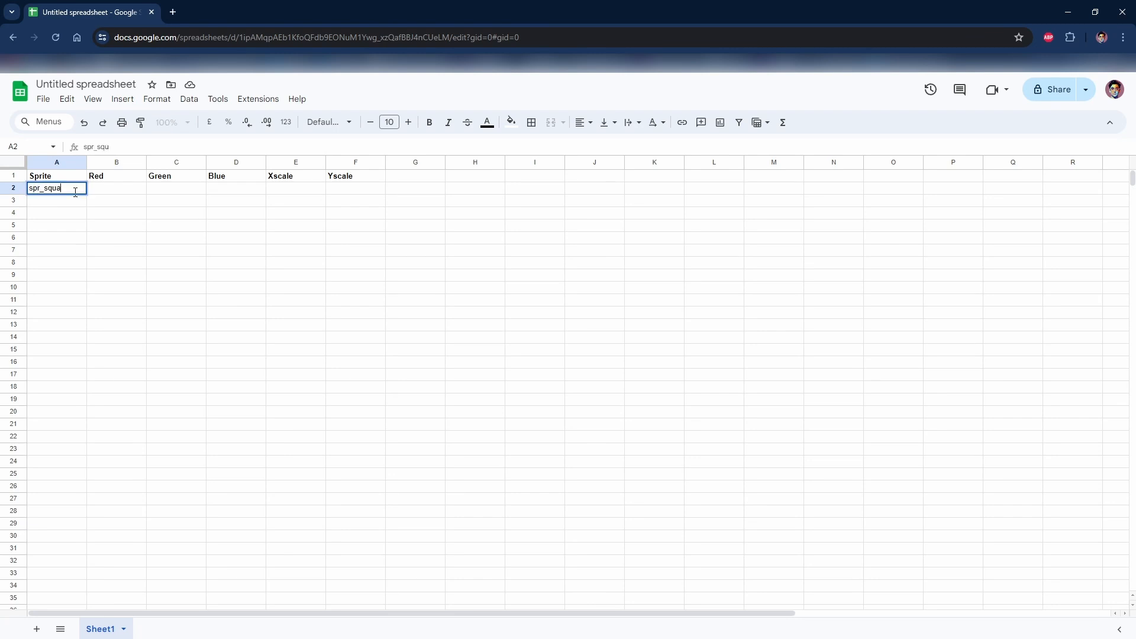
{"action": "key", "text": "Tab"}
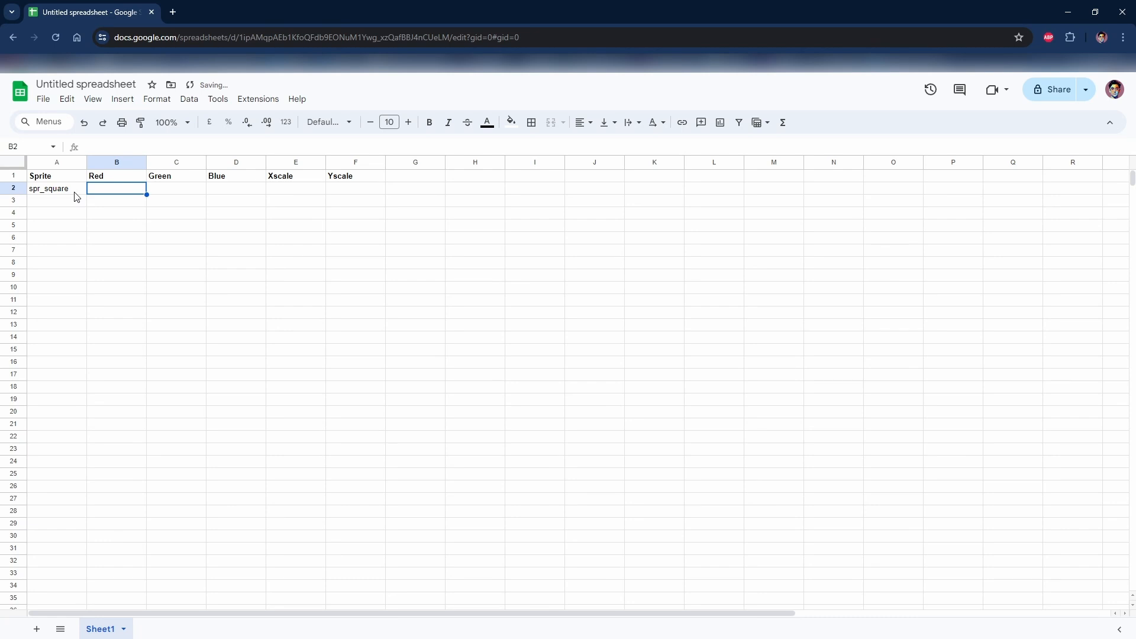
{"action": "type", "text": "255\t0"}
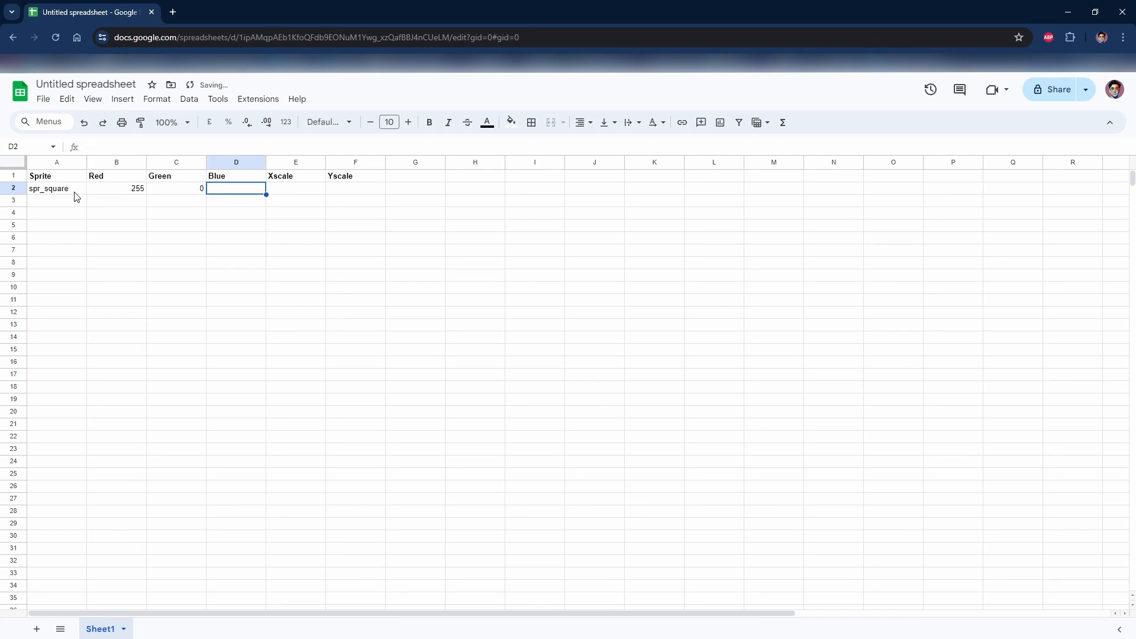
{"action": "type", "text": "0"}
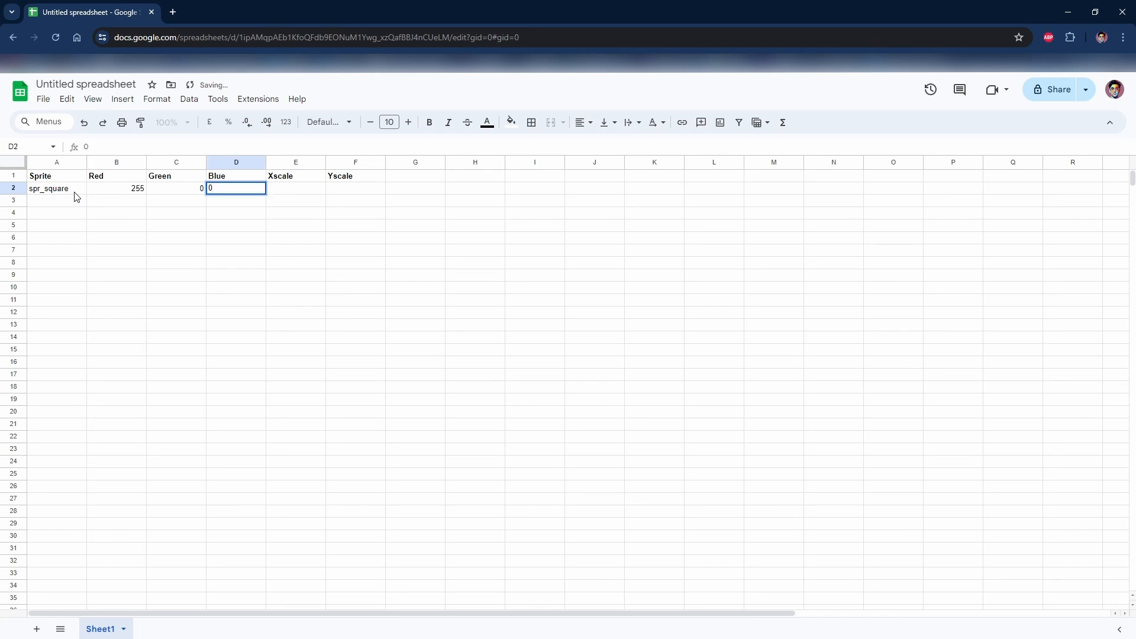
{"action": "key", "text": "Tab"}
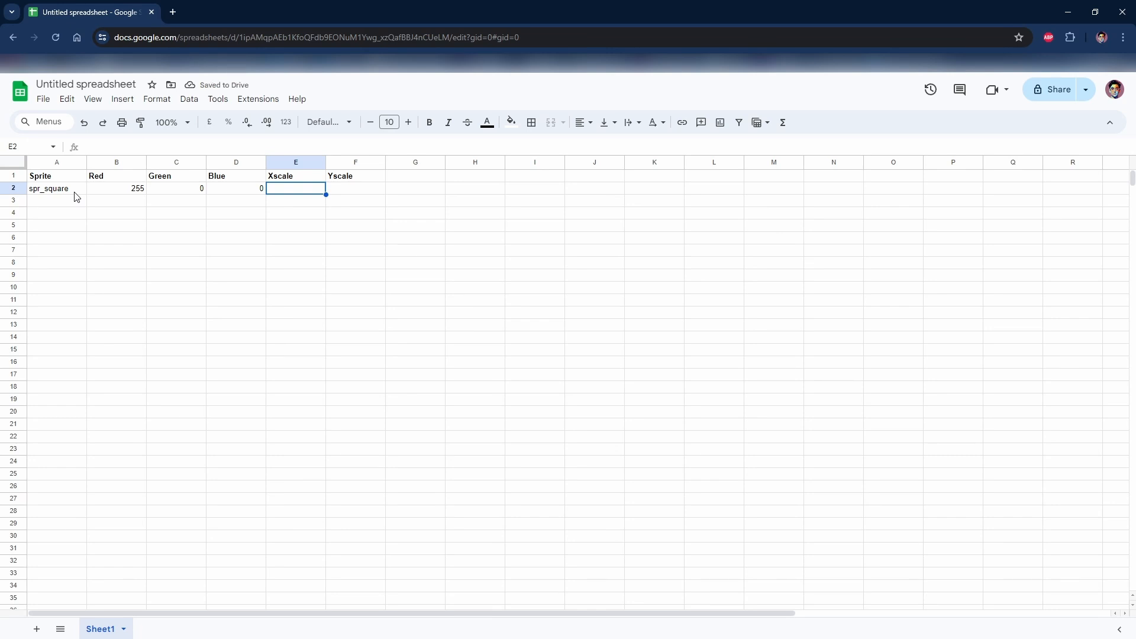
{"action": "type", "text": "1"}
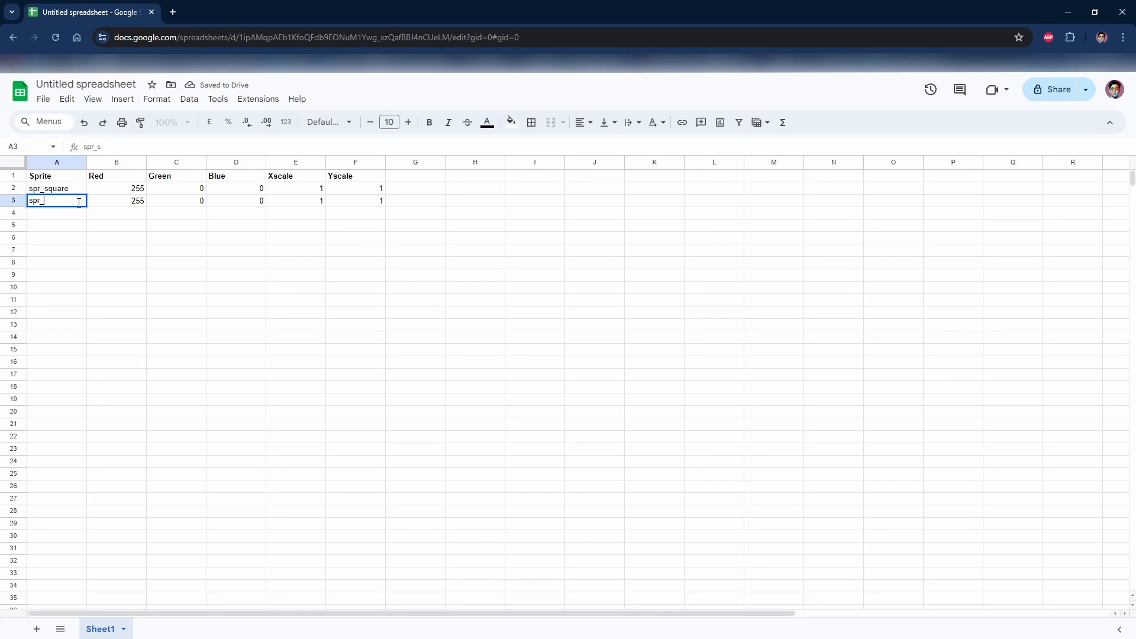
{"action": "type", "text": "spr_circle"}
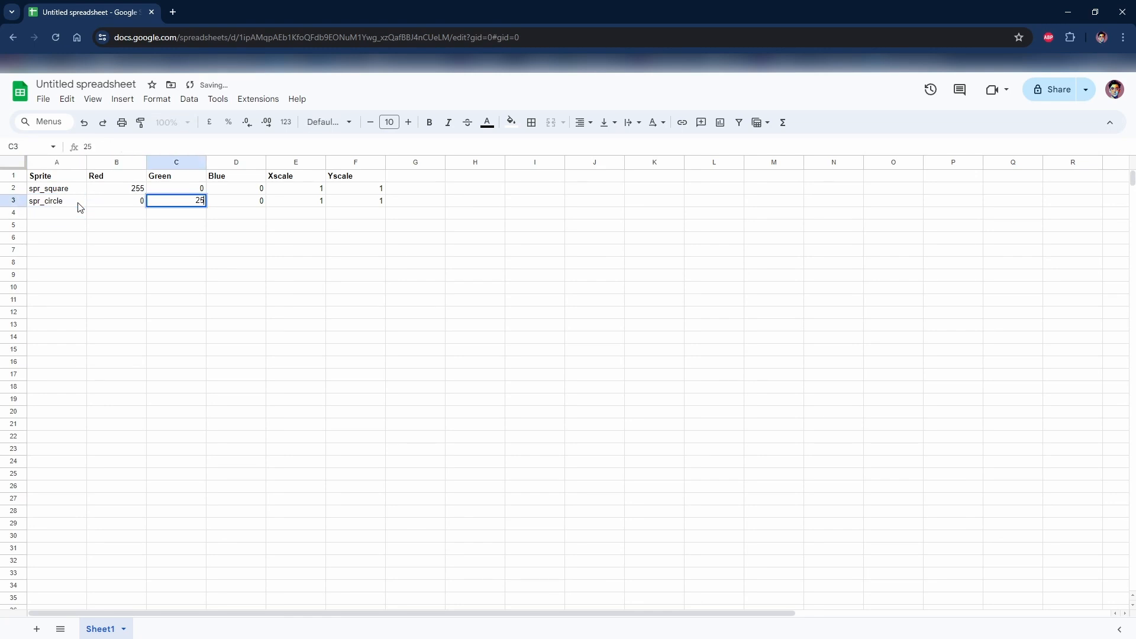
{"action": "type", "text": "255"}
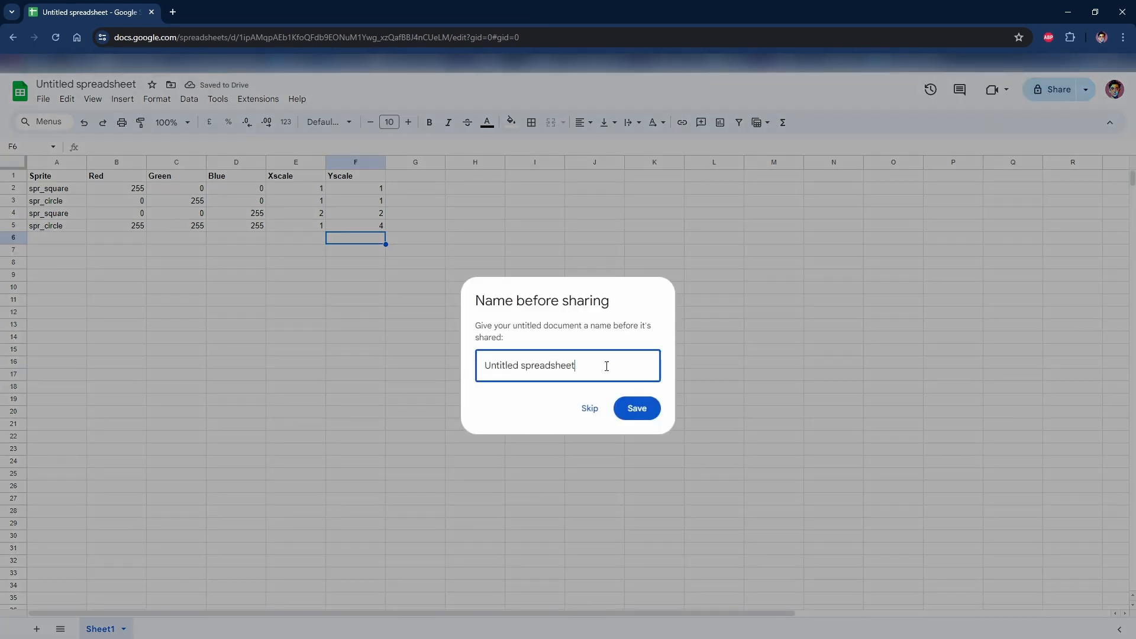
Name the spreadsheet 'GM Tutorial' and save the name
{"action": "type", "text": "GM Tutorial"}
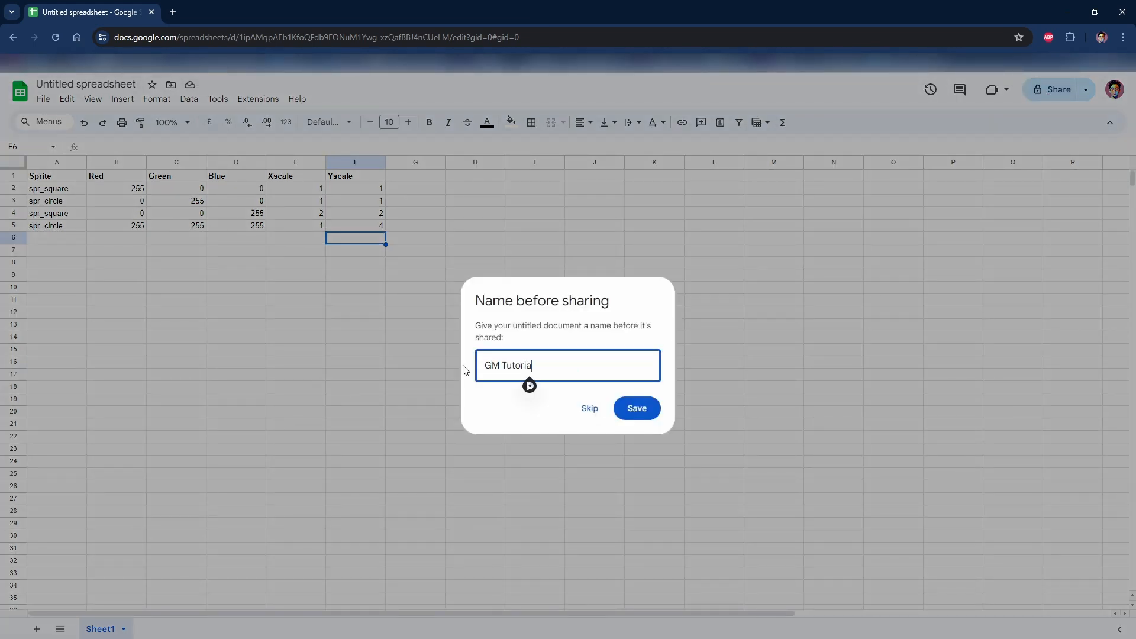
{"action": "left_click", "coordinate": [636, 408]}
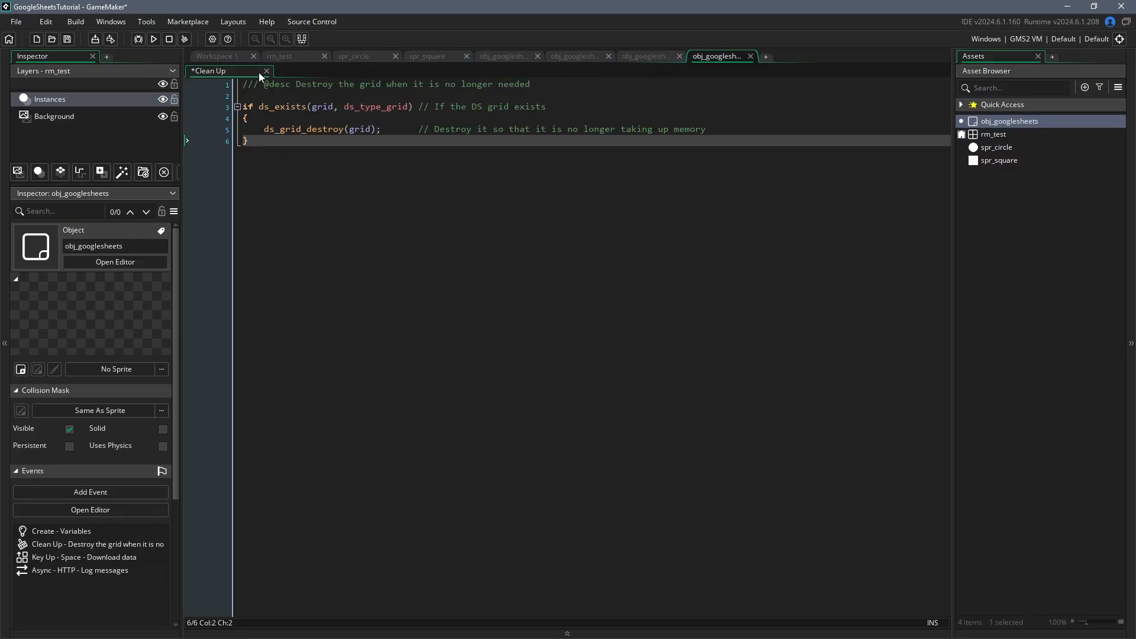
Bring up obj_googlesheets' Create event to update gsid with the new sheet ID
{"action": "left_click", "coordinate": [61, 530]}
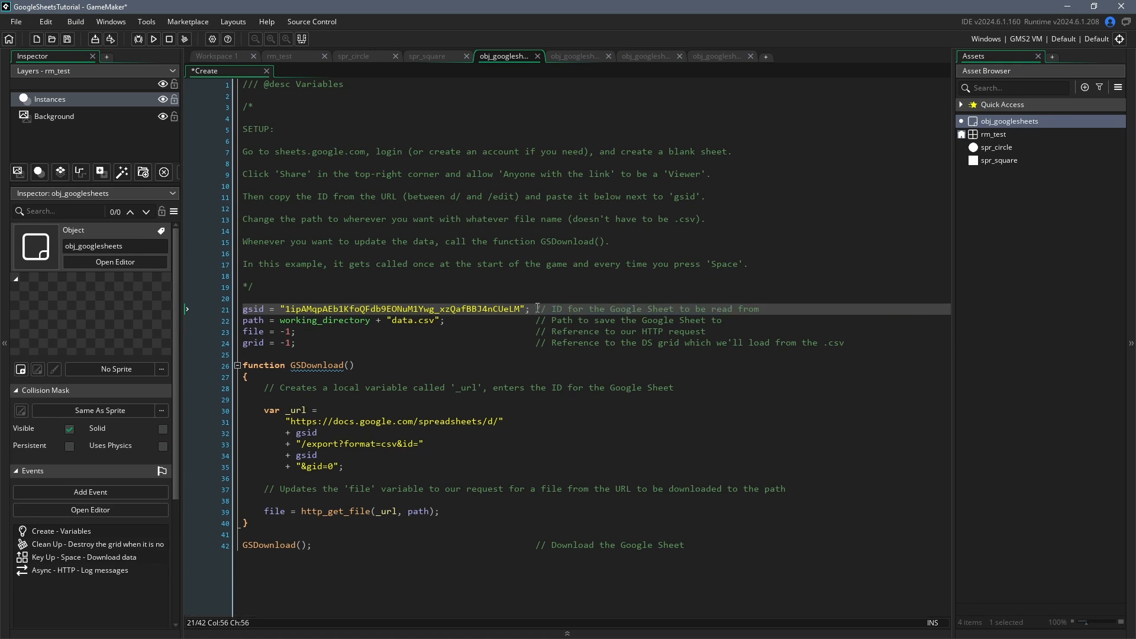
{"action": "mouse_move", "coordinate": [615, 257]}
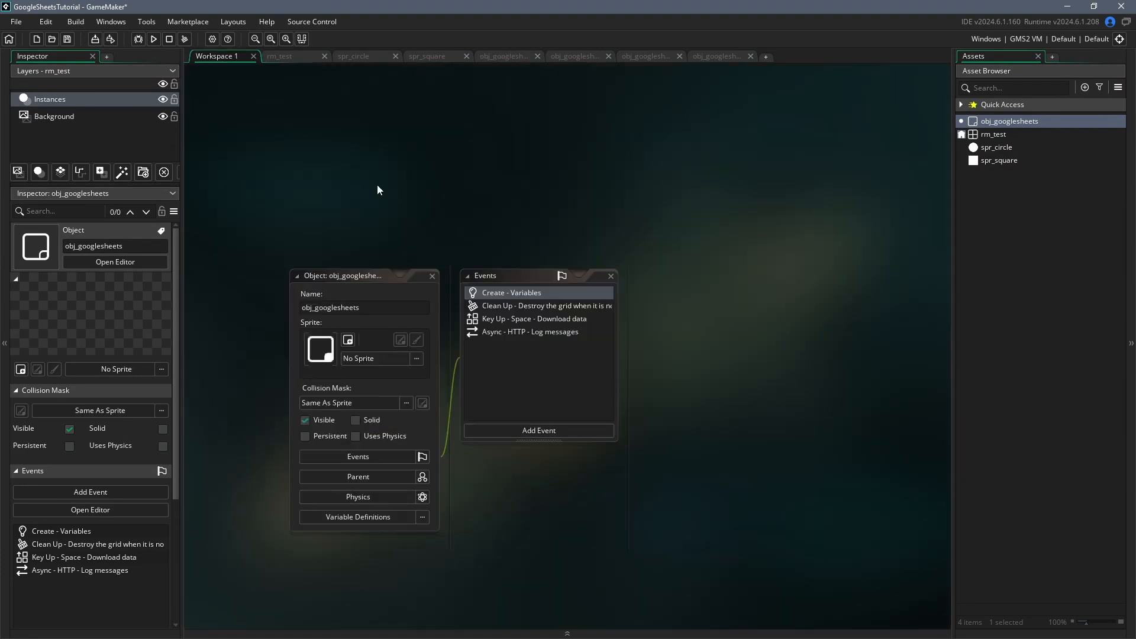
Add a Draw event that stores ds_grid_height(grid), loops from i = 1, and reads _sprite from column 0
{"action": "left_click", "coordinate": [539, 431]}
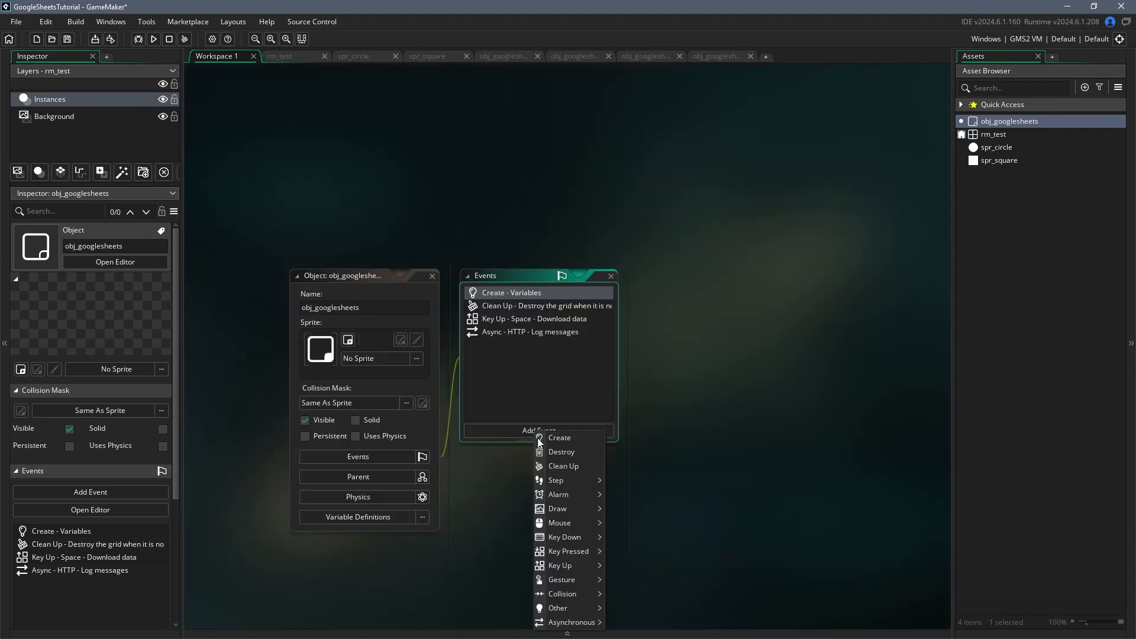
{"action": "left_click", "coordinate": [556, 508]}
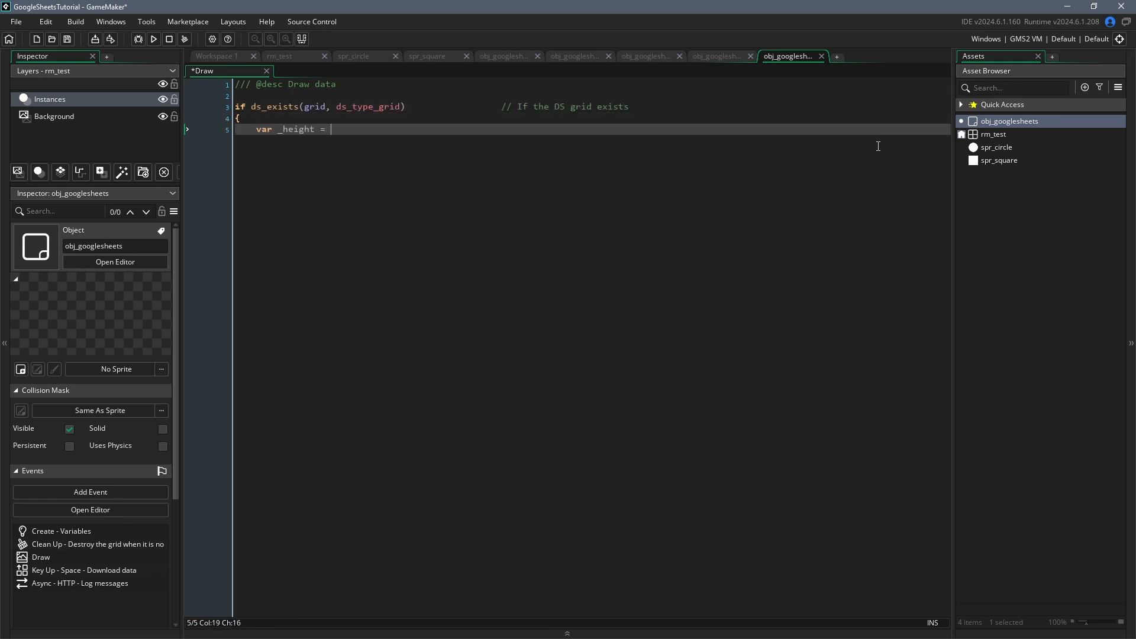
{"action": "type", "text": "ds_grid_height(grid);"}
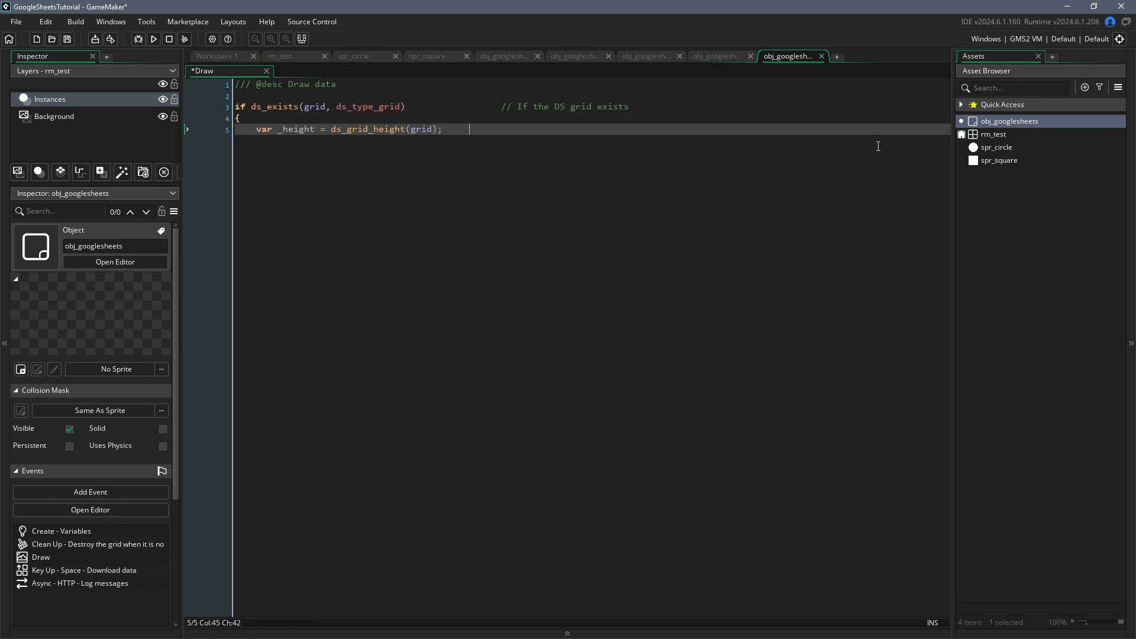
{"action": "type", "text": "// How many rows are in the sheet"}
{"action": "type", "text": "for (var i"}
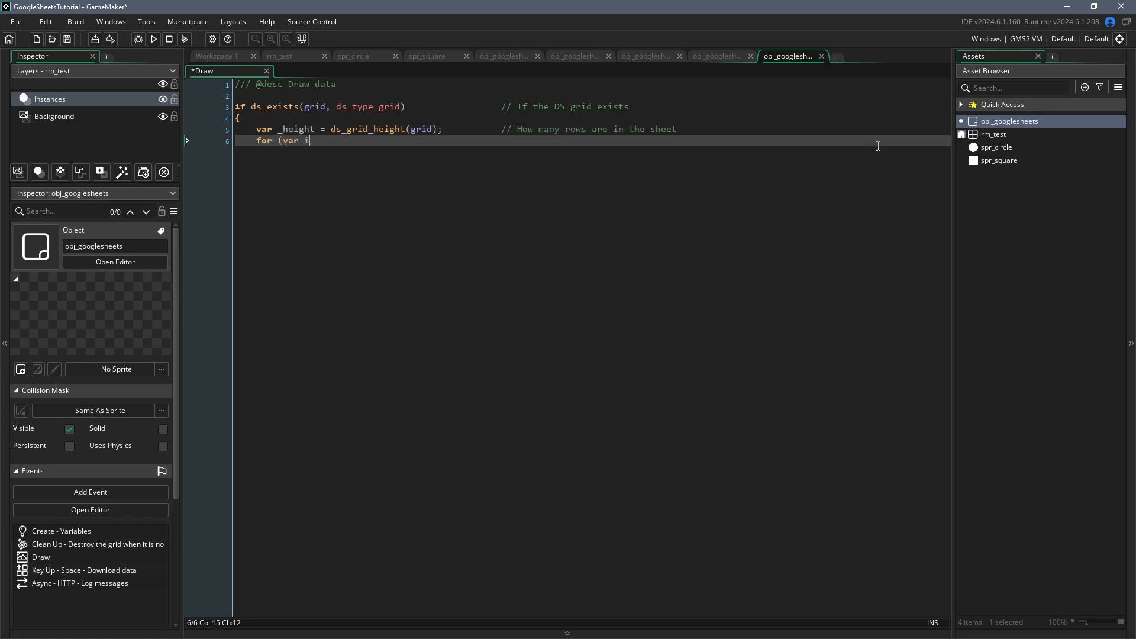
{"action": "type", "text": "= 1; i < _height; i++;)"}
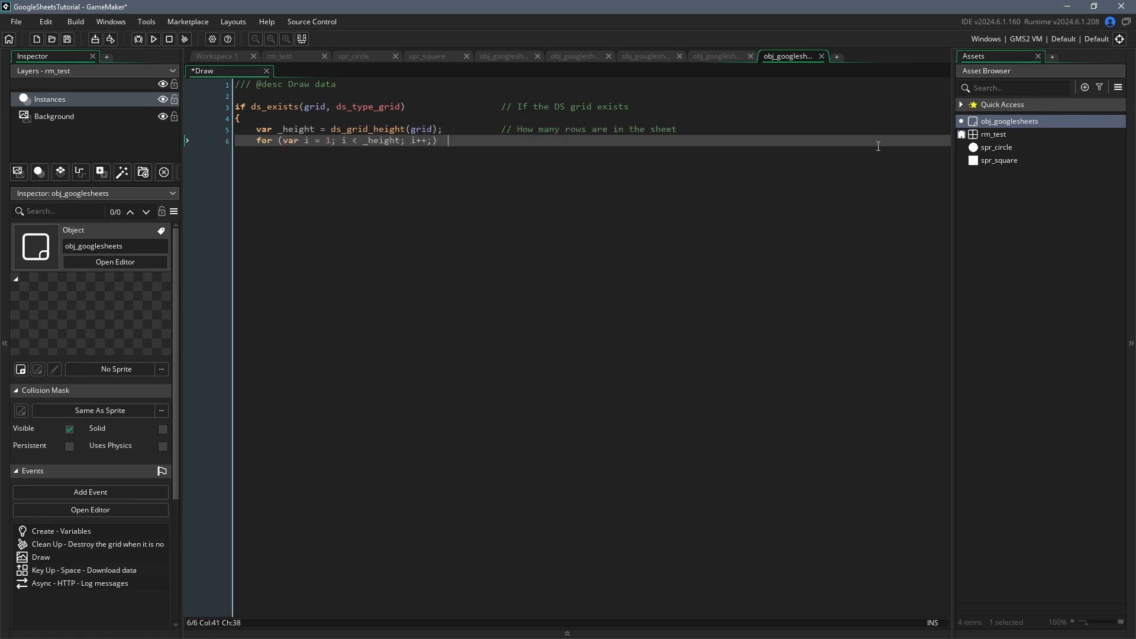
{"action": "type", "text": "// Iterate through the rows, skipping the"}
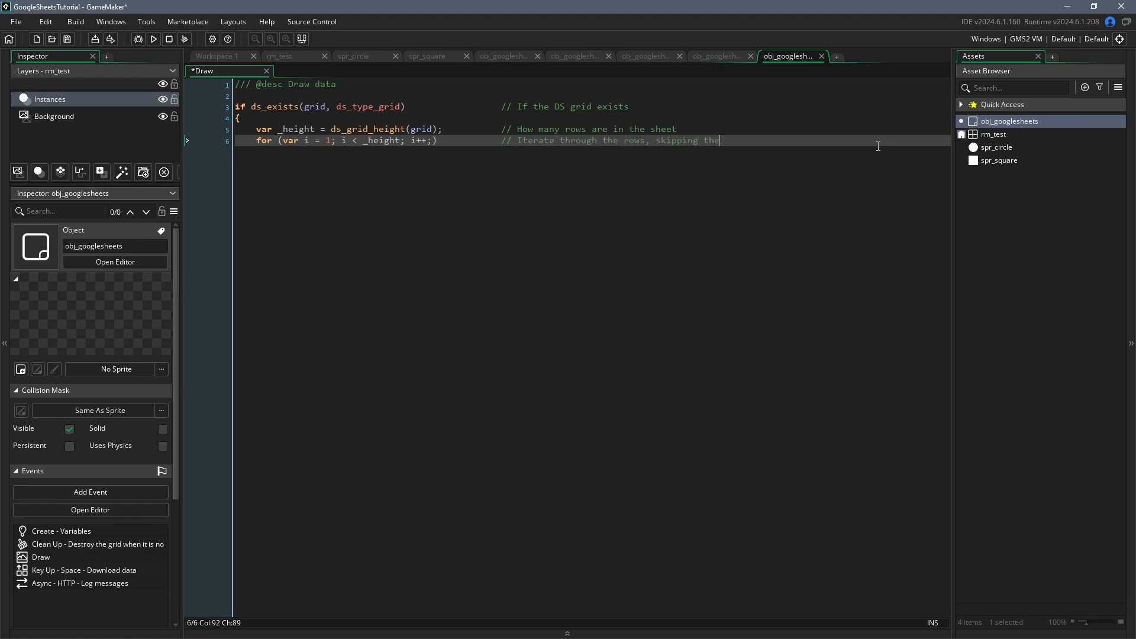
{"action": "type", "text": "first"}
{"action": "type", "text": "{"}
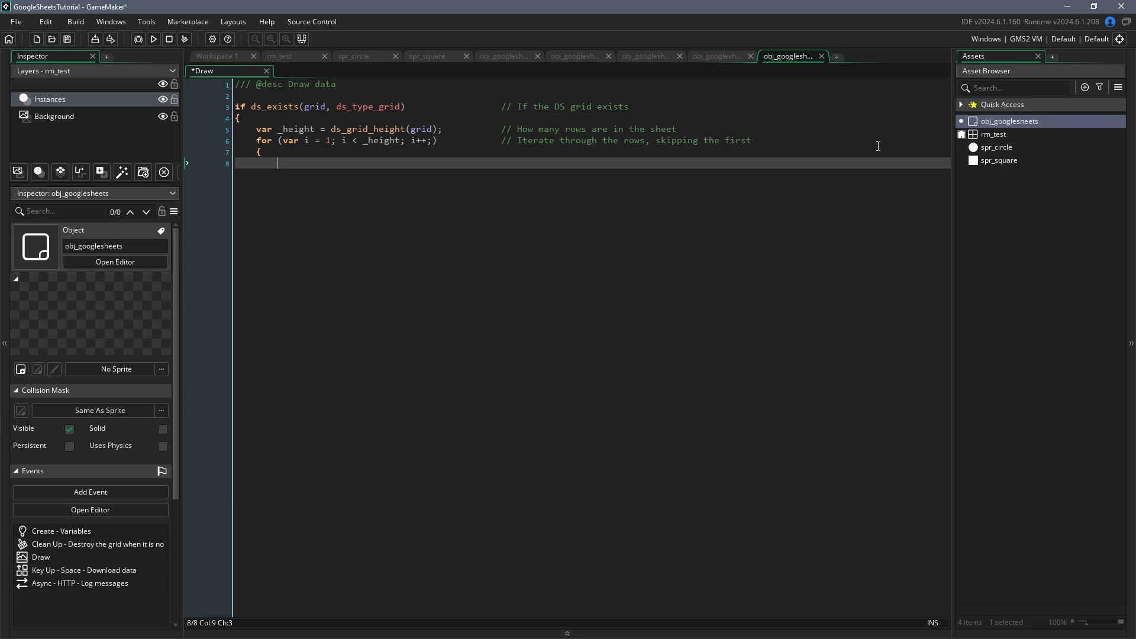
{"action": "type", "text": "var _sprite = grid[# 0, i];               // Ge"}
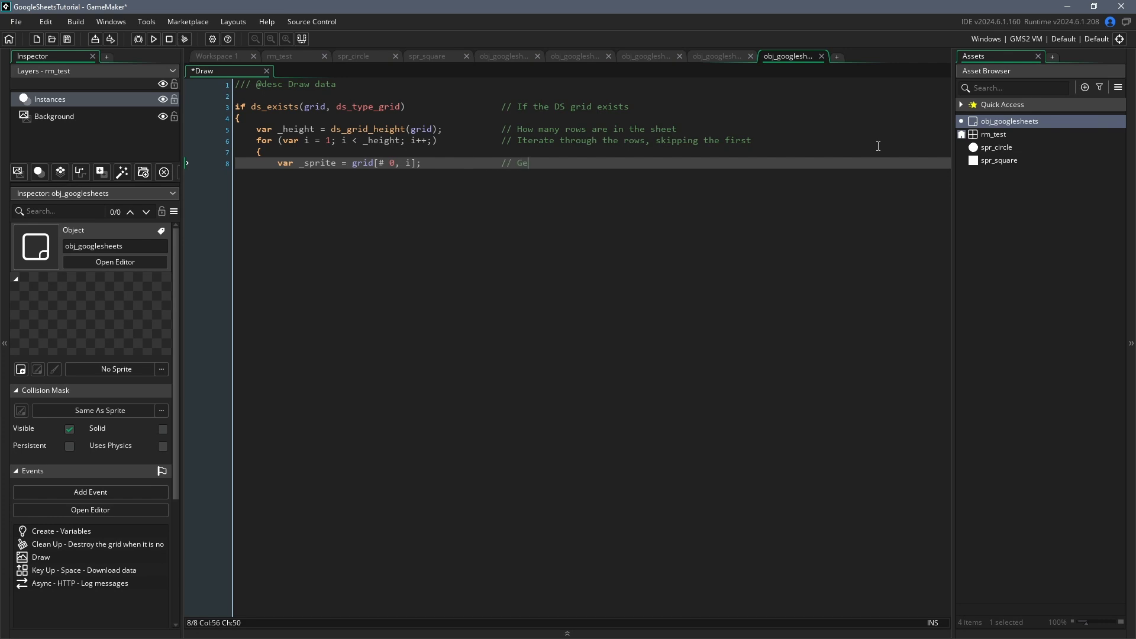
Assign each row's grid columns to _red, _green, _blue, _xscale and _yscale, with comments
{"action": "type", "text": "t info from cell A{i}"}
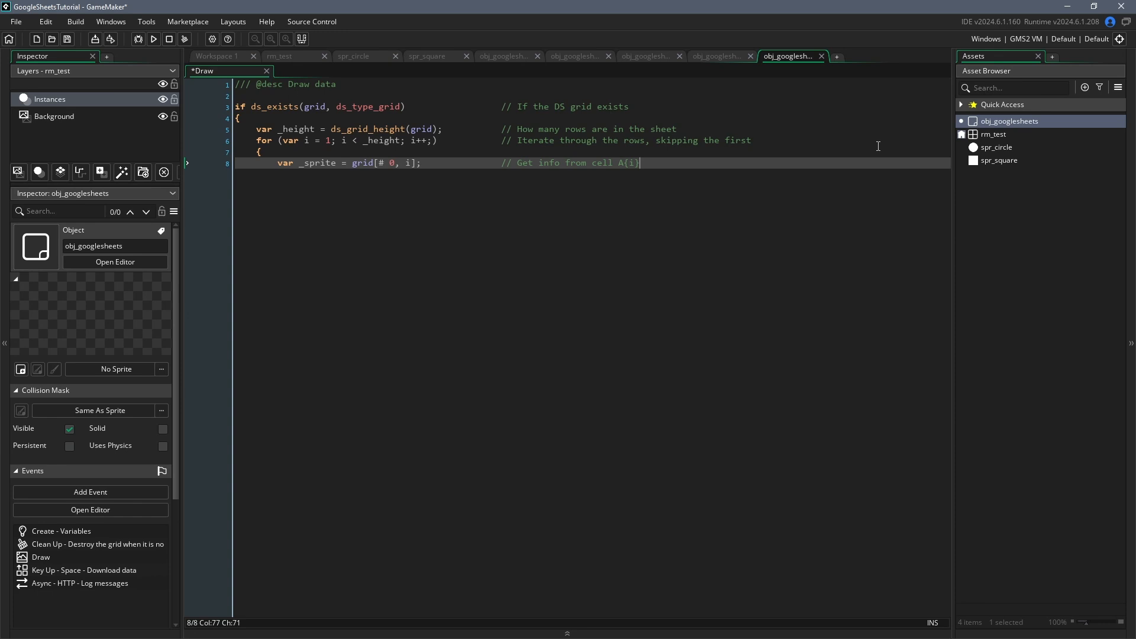
{"action": "key", "text": "Enter"}
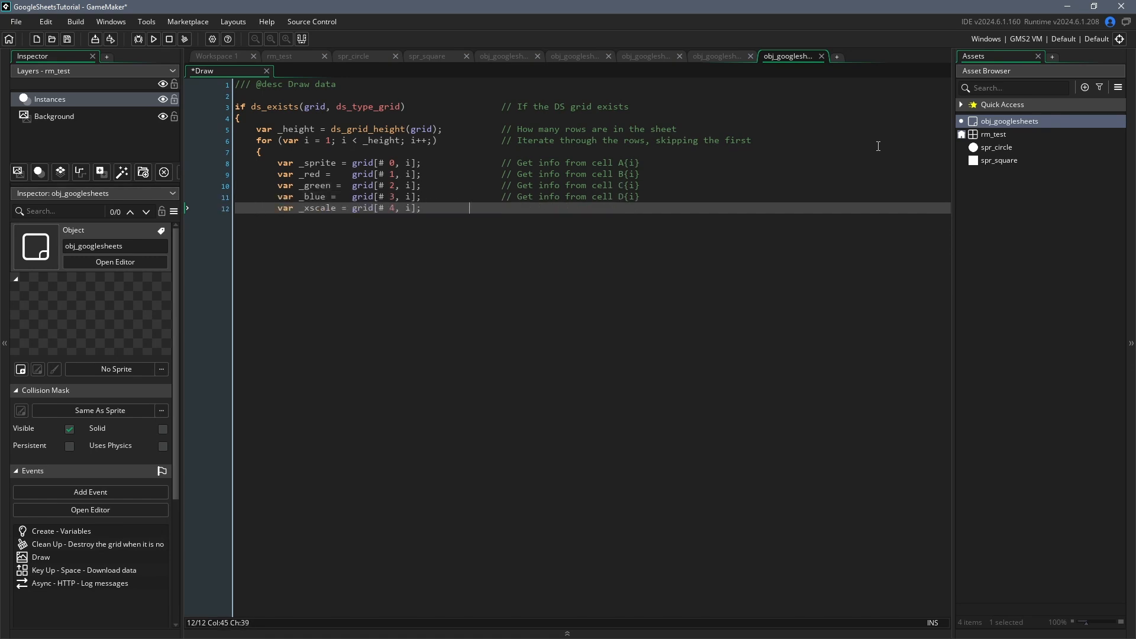
{"action": "type", "text": "var _yscale = grid[# 5, i];               // Get info from cell F{i"}
{"action": "type", "text": "draw_sprite_ext("}
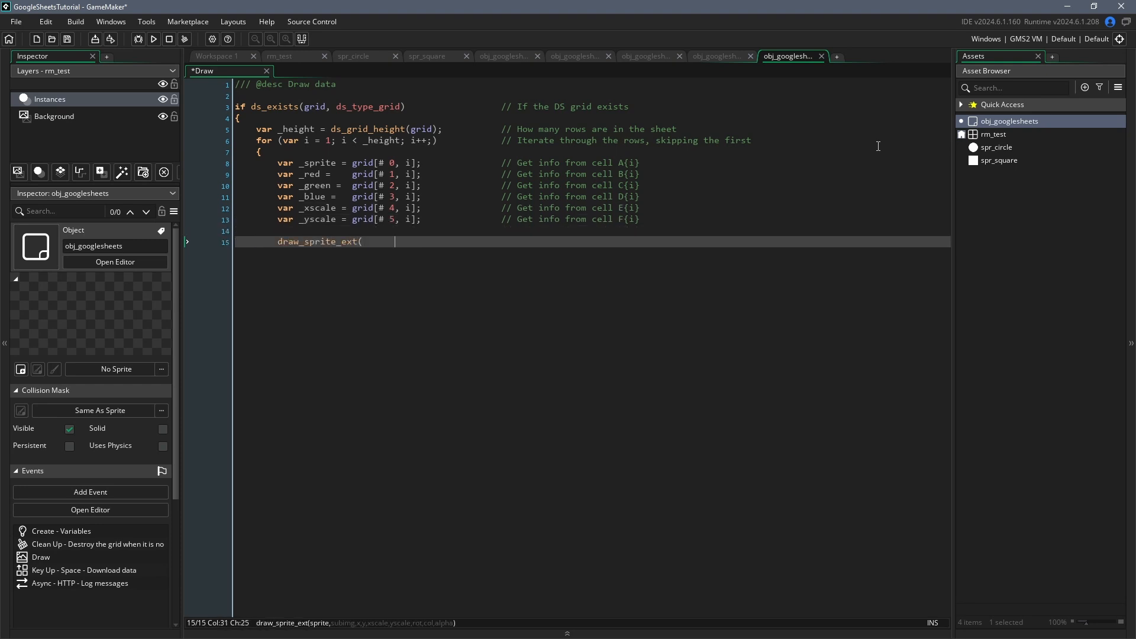
Write a commented draw_sprite_ext call: x 64+(i*64), row scales, make_colour_rgb colour, alpha 1
{"action": "type", "text": "// Draw the sprite"}
{"action": "type", "text": "asset_get_index(_sprite),"}
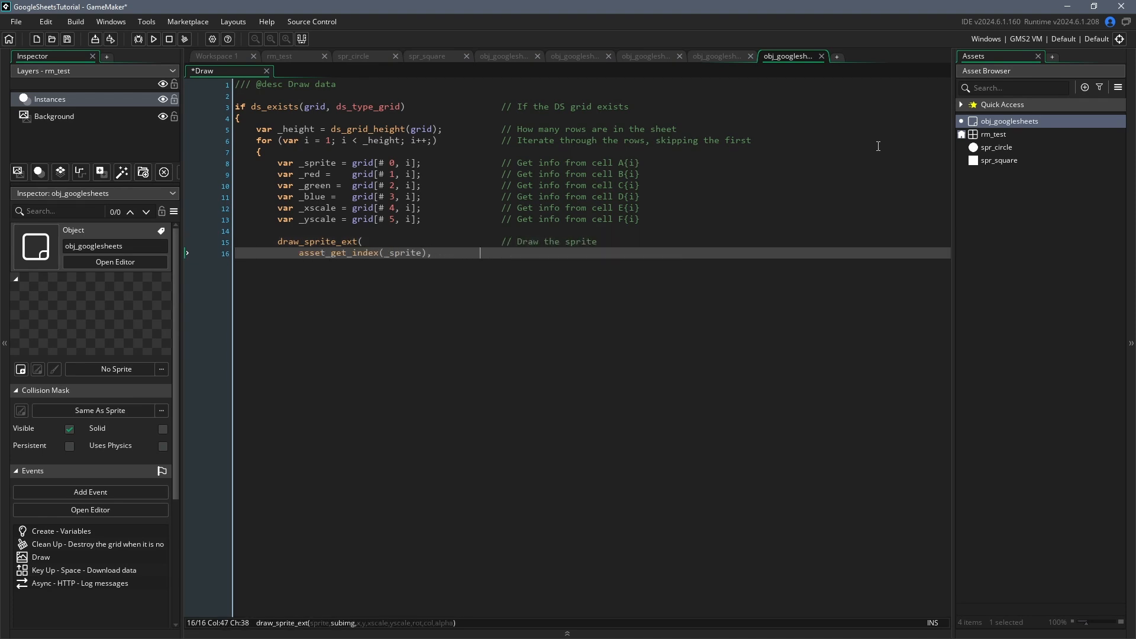
{"action": "type", "text": "// Get sprite info from Google Sheet"}
{"action": "type", "text": "64"}
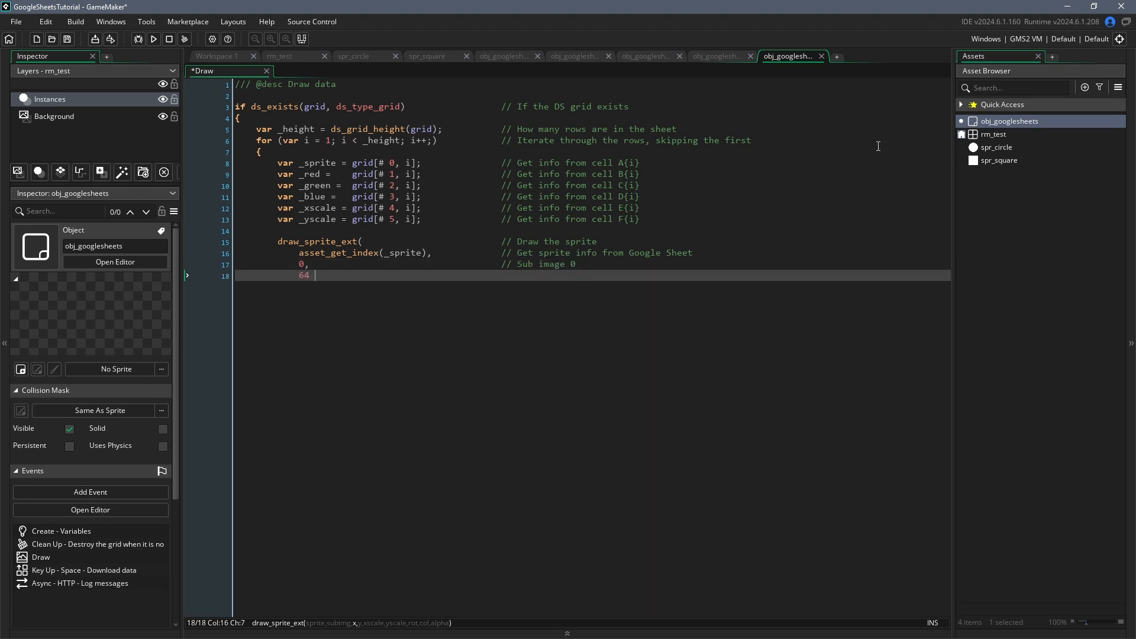
{"action": "type", "text": "+ (i * 64),"}
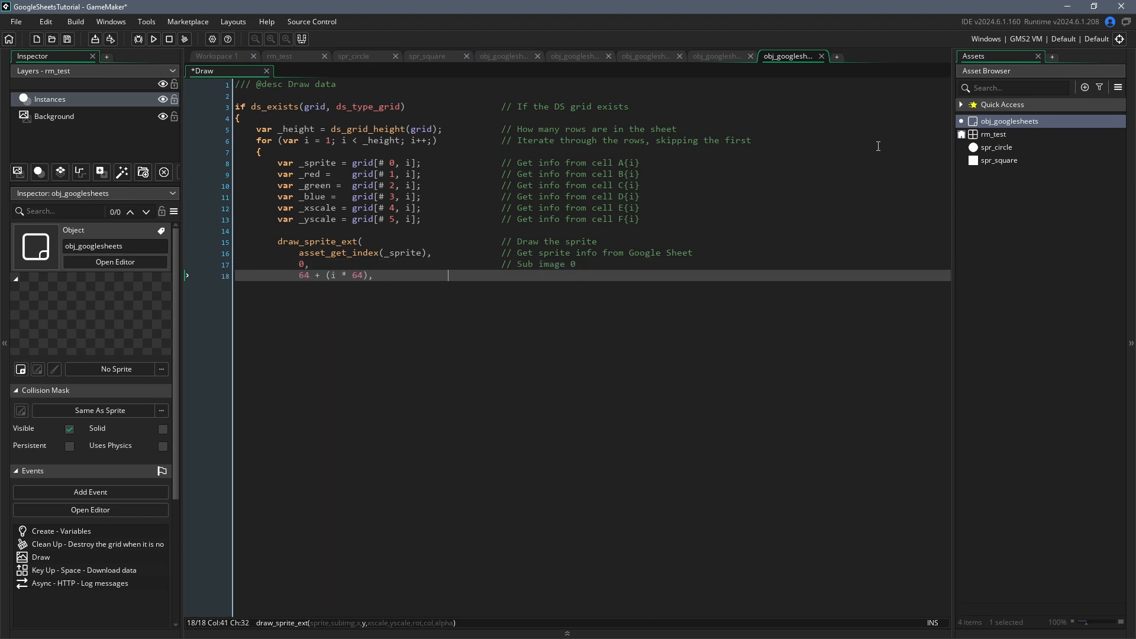
{"action": "type", "text": "// Draw each sprite 64 pixels away from the left"}
{"action": "type", "text": "_xscale,"}
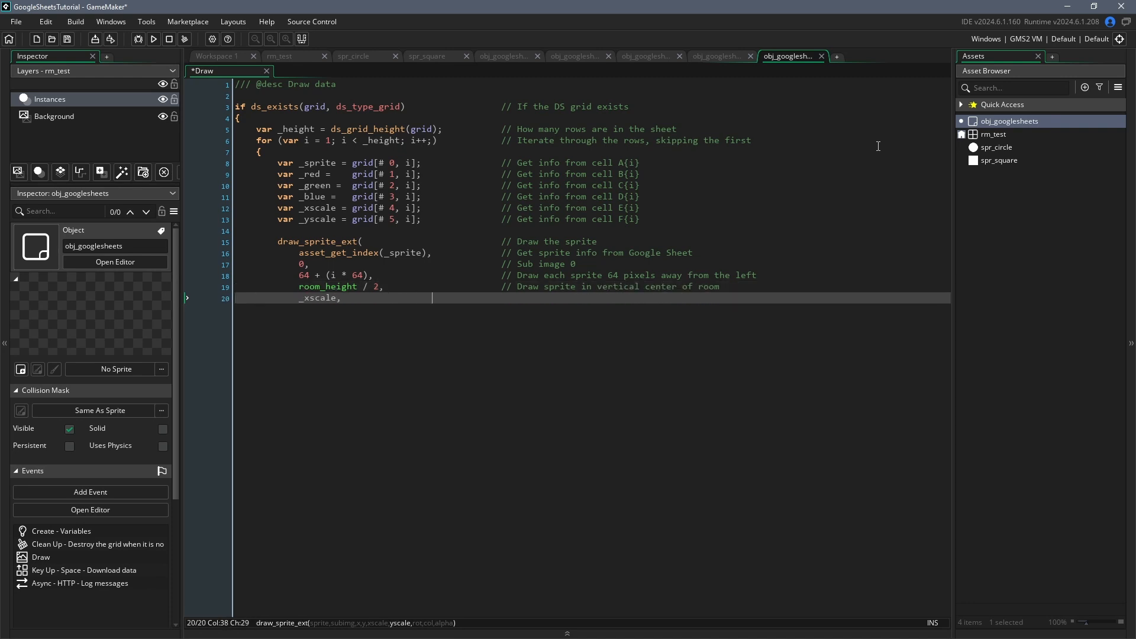
{"action": "type", "text": "// Get image_xscale from Google Sheet"}
{"action": "type", "text": "0,                                    // 0 rotation"}
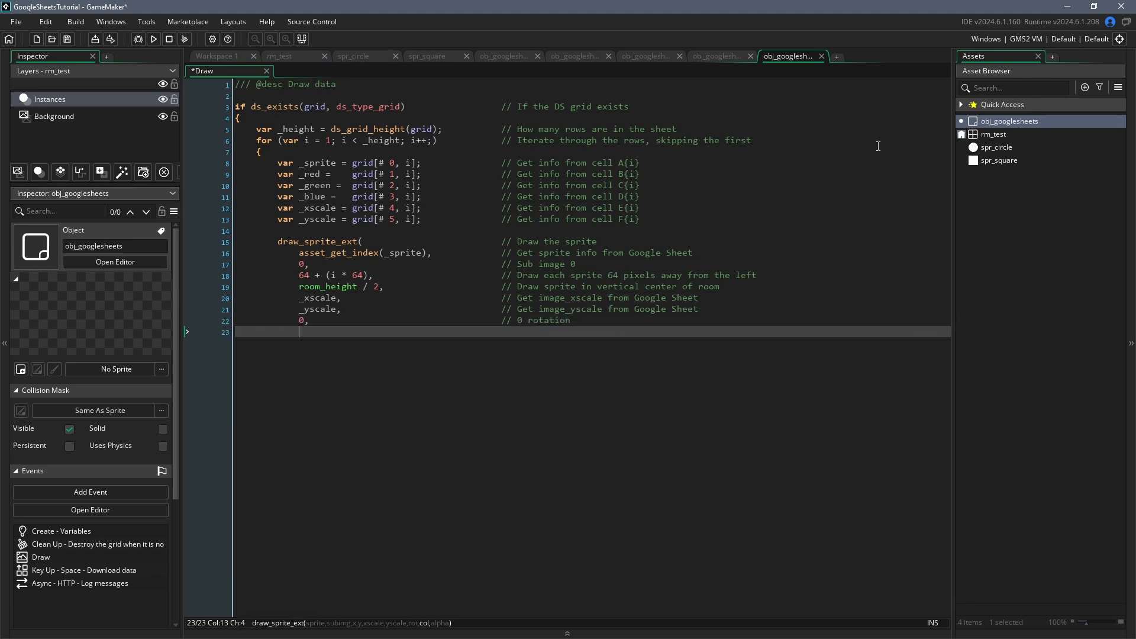
{"action": "type", "text": "make_colour_rgb(_red, _gre"}
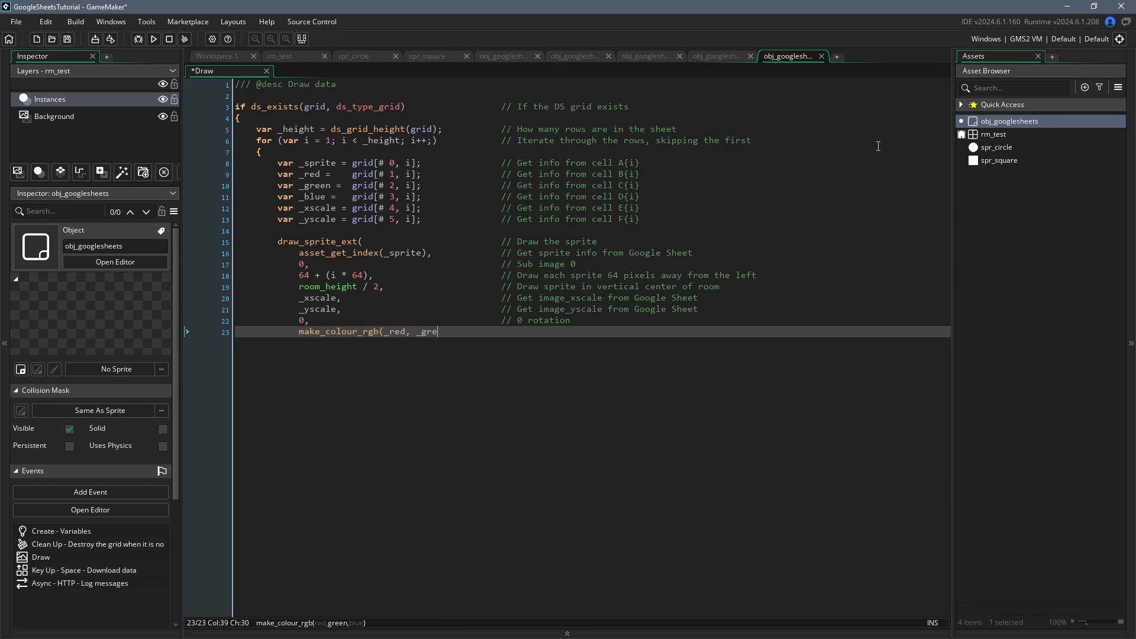
{"action": "type", "text": "en, _blue),  // Create a colour from the RGB values"}
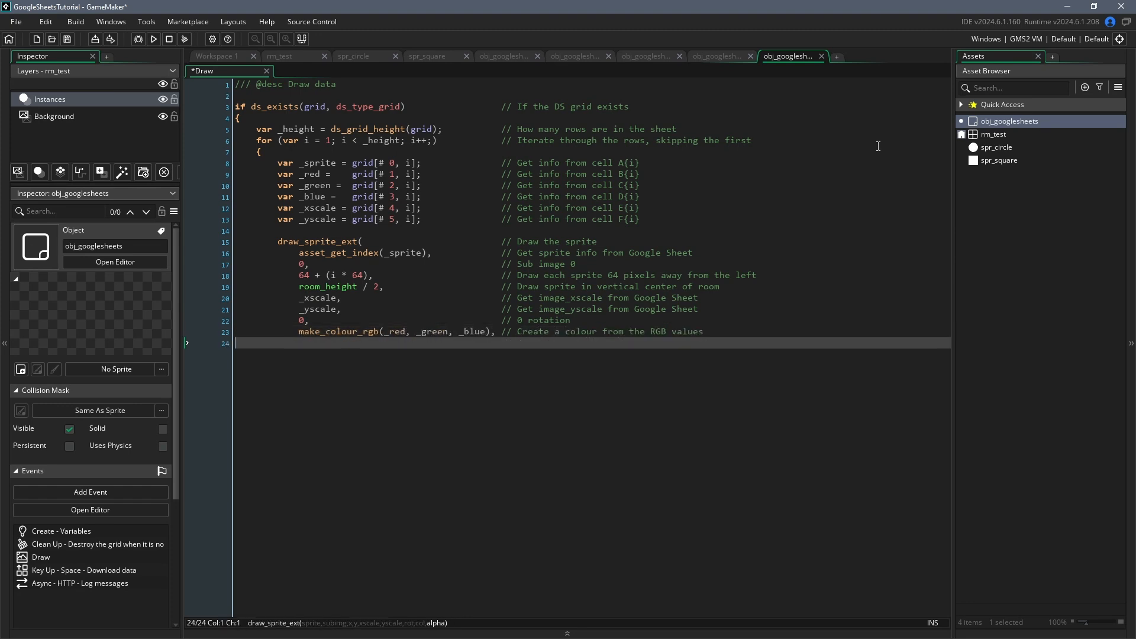
{"action": "type", "text": "1"}
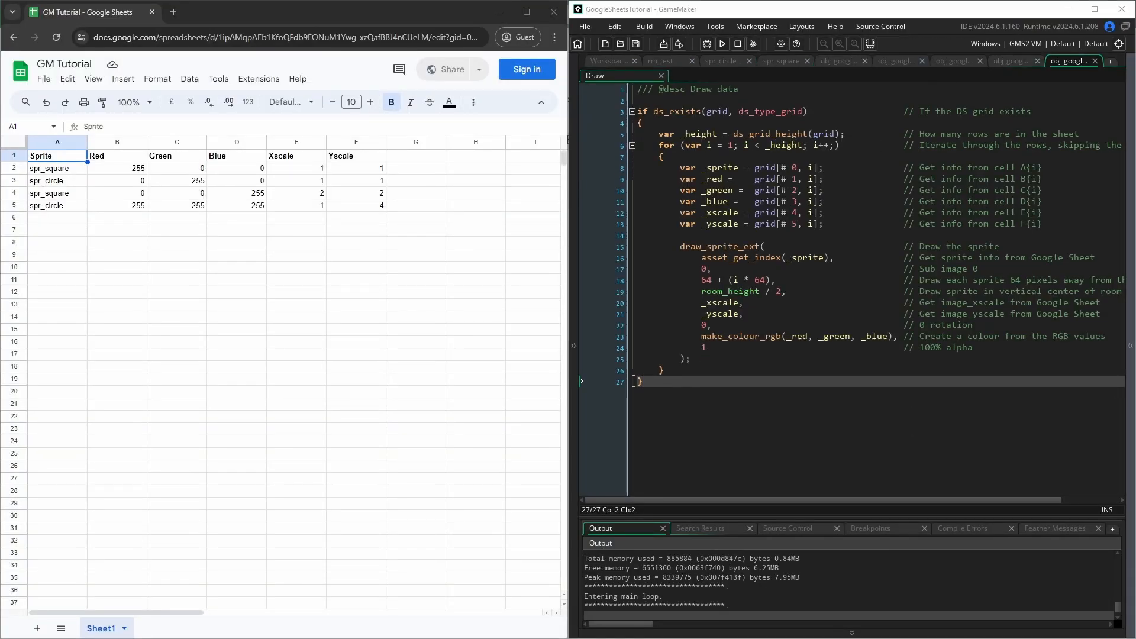
Run the game to draw the sheet's rows as coloured, scaled shapes
{"action": "left_click", "coordinate": [722, 44]}
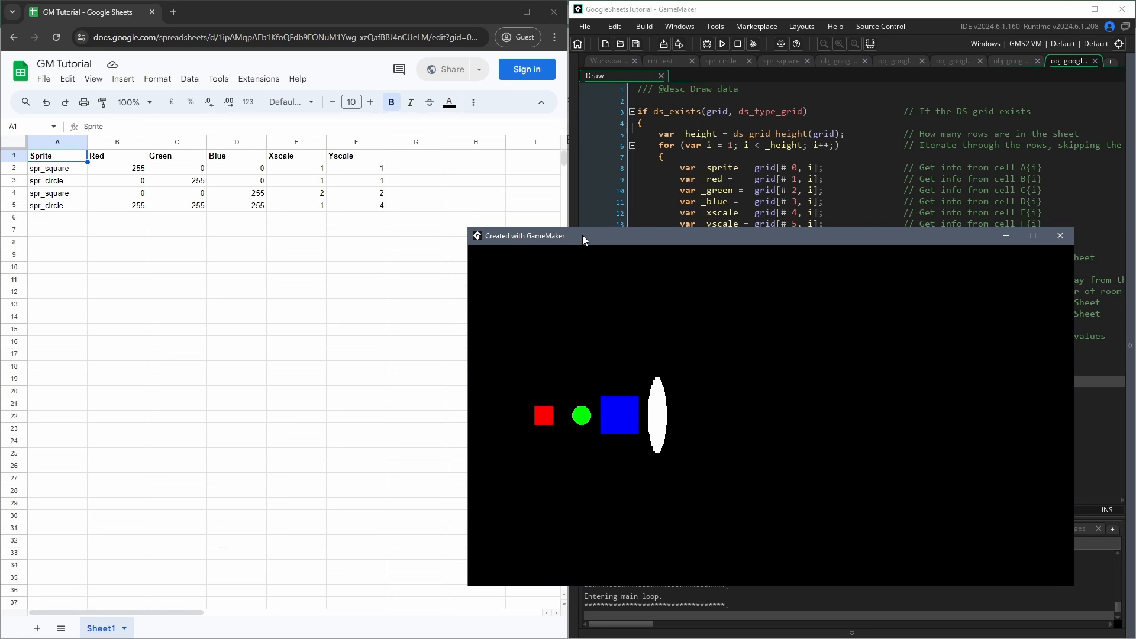
{"action": "mouse_move", "coordinate": [561, 244]}
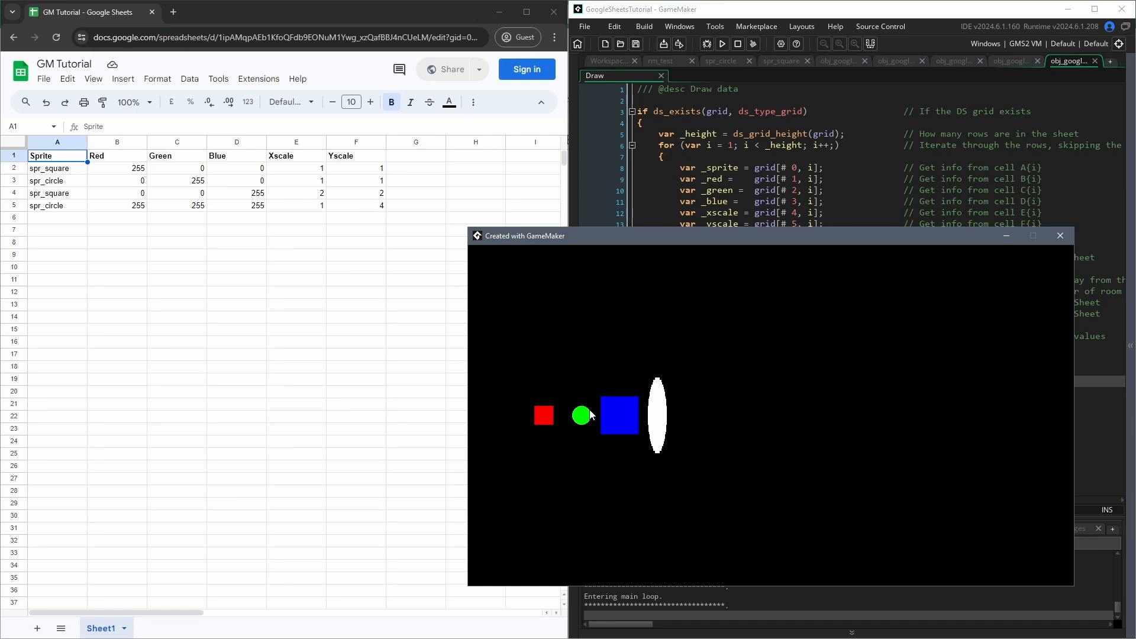
{"action": "mouse_move", "coordinate": [653, 406]}
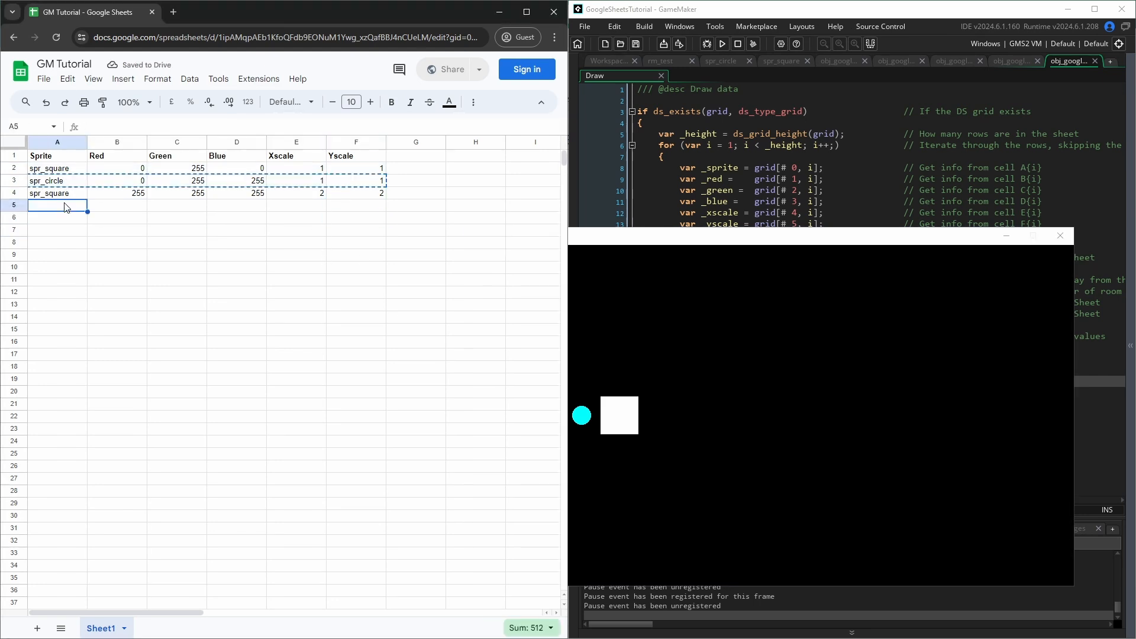
Paste copied rows below the data and change their sprite names to spr_square or spr_circle
{"action": "key", "text": "ctrl+v"}
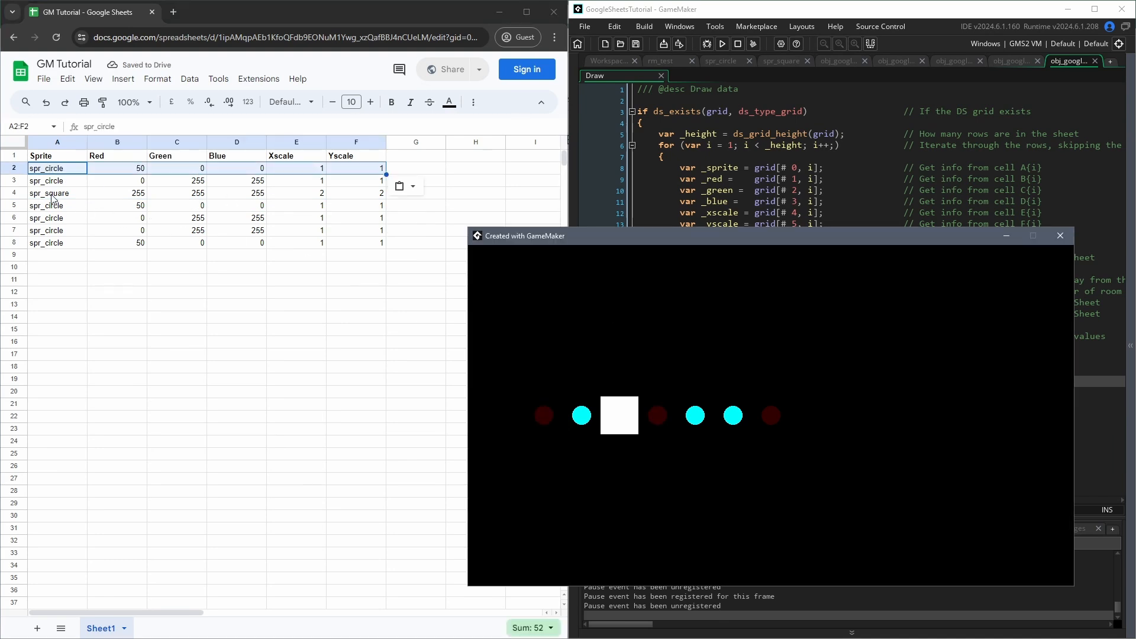
{"action": "left_click", "coordinate": [236, 193]}
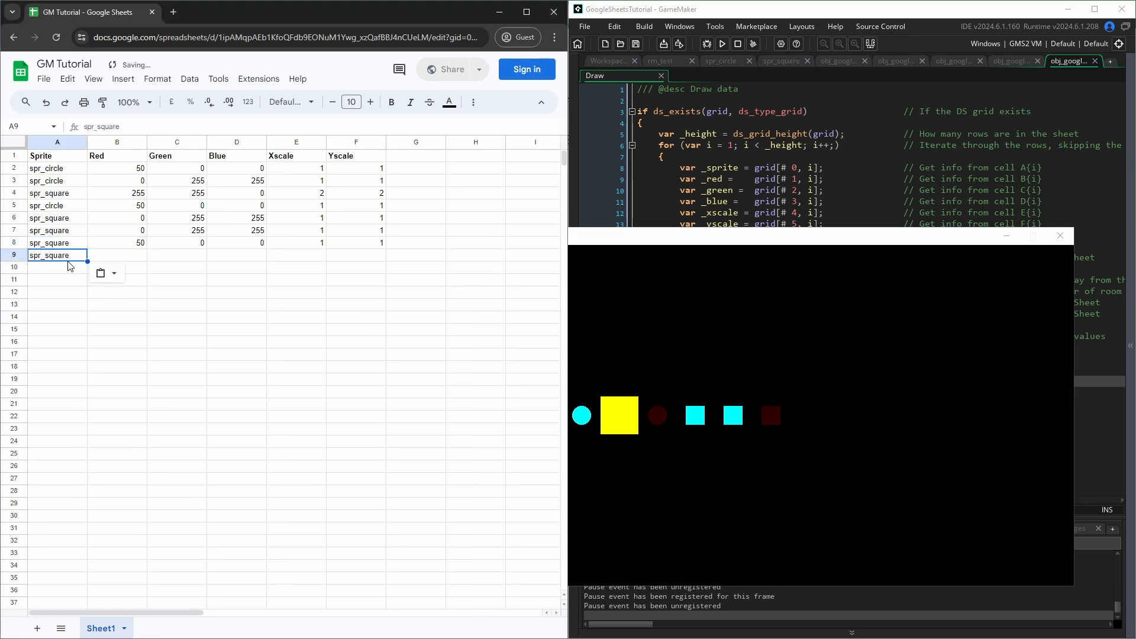
Enter =AVERAGE(B2:B8) in B9 and fill it across row 9 to Yscale
{"action": "left_click", "coordinate": [117, 255]}
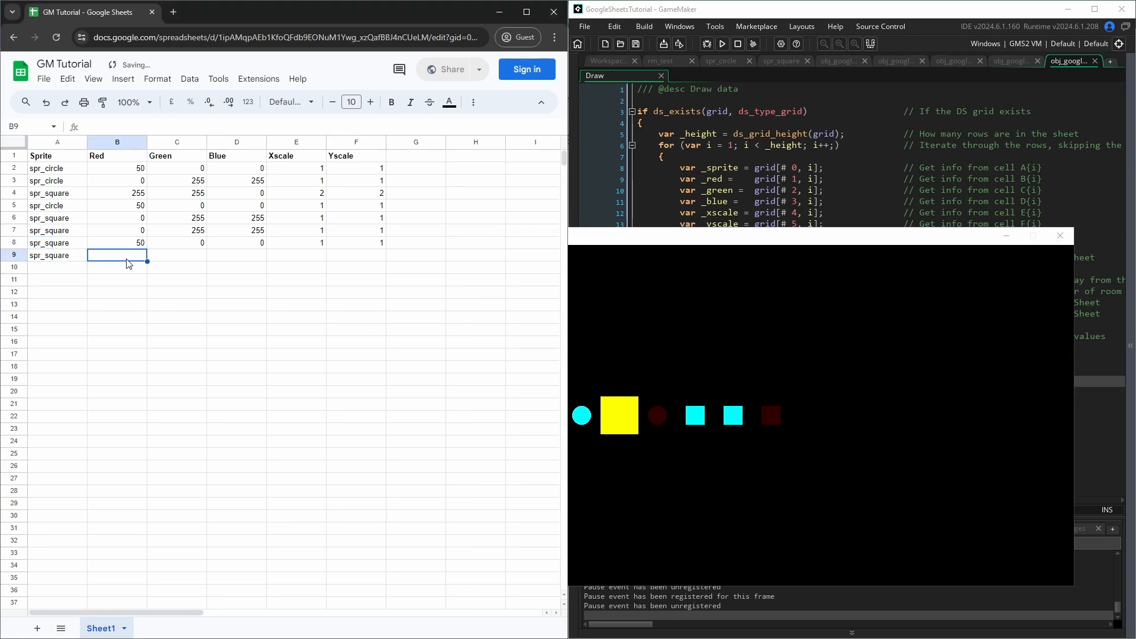
{"action": "type", "text": "=average(B2:B8"}
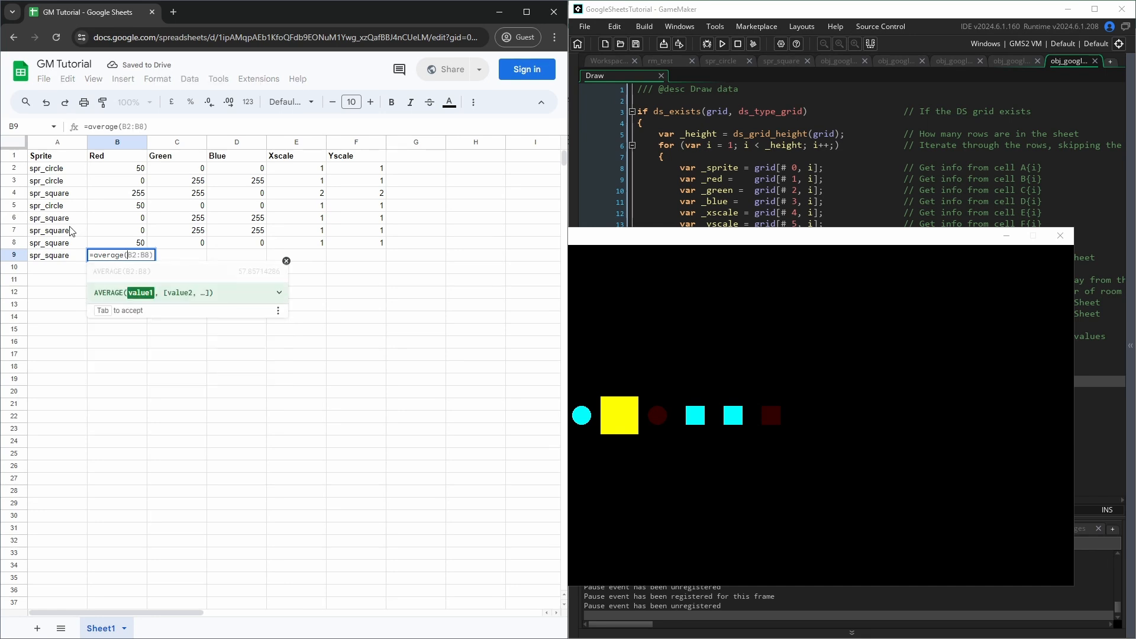
{"action": "key", "text": "Enter"}
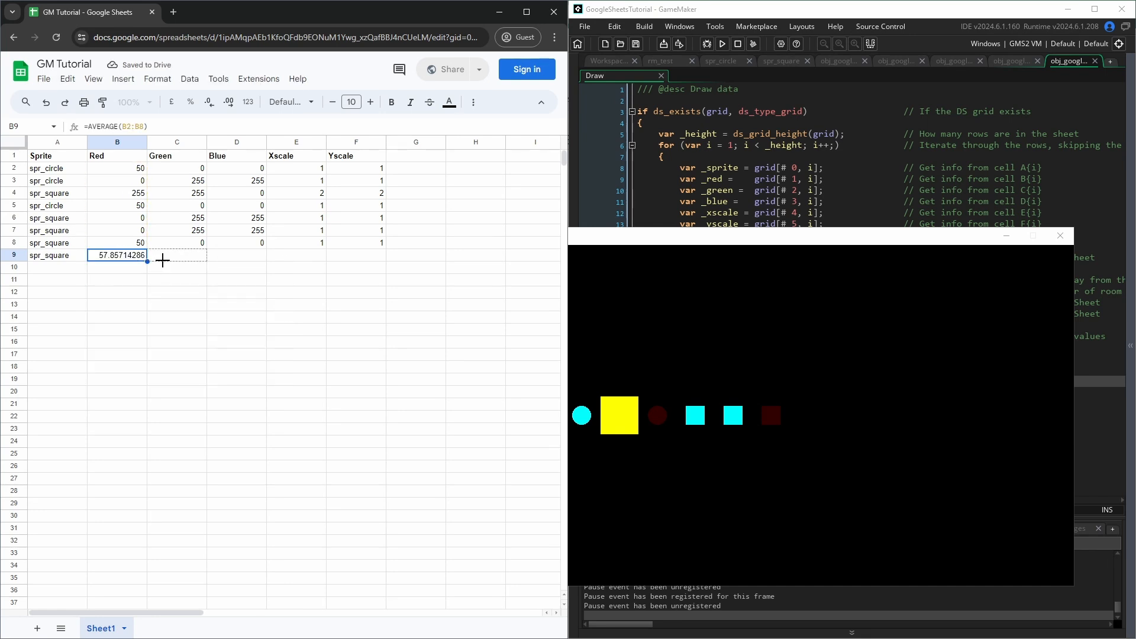
{"action": "left_click_drag", "start_coordinate": [146, 261], "coordinate": [386, 261]}
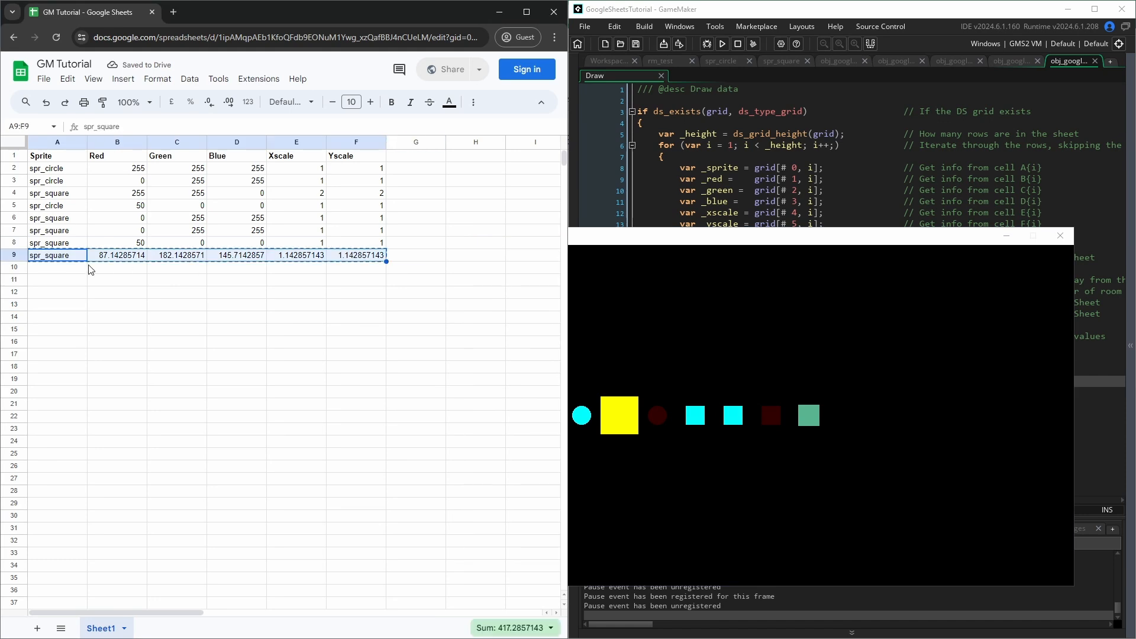
Fill row 10 with a SUM formula across to Yscale and begin replacing its Red value
{"action": "type", "text": "=s"}
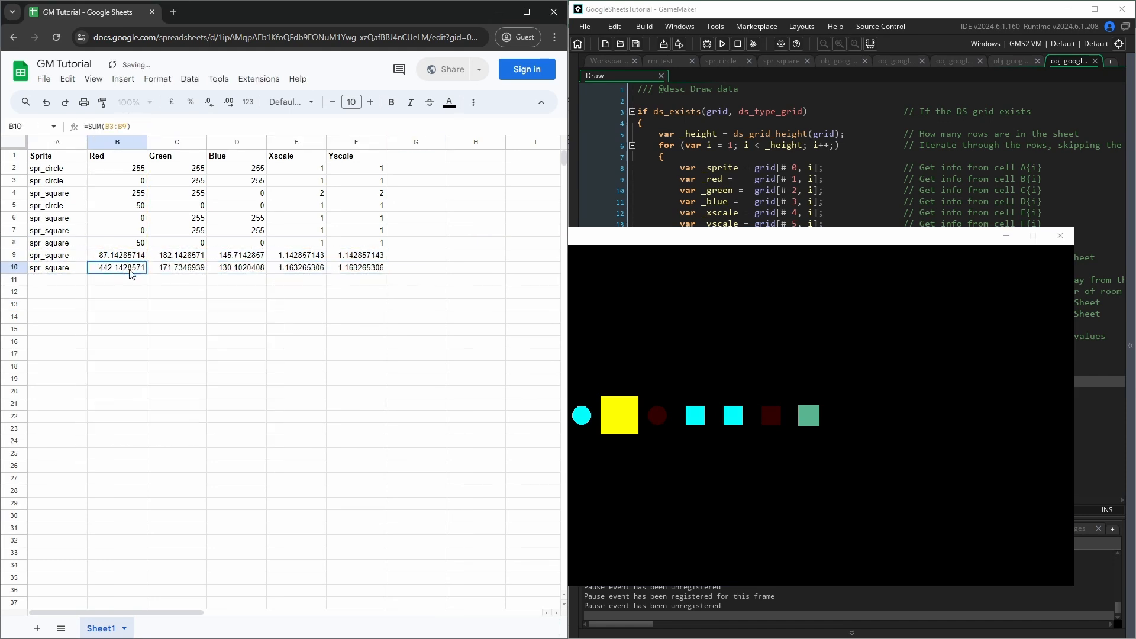
{"action": "left_click_drag", "start_coordinate": [116, 267], "coordinate": [356, 267]}
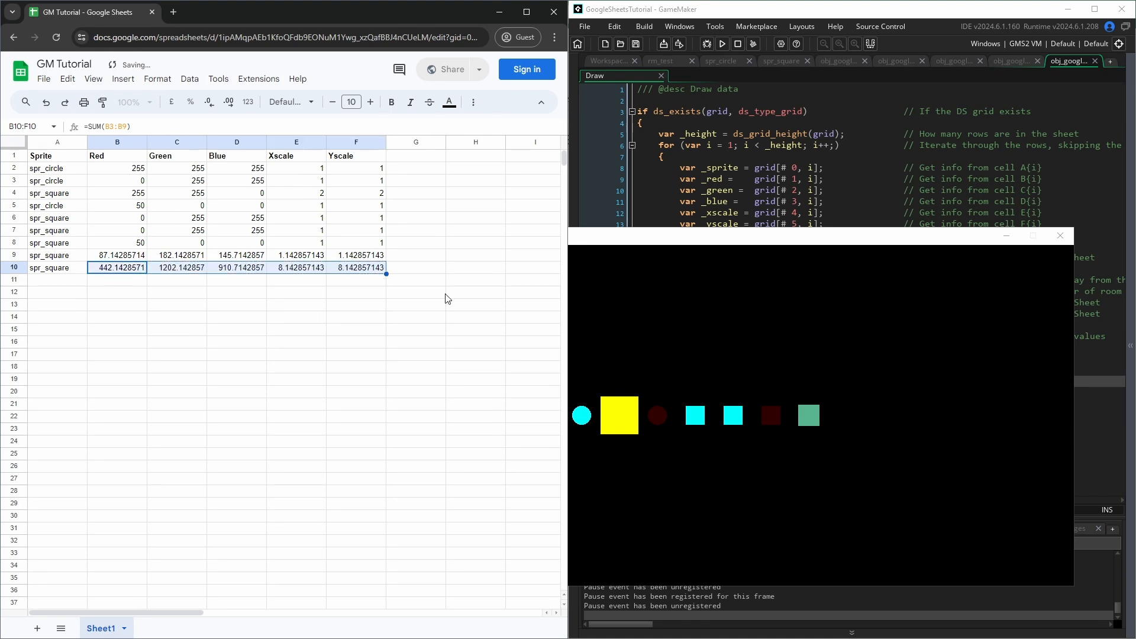
{"action": "left_click", "coordinate": [176, 317]}
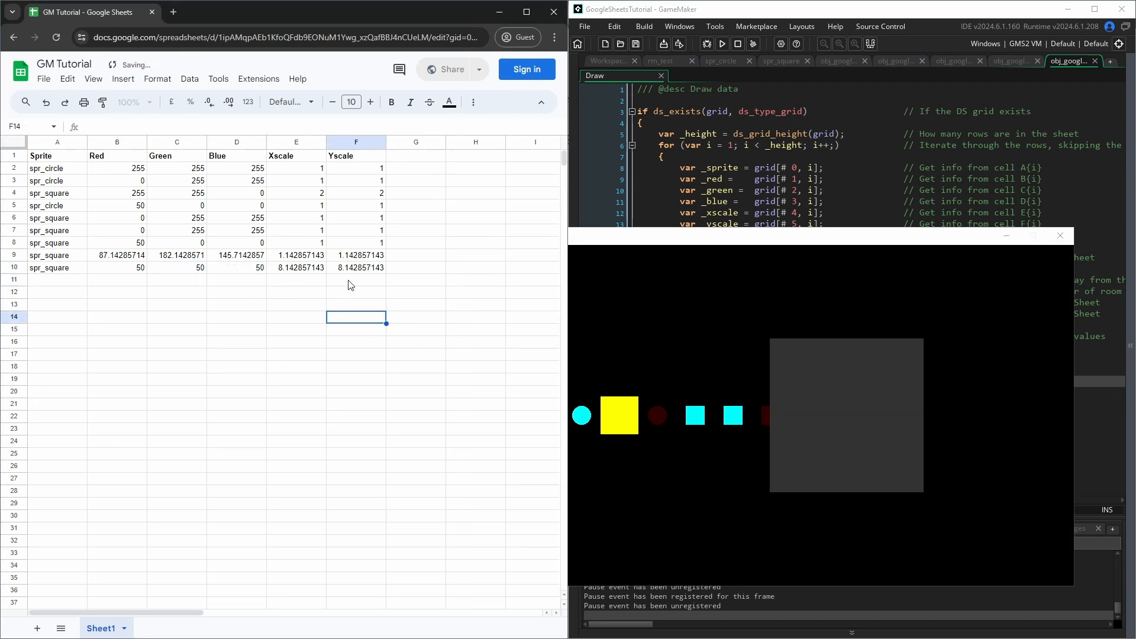
Change row 10 to spr_circle with Yscale 2, committing each edit so the game updates
{"action": "left_click", "coordinate": [356, 267]}
{"action": "type", "text": "1"}
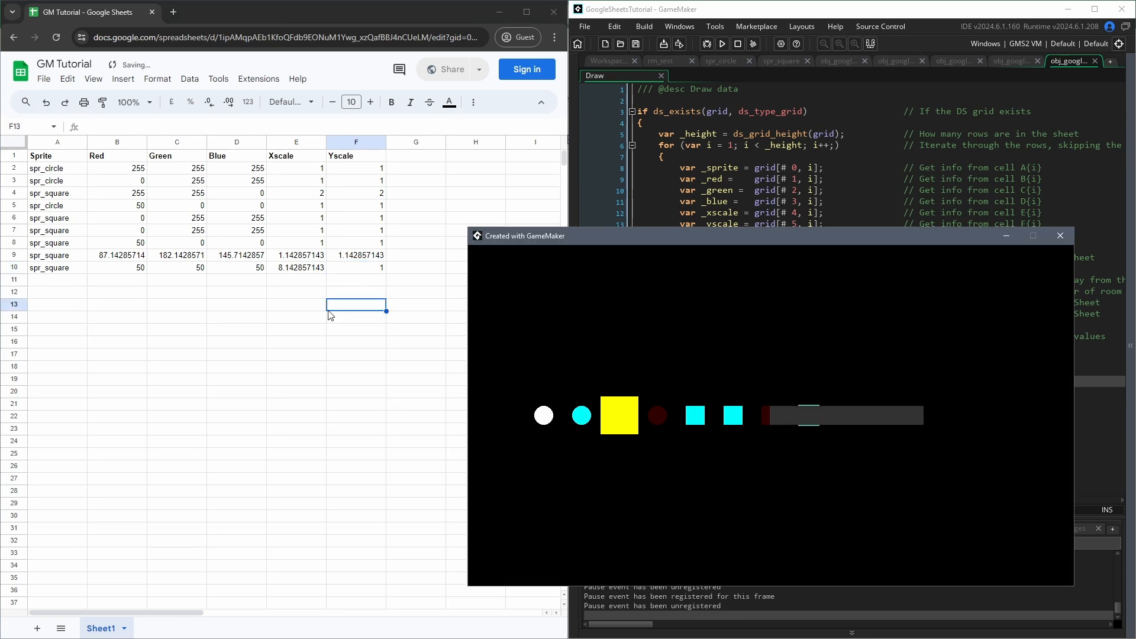
{"action": "left_click", "coordinate": [54, 206]}
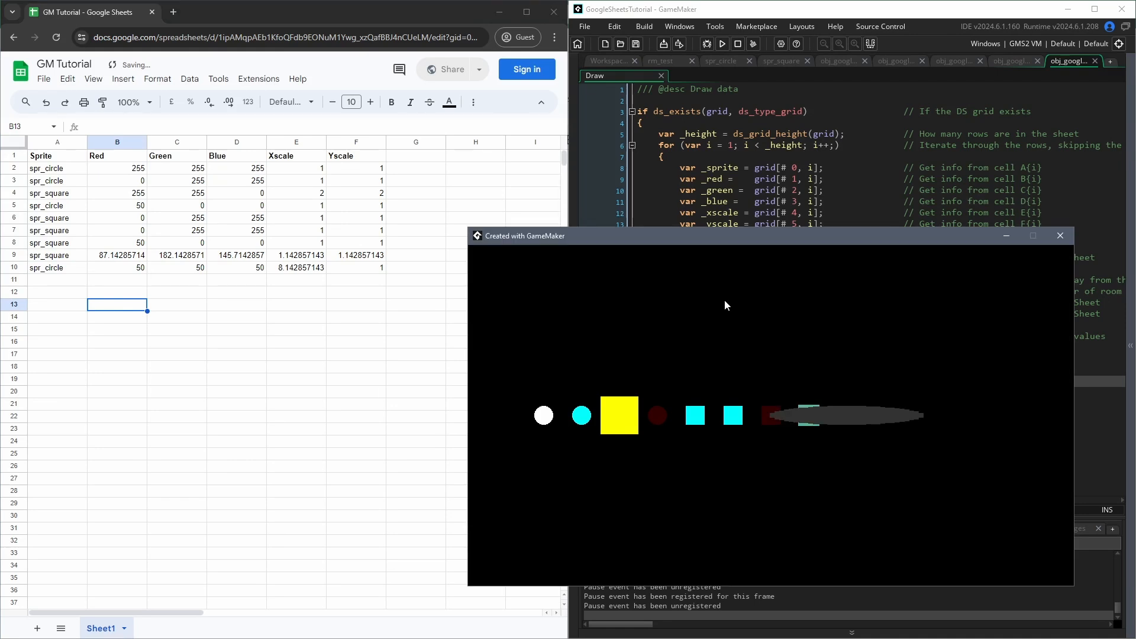
{"action": "left_click", "coordinate": [297, 268]}
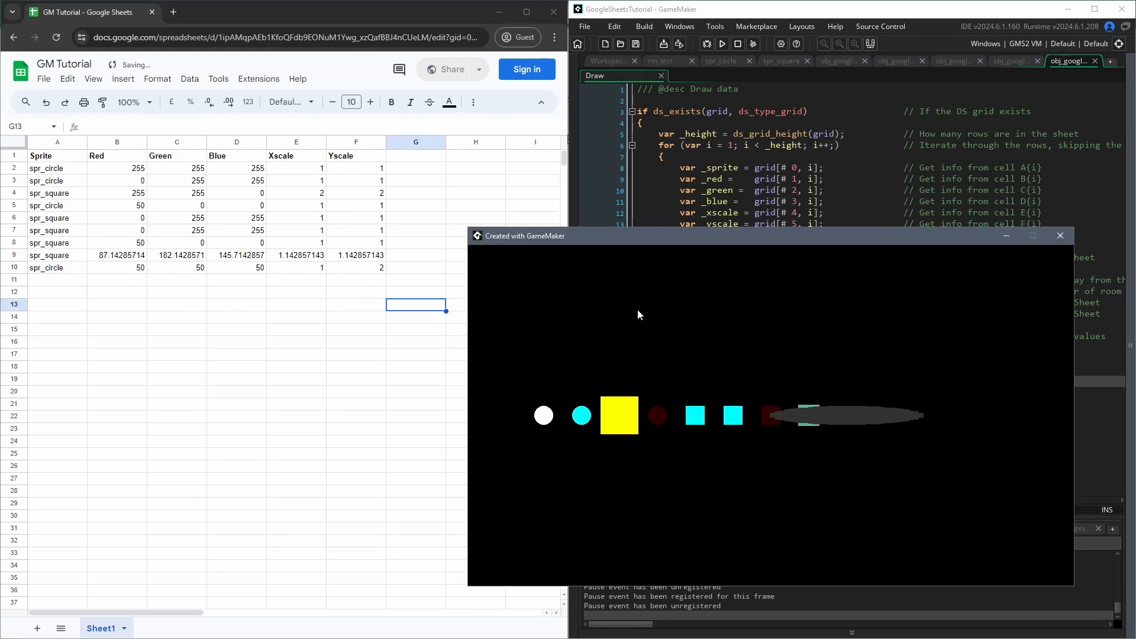
{"action": "left_click", "coordinate": [117, 268]}
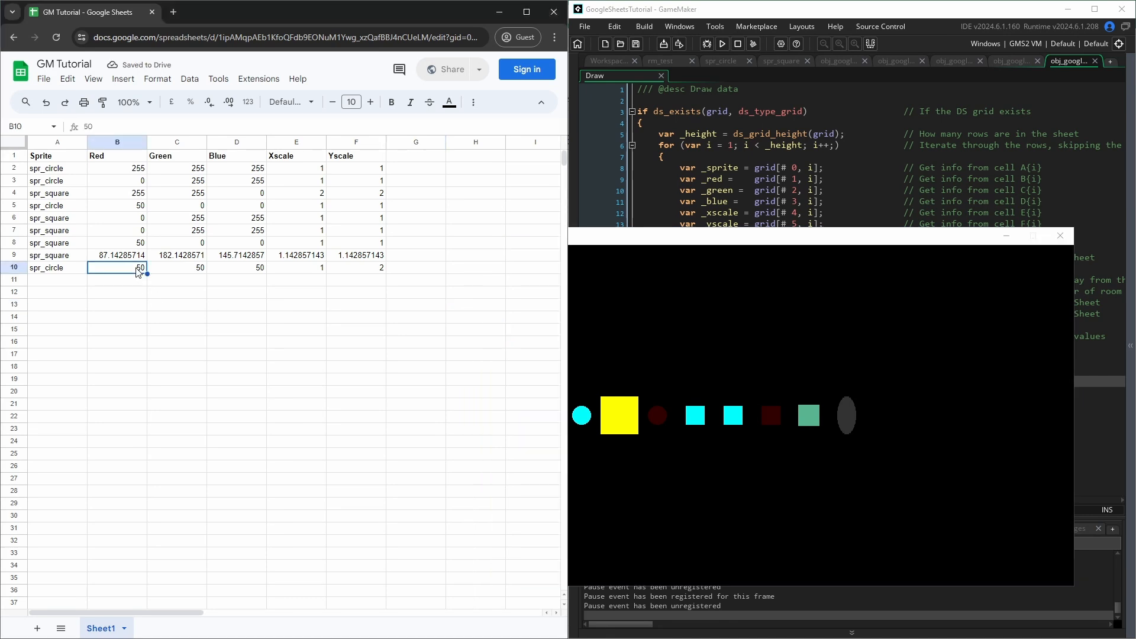